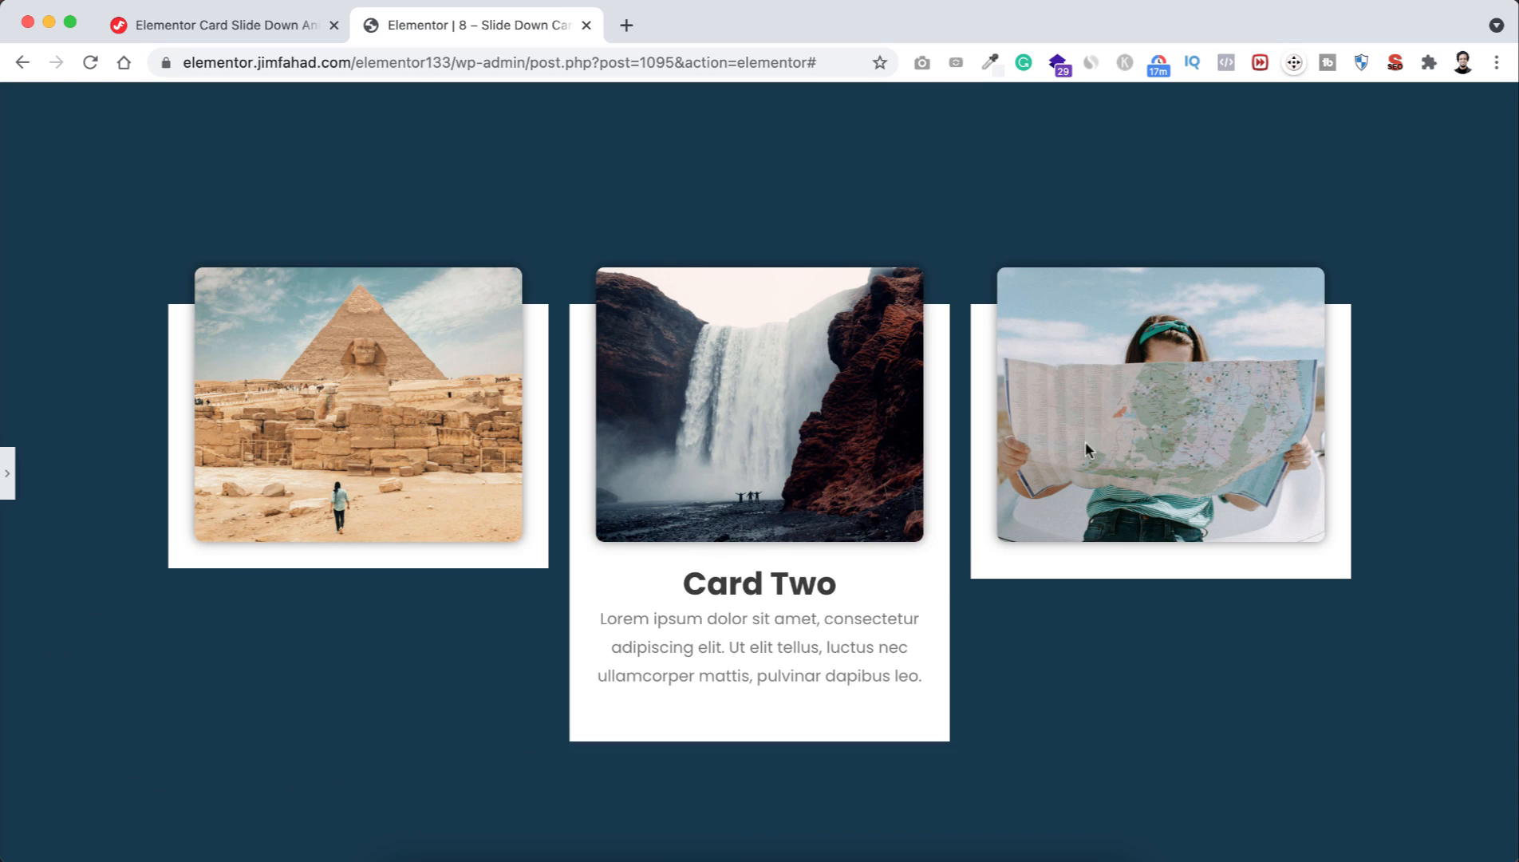
{"action": "mouse_move", "coordinate": [740, 439]}
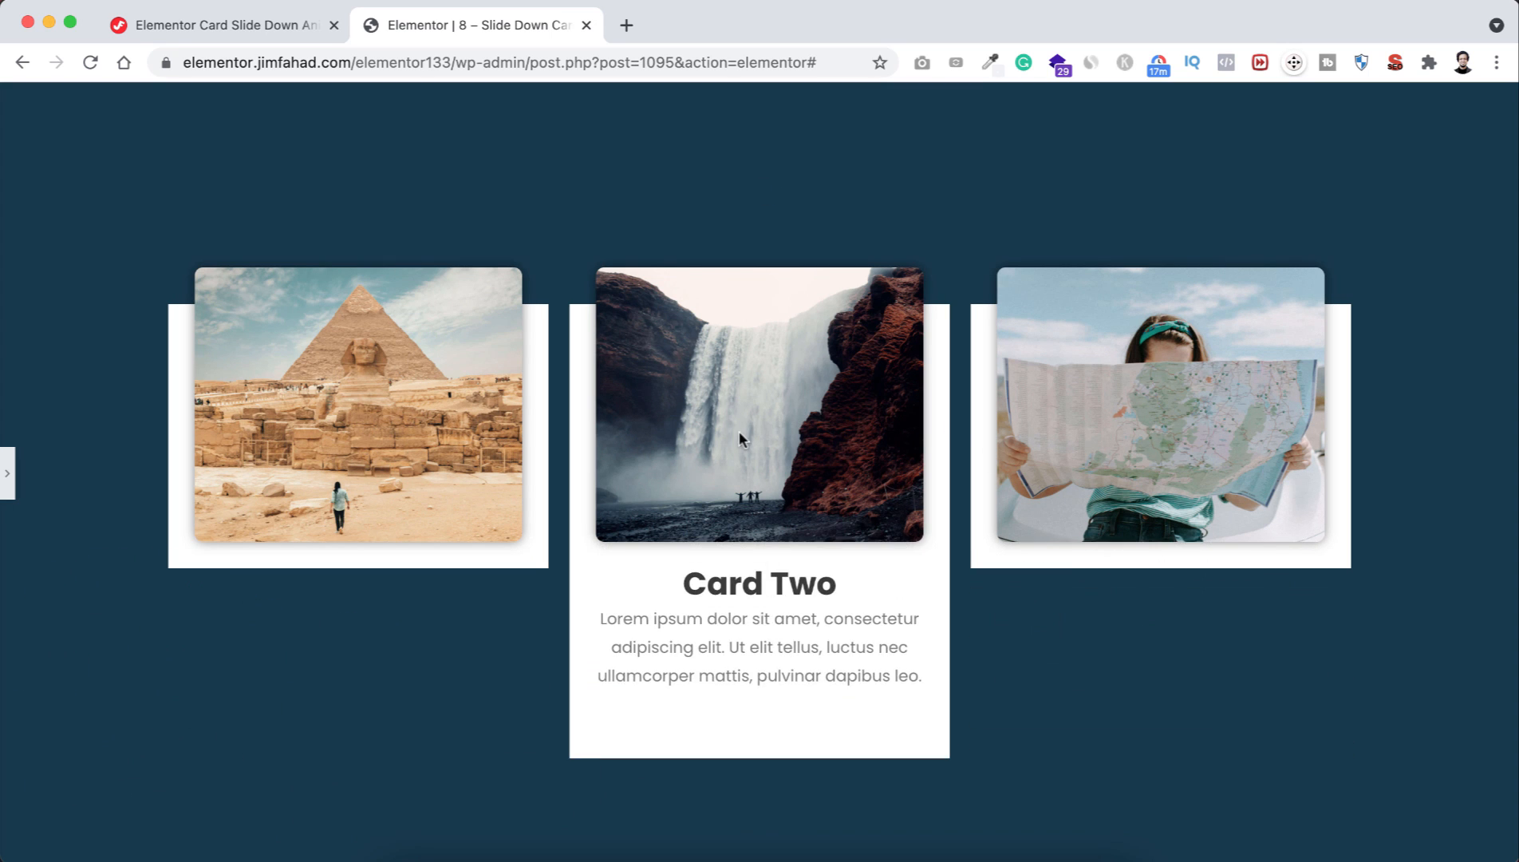
{"action": "mouse_move", "coordinate": [385, 472]}
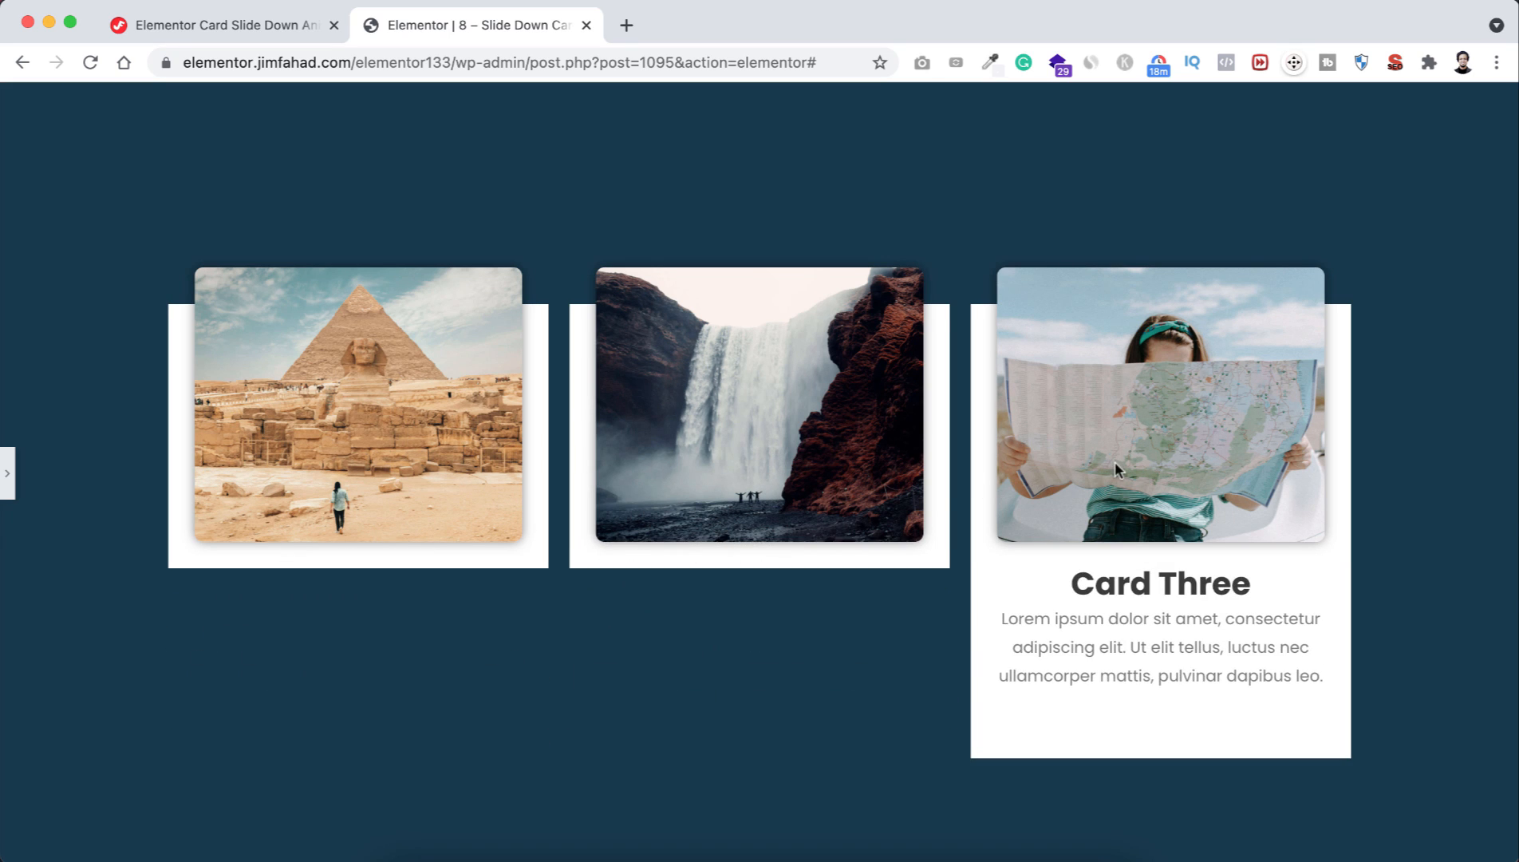
{"action": "mouse_move", "coordinate": [373, 460]}
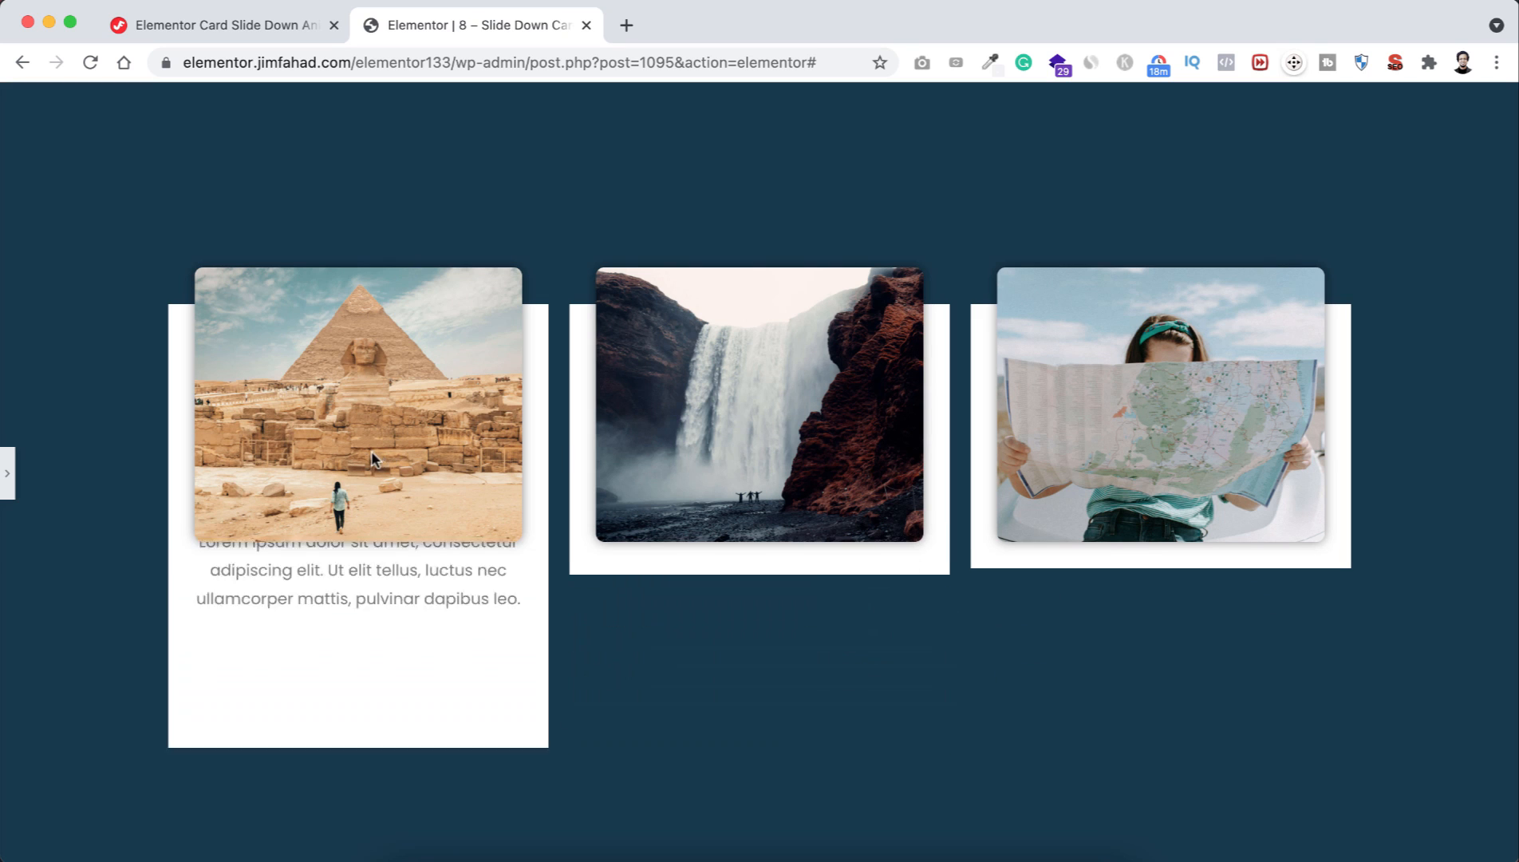
{"action": "mouse_move", "coordinate": [1160, 466]}
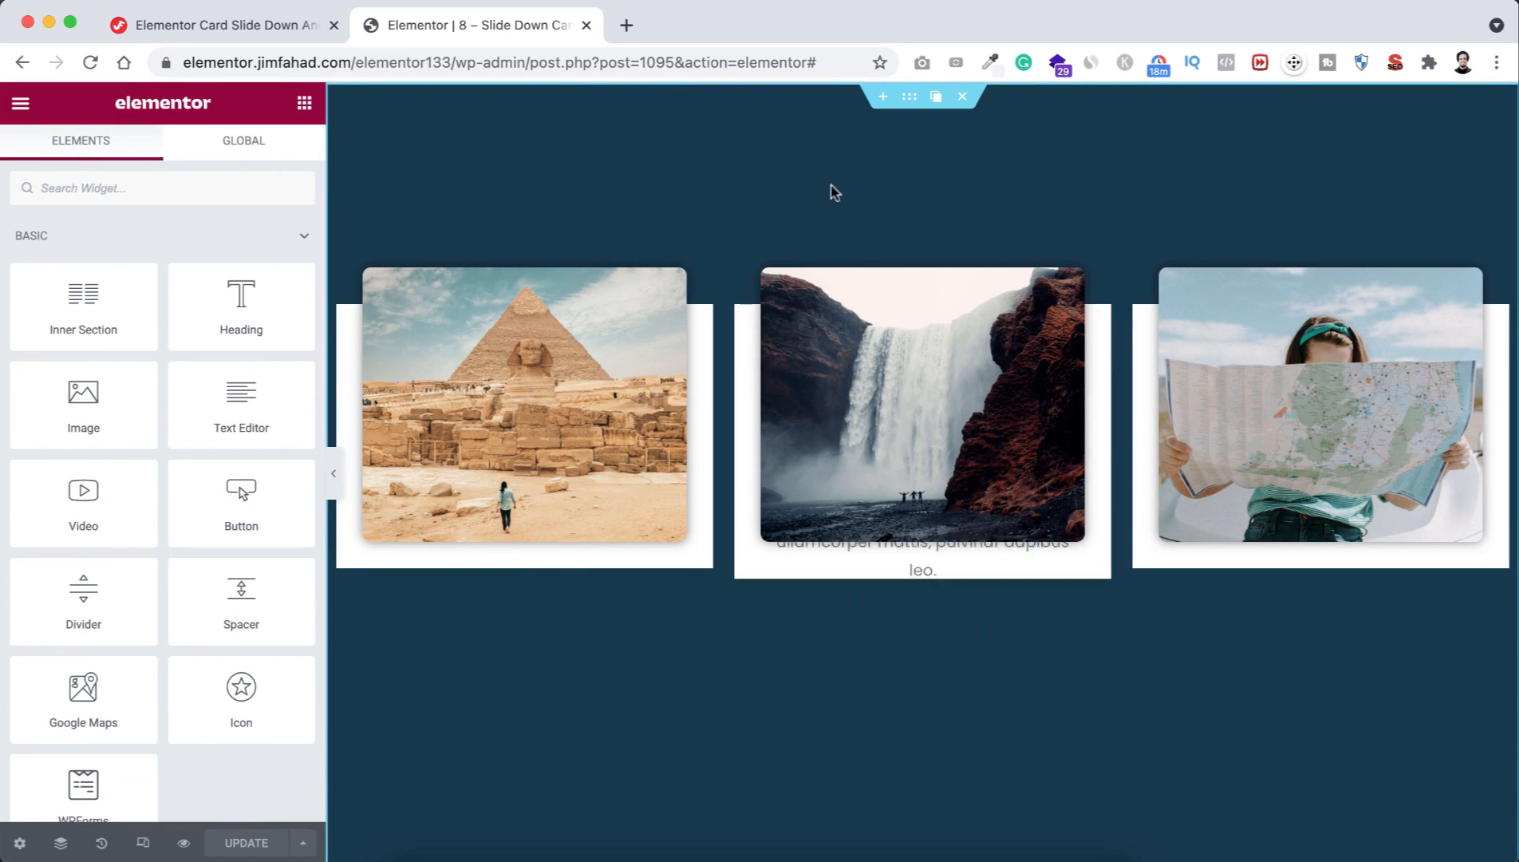
- Replace the old card section with a new empty three-column section
{"action": "left_click", "coordinate": [960, 95]}
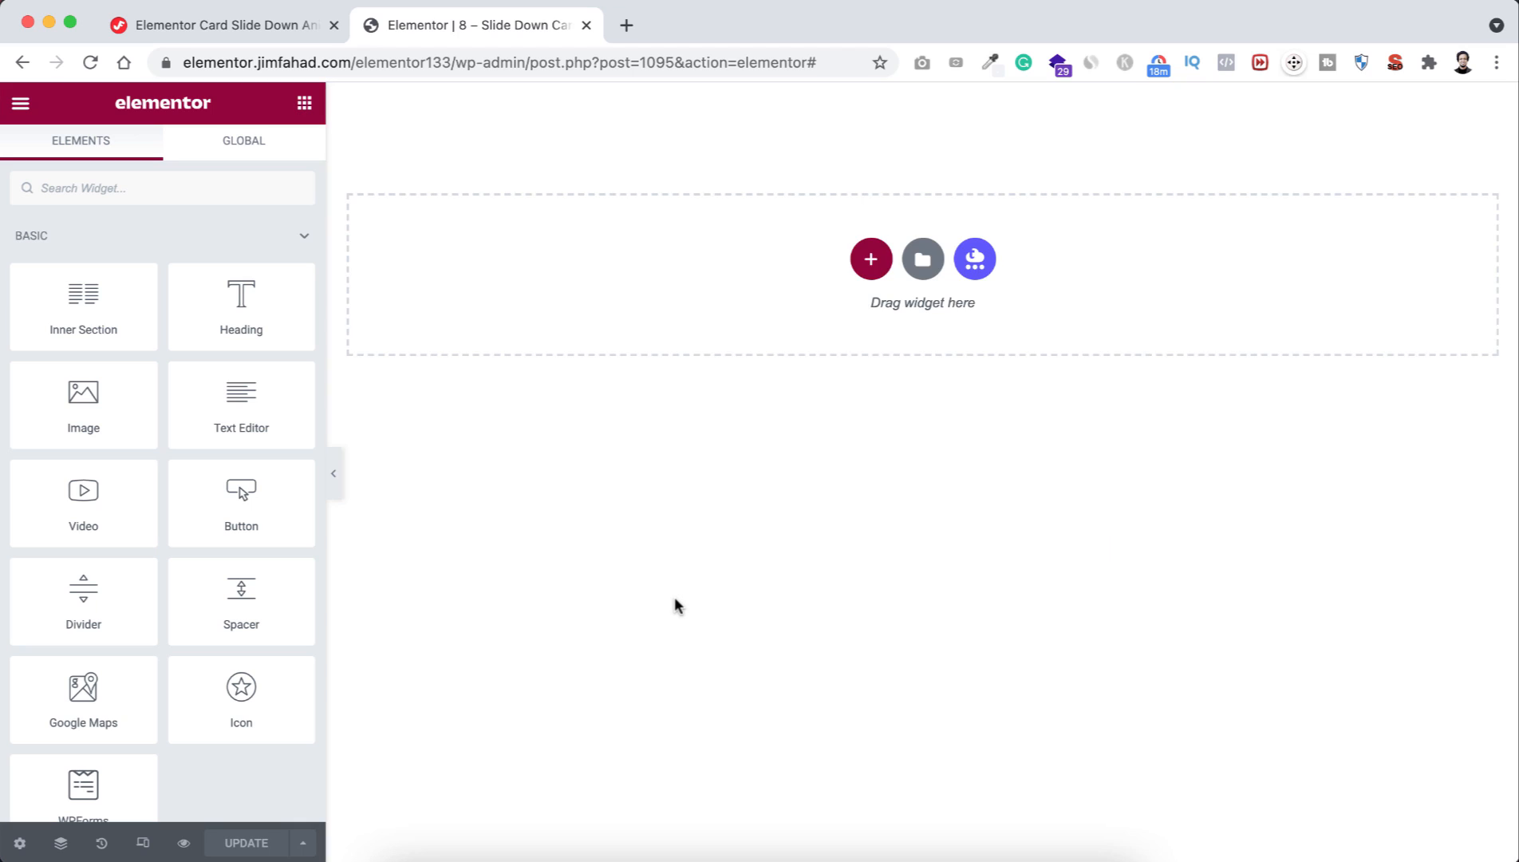
{"action": "mouse_move", "coordinate": [800, 409]}
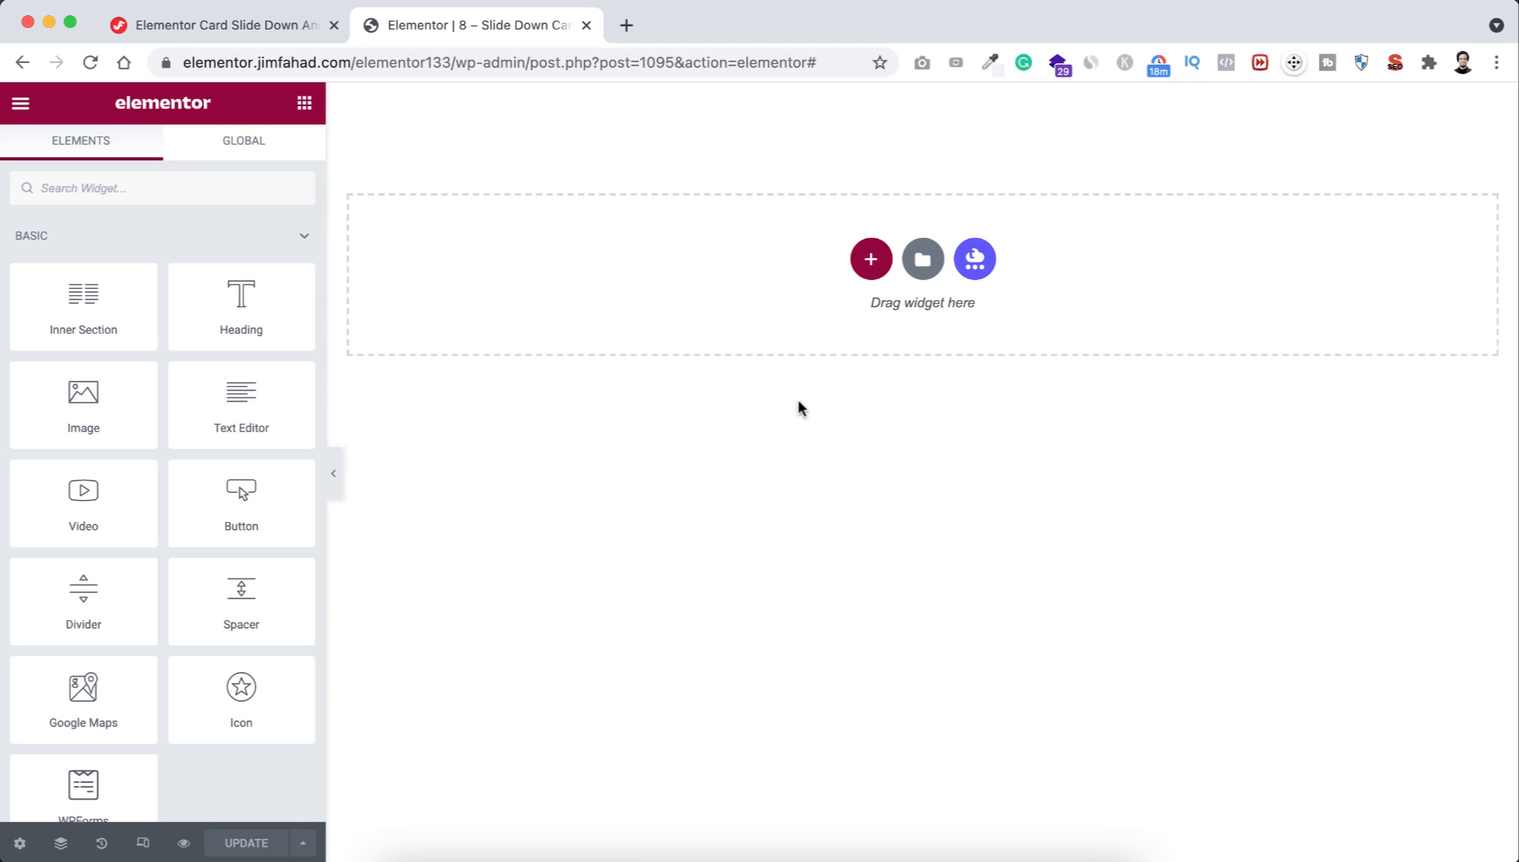
{"action": "left_click", "coordinate": [869, 258]}
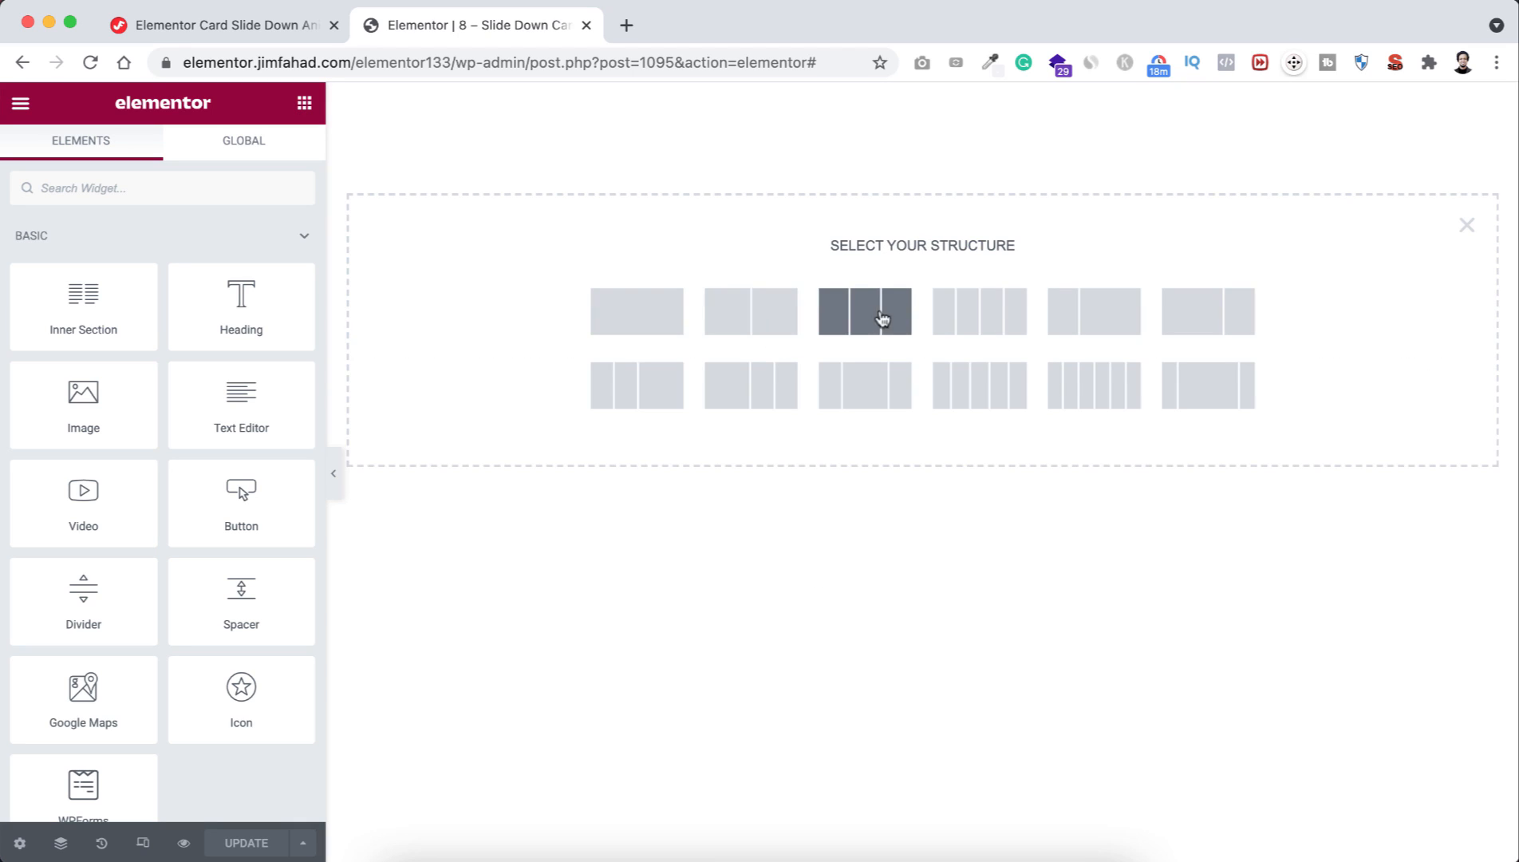
{"action": "left_click", "coordinate": [864, 312]}
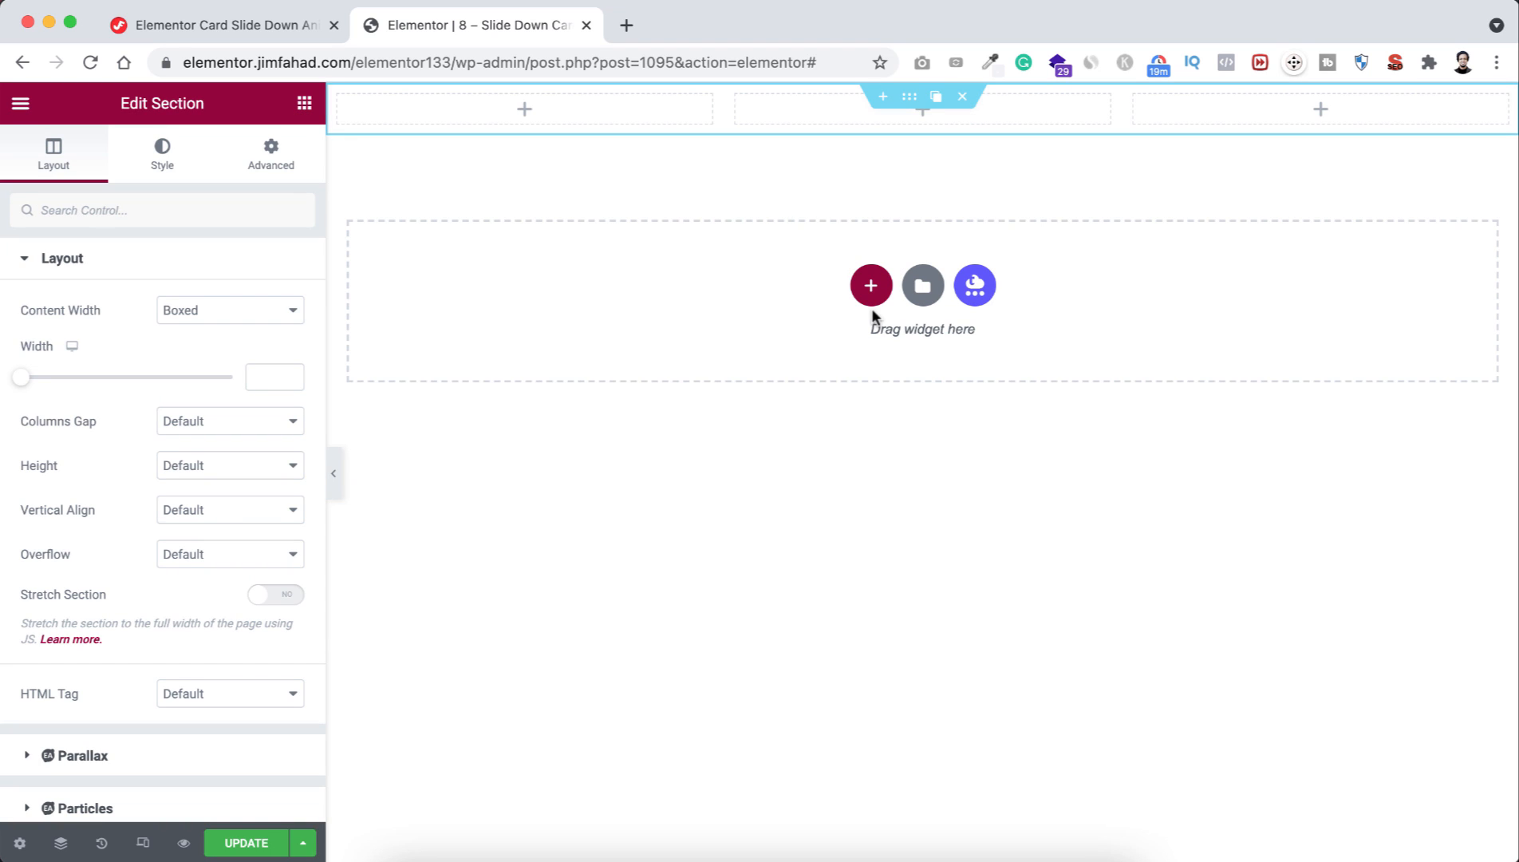
- Give the section a 100 VH minimum height with columns positioned at the top
{"action": "left_click", "coordinate": [230, 466]}
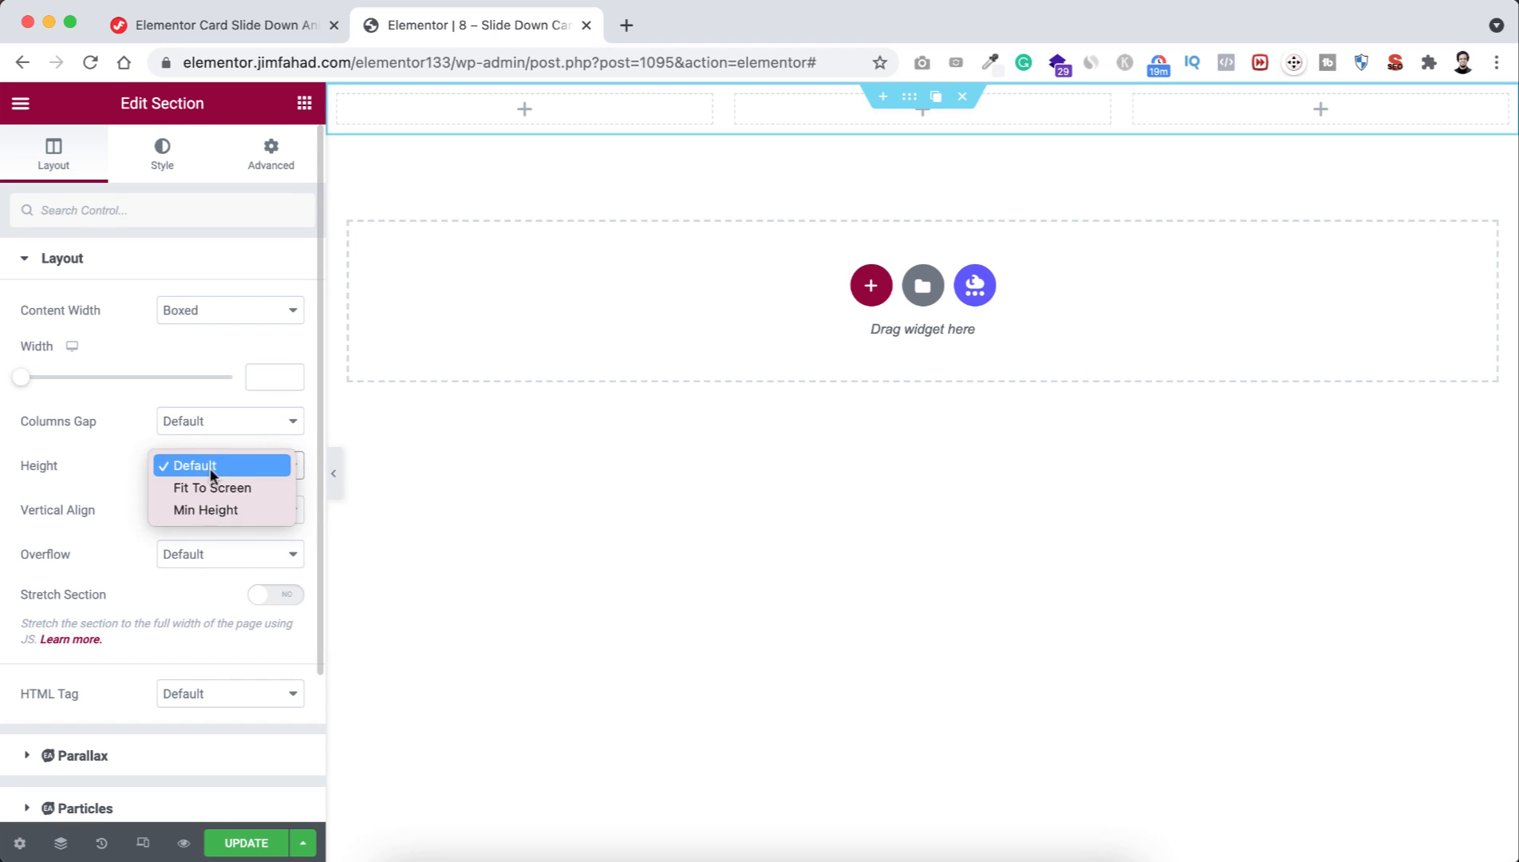
{"action": "left_click", "coordinate": [205, 510]}
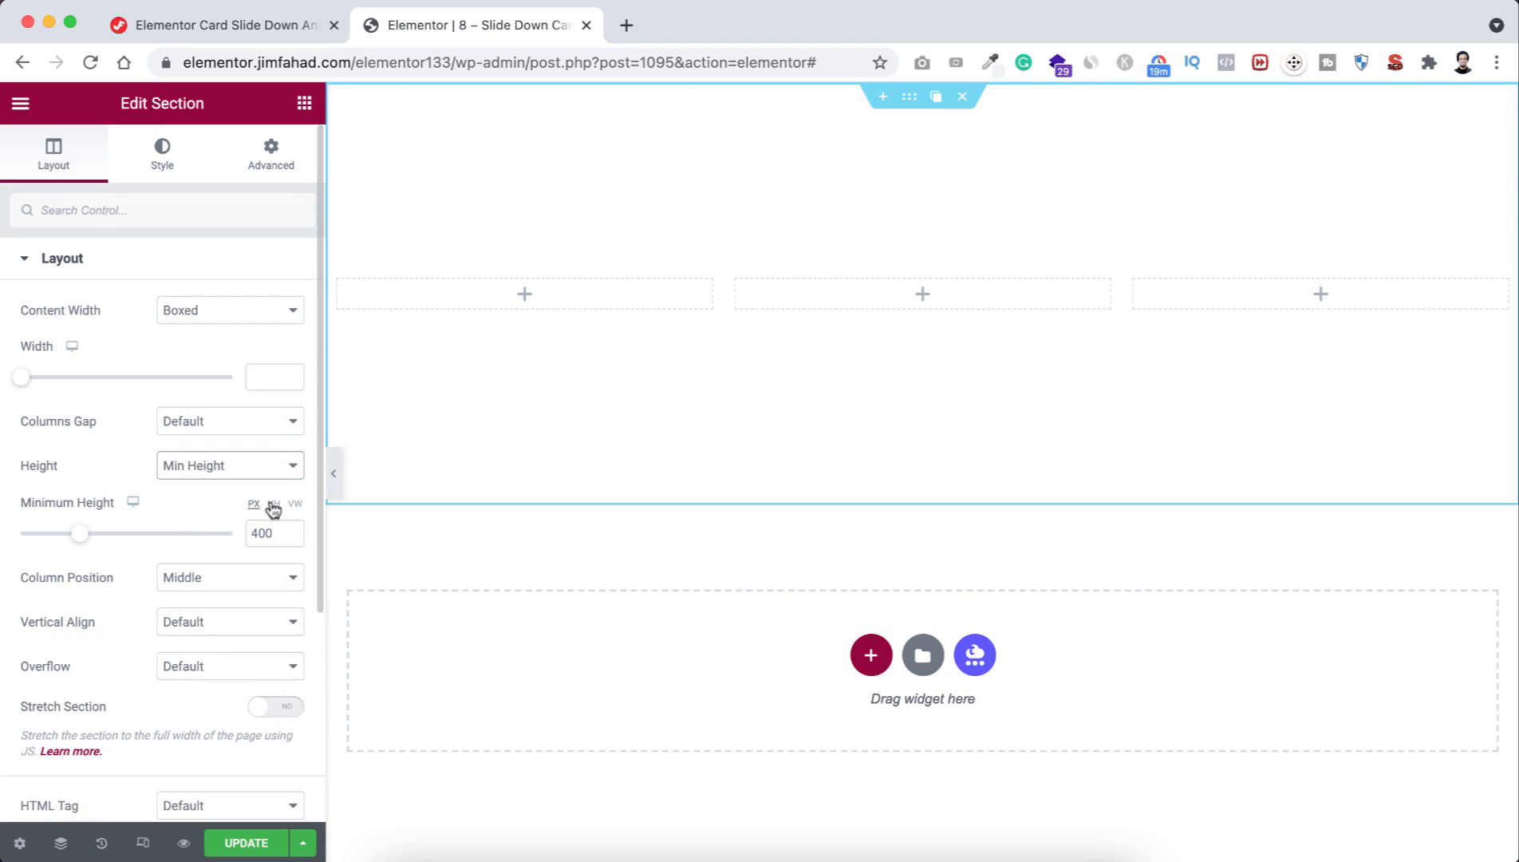
{"action": "left_click", "coordinate": [273, 504]}
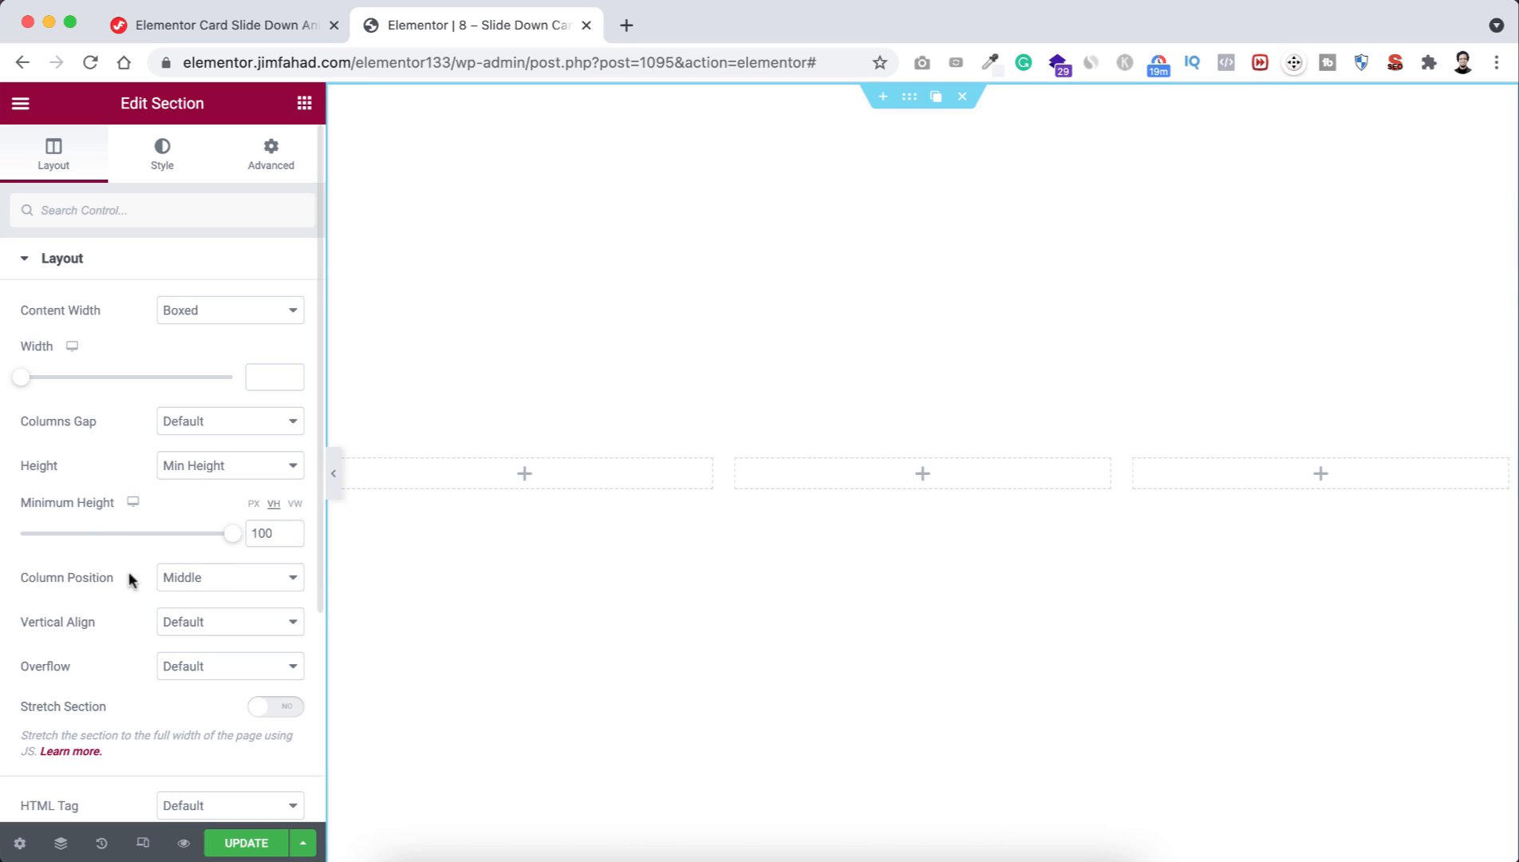
{"action": "left_click", "coordinate": [230, 576]}
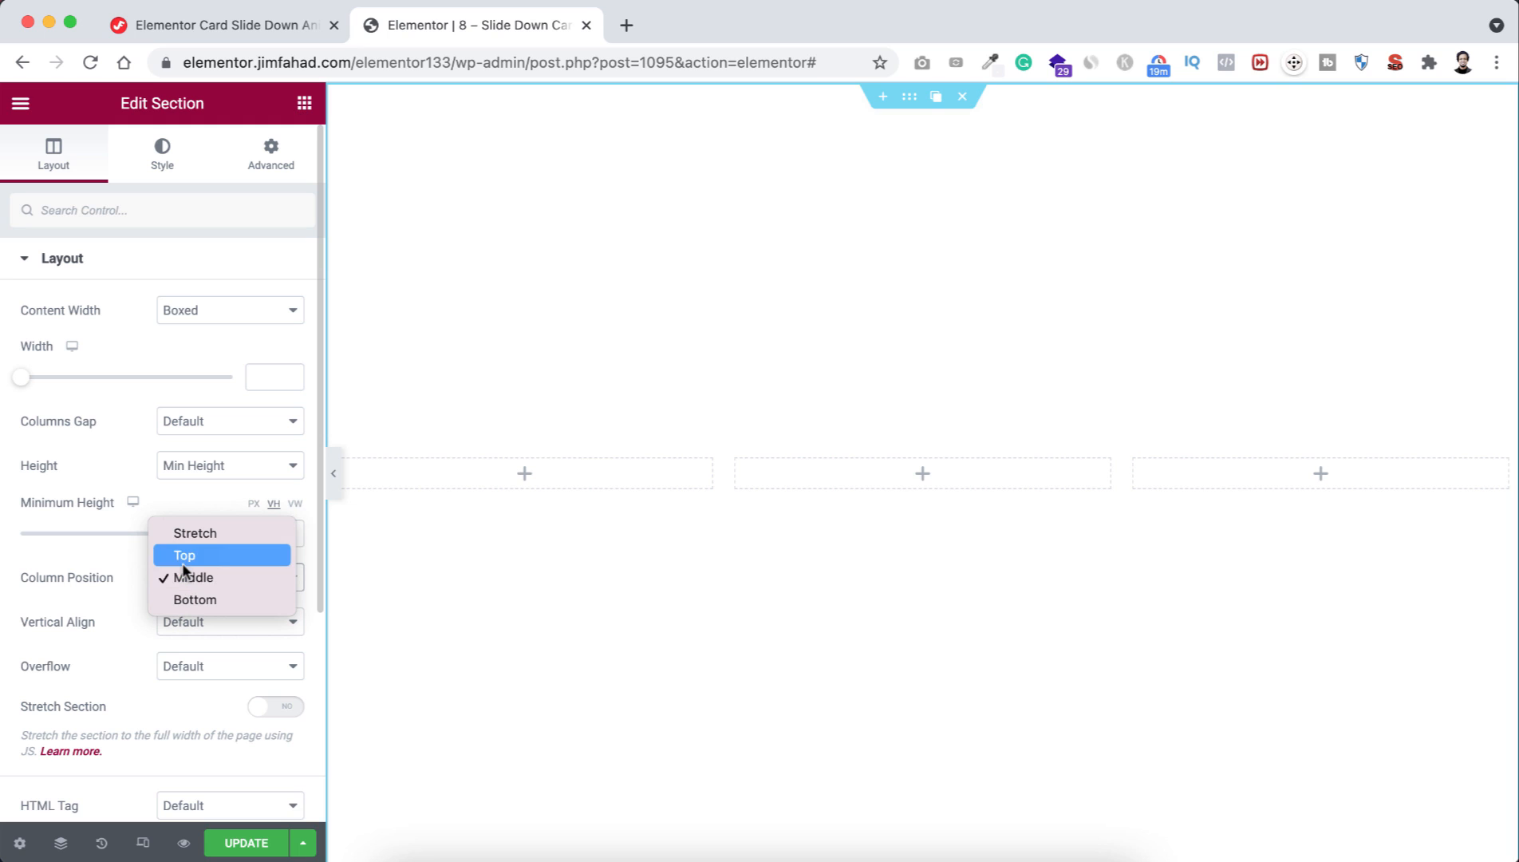
{"action": "left_click", "coordinate": [184, 554]}
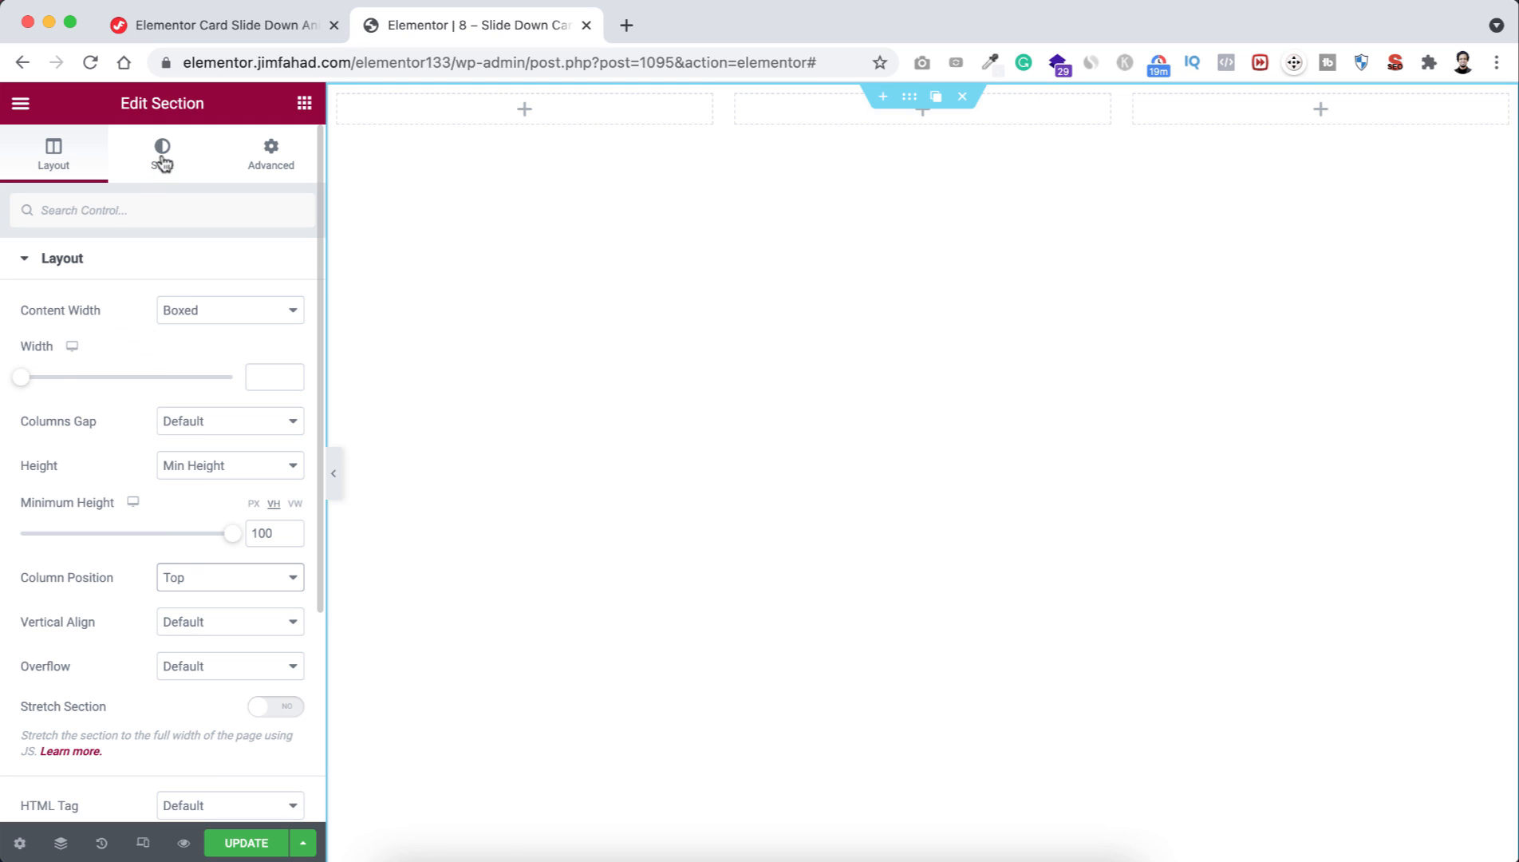
- Give the section a classic navy background and unlinked 200 px top padding
{"action": "left_click", "coordinate": [161, 152]}
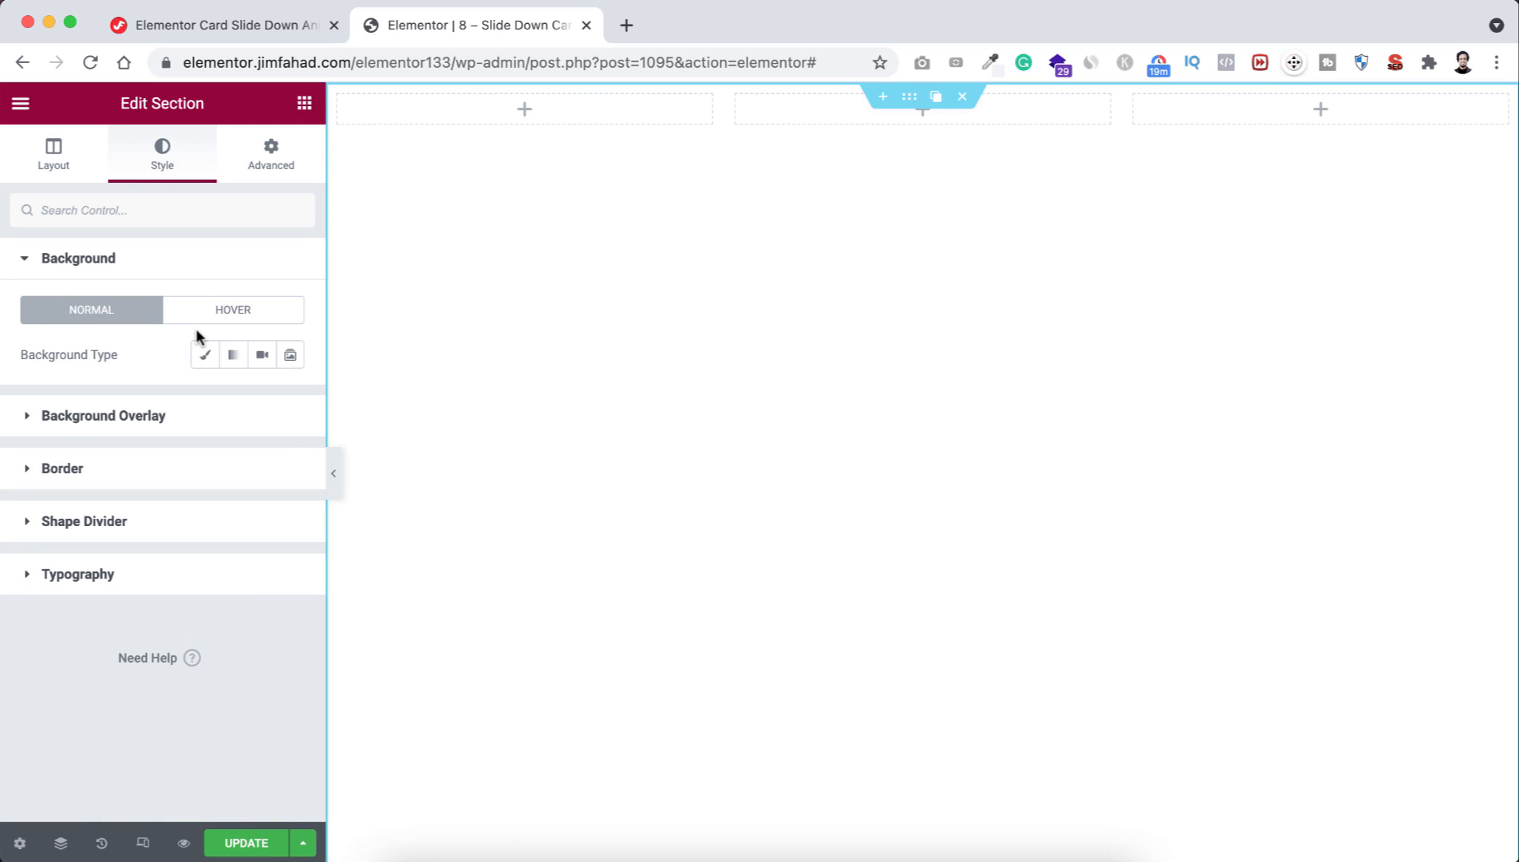
{"action": "left_click", "coordinate": [204, 354]}
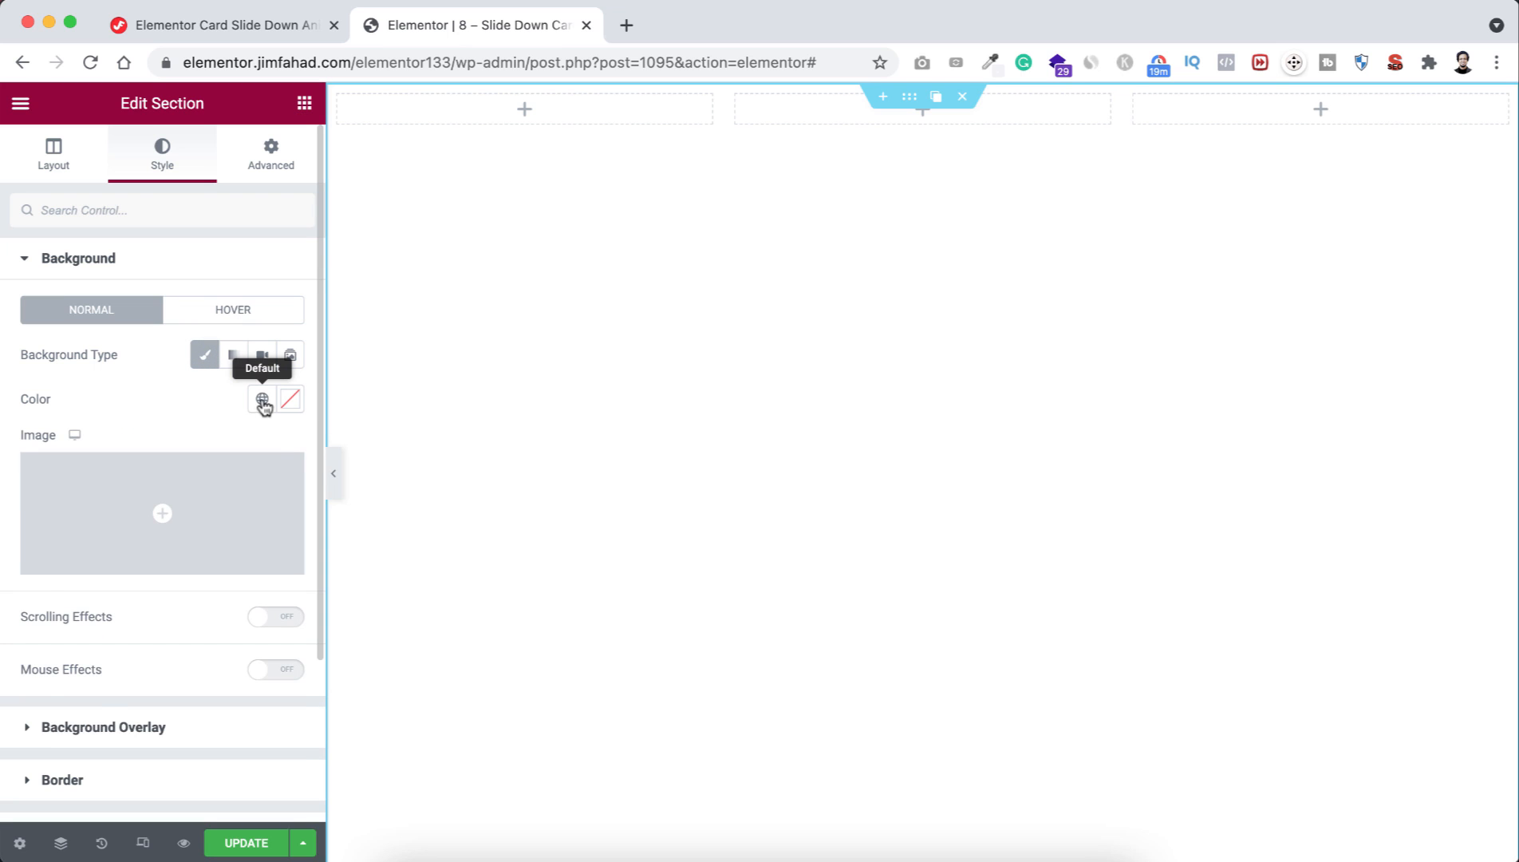
{"action": "left_click", "coordinate": [262, 399]}
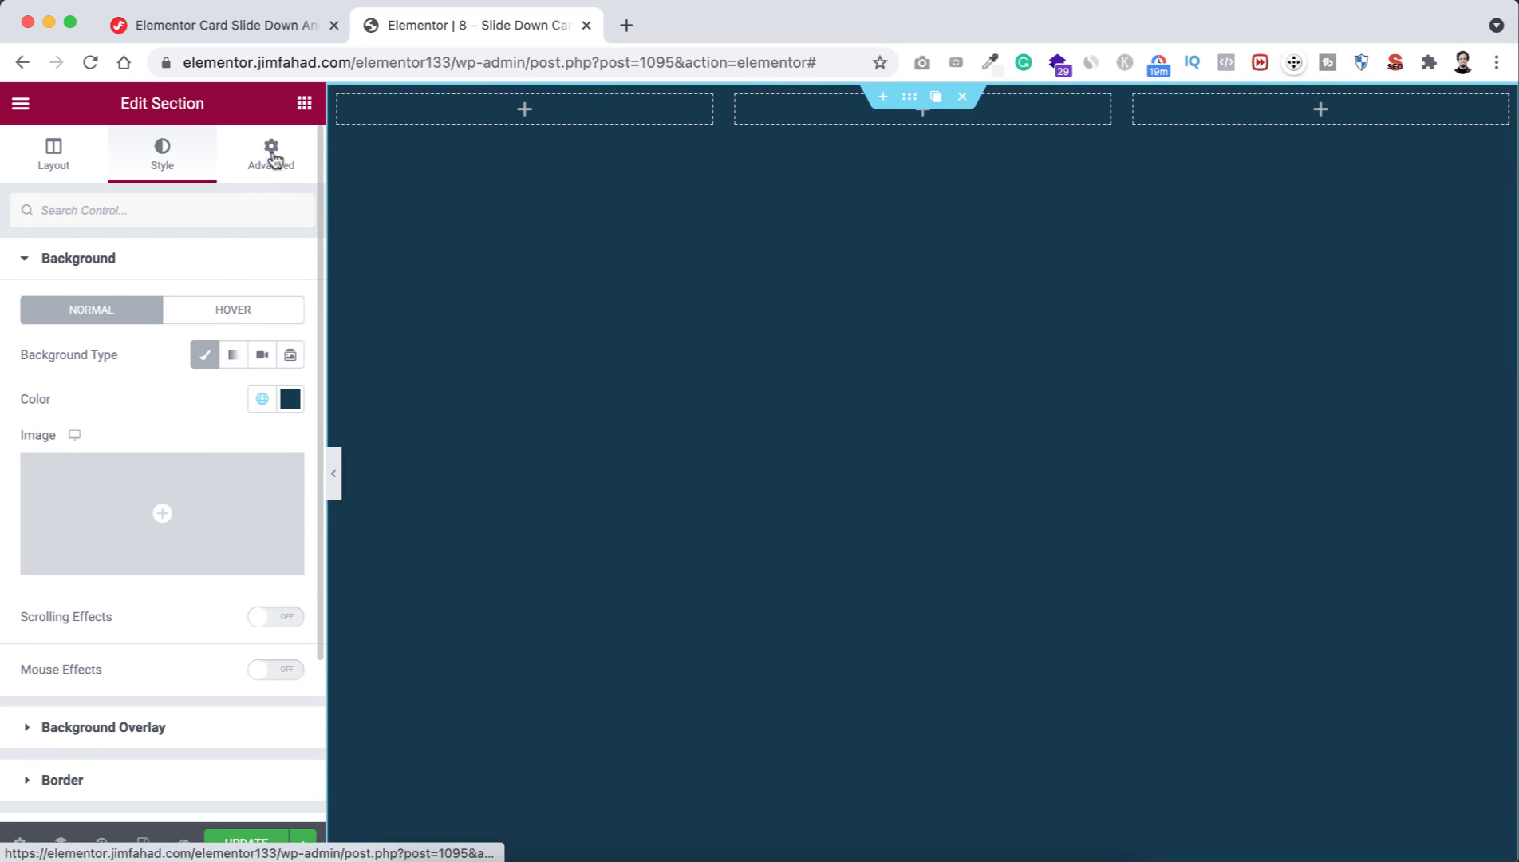
{"action": "left_click", "coordinate": [270, 153]}
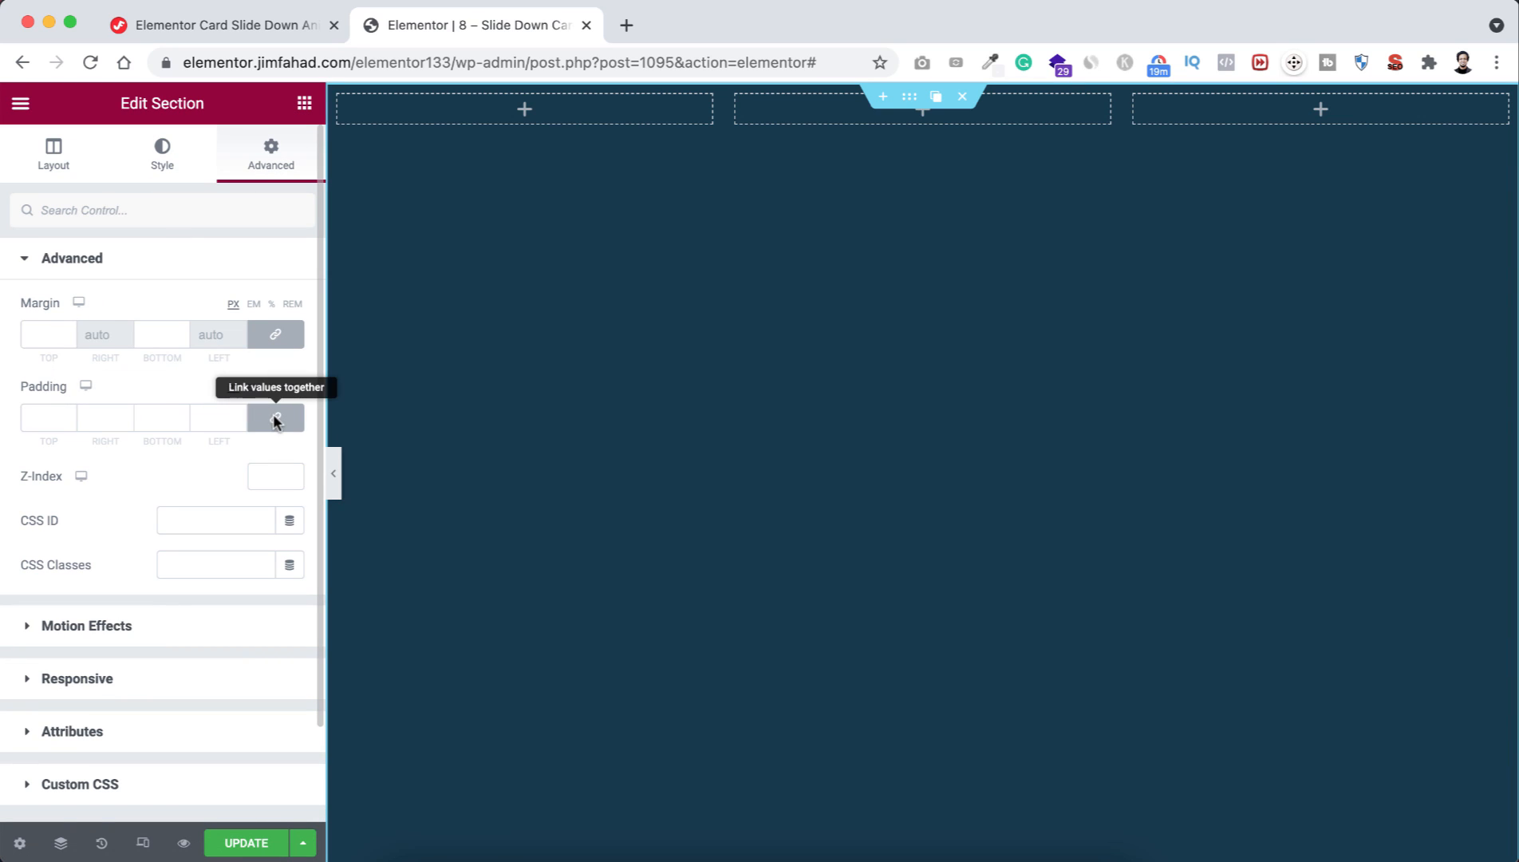
{"action": "left_click", "coordinate": [275, 418]}
{"action": "type", "text": "200"}
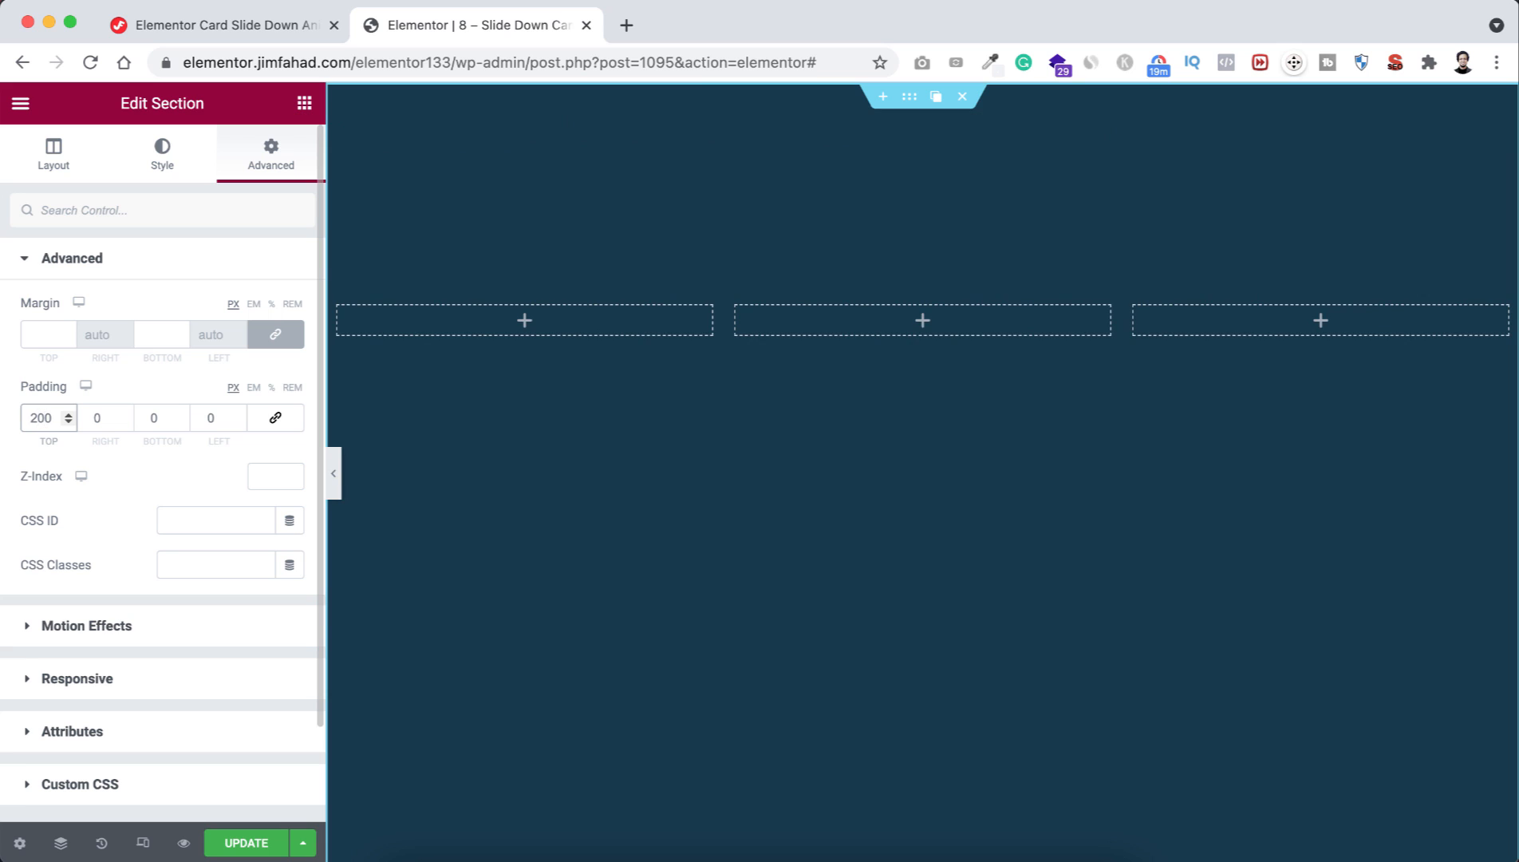
{"action": "mouse_move", "coordinate": [785, 351]}
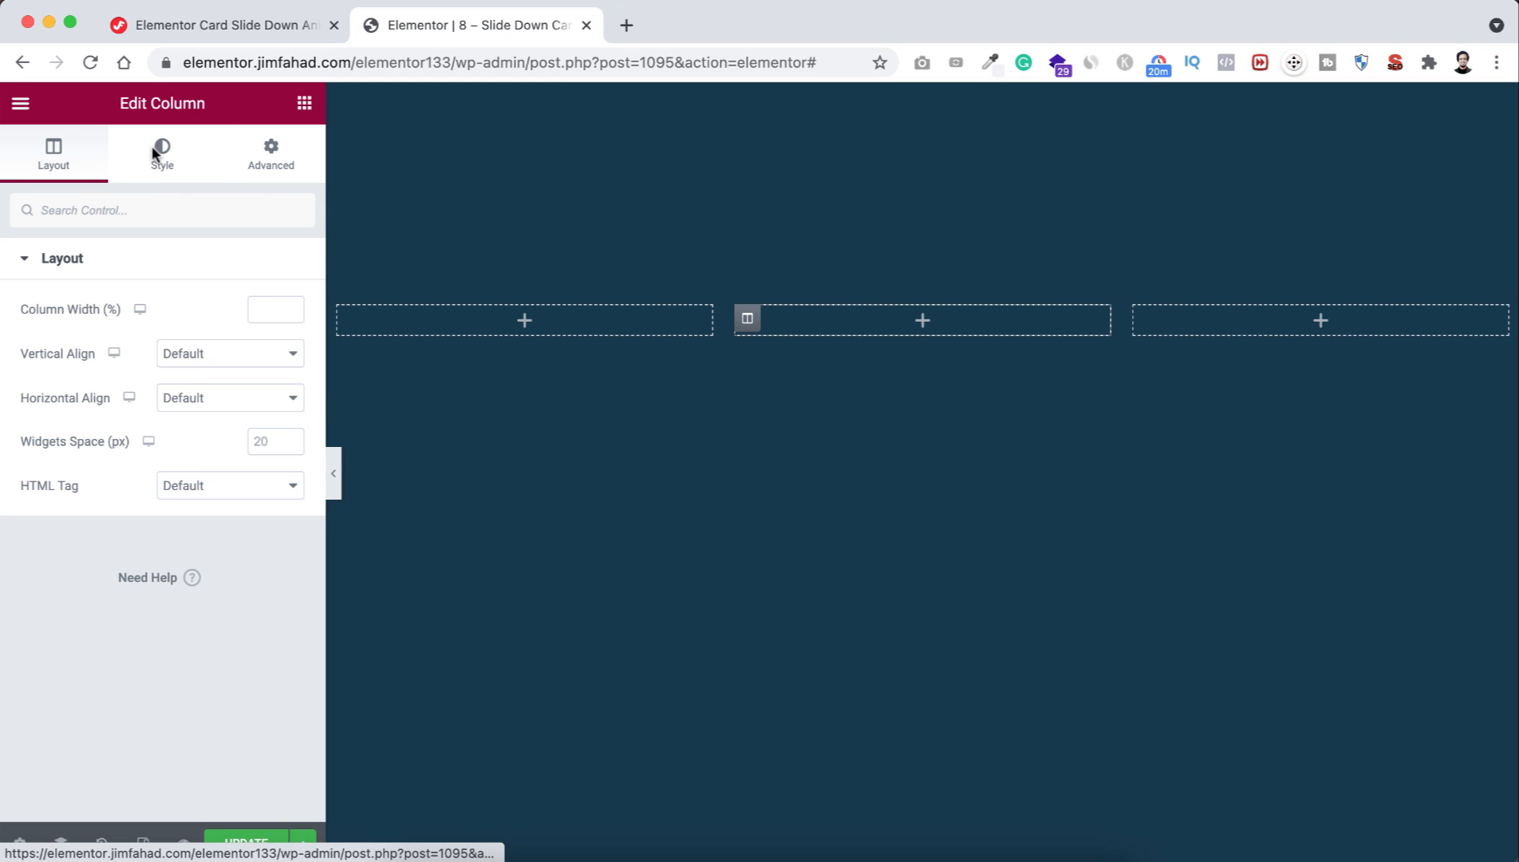
- Give the middle column a white background, 10/10/50/10 px margins and 25 px padding
{"action": "left_click", "coordinate": [161, 152]}
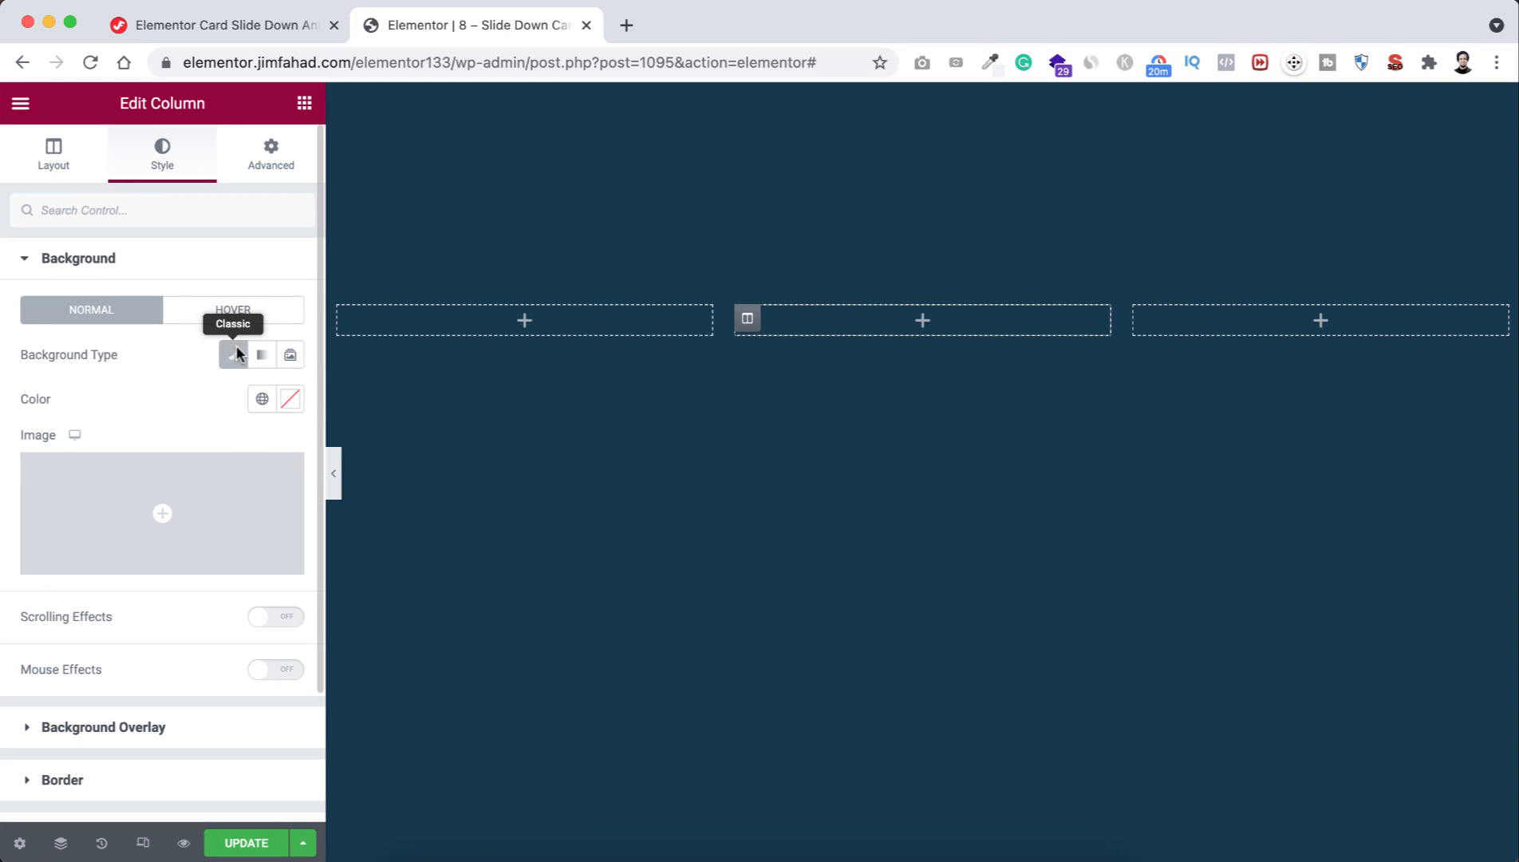
{"action": "left_click", "coordinate": [289, 399]}
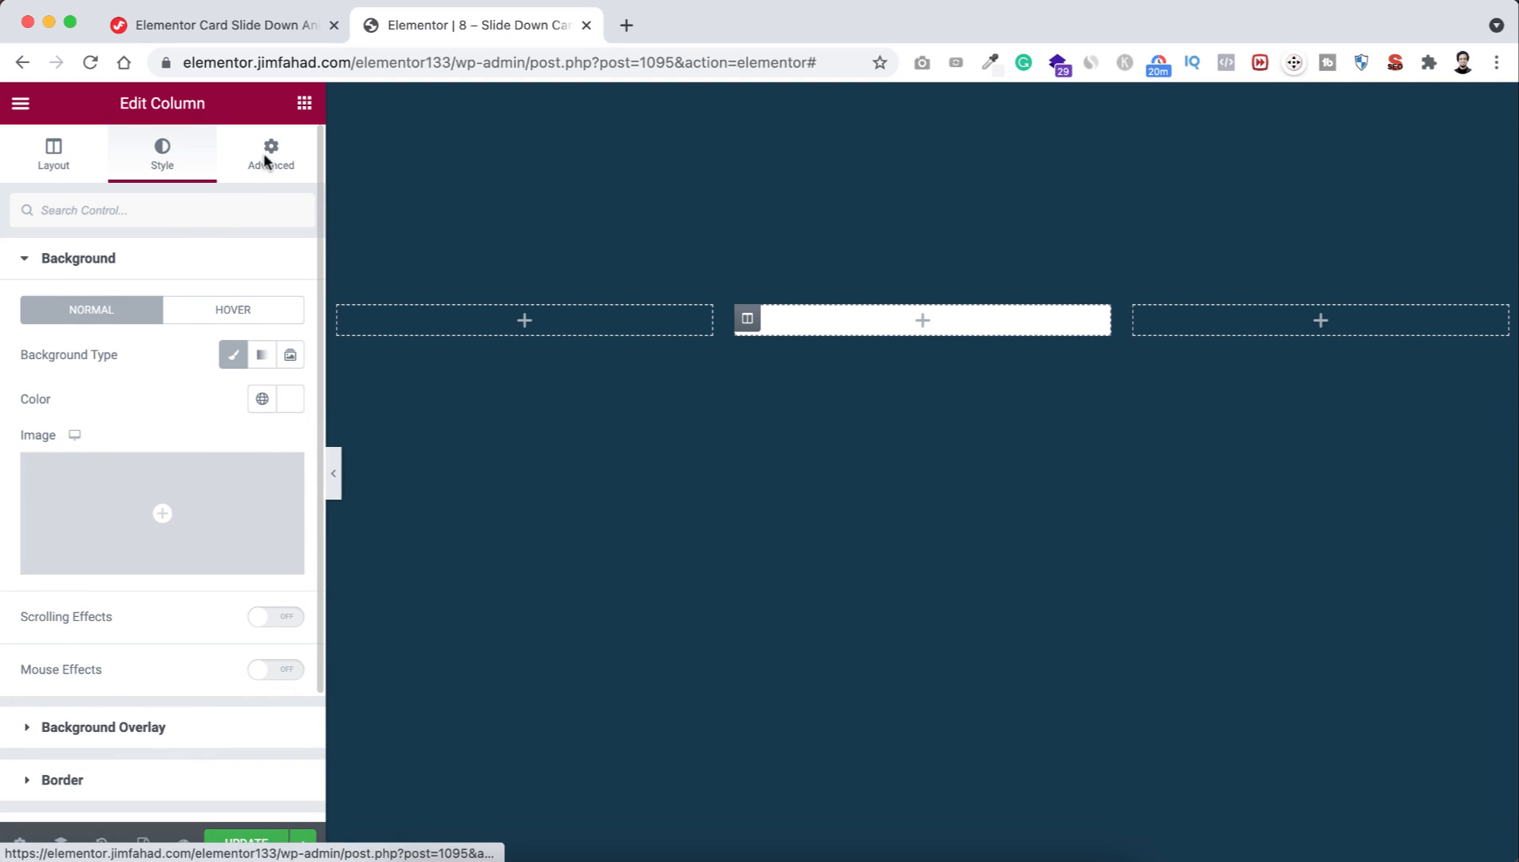
{"action": "left_click", "coordinate": [270, 153]}
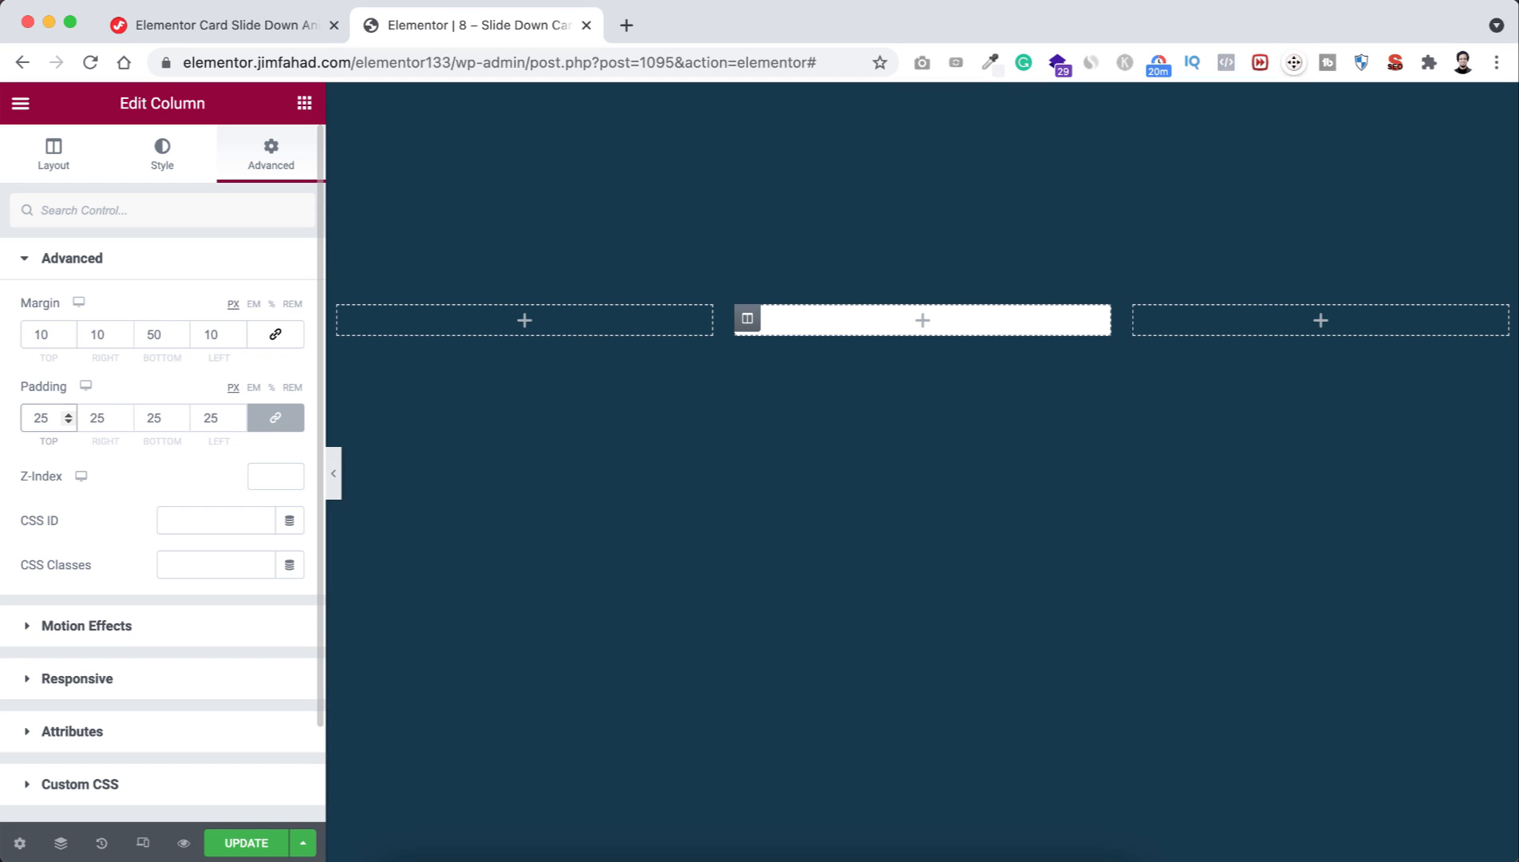
{"action": "left_click", "coordinate": [921, 319]}
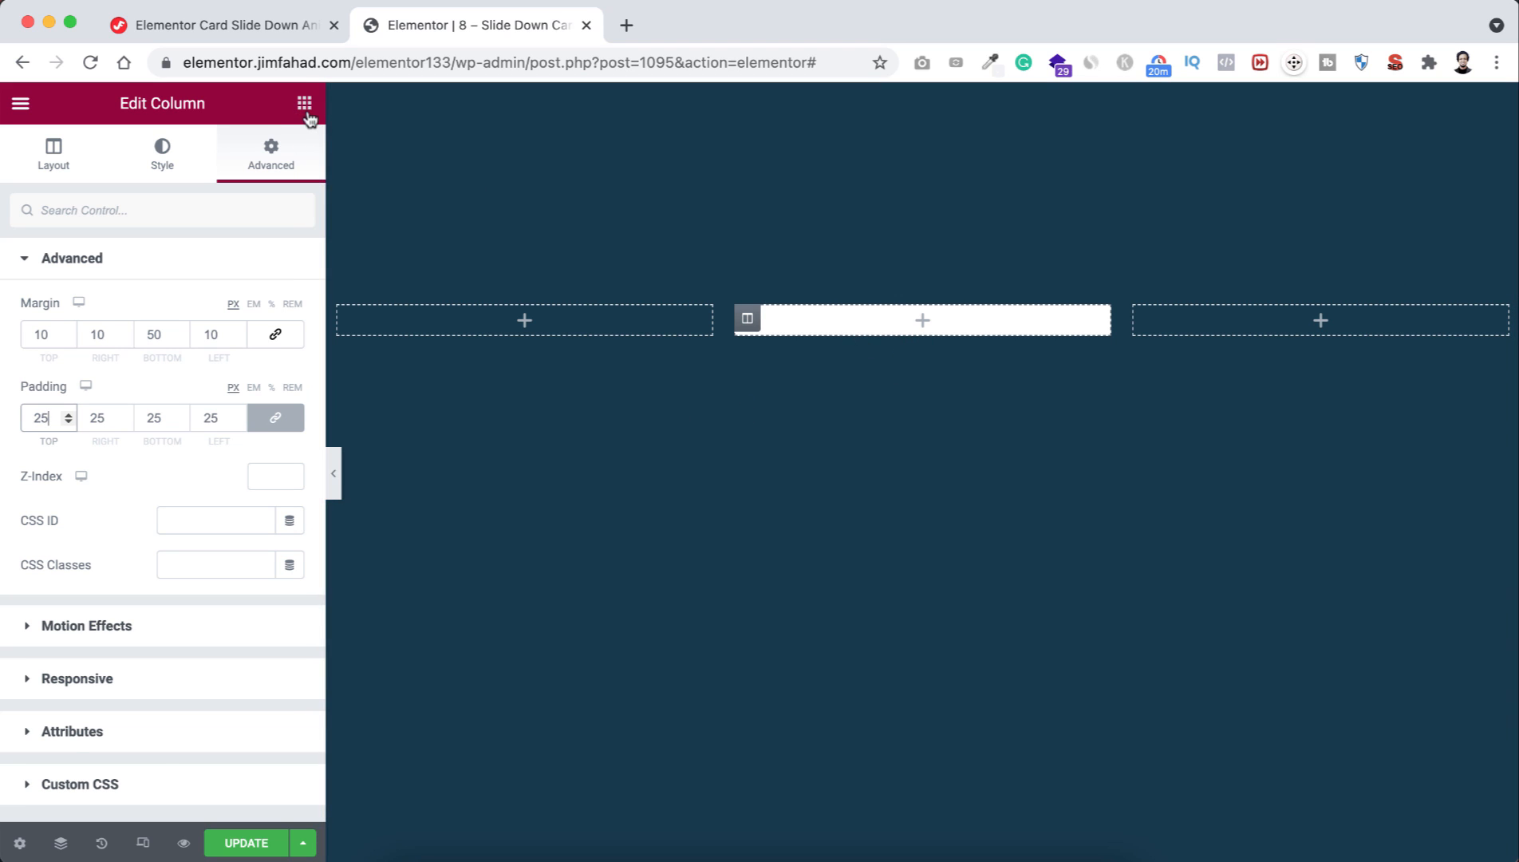
- Add an Image widget to the card showing the waterfall photo at Large size
{"action": "left_click", "coordinate": [304, 102]}
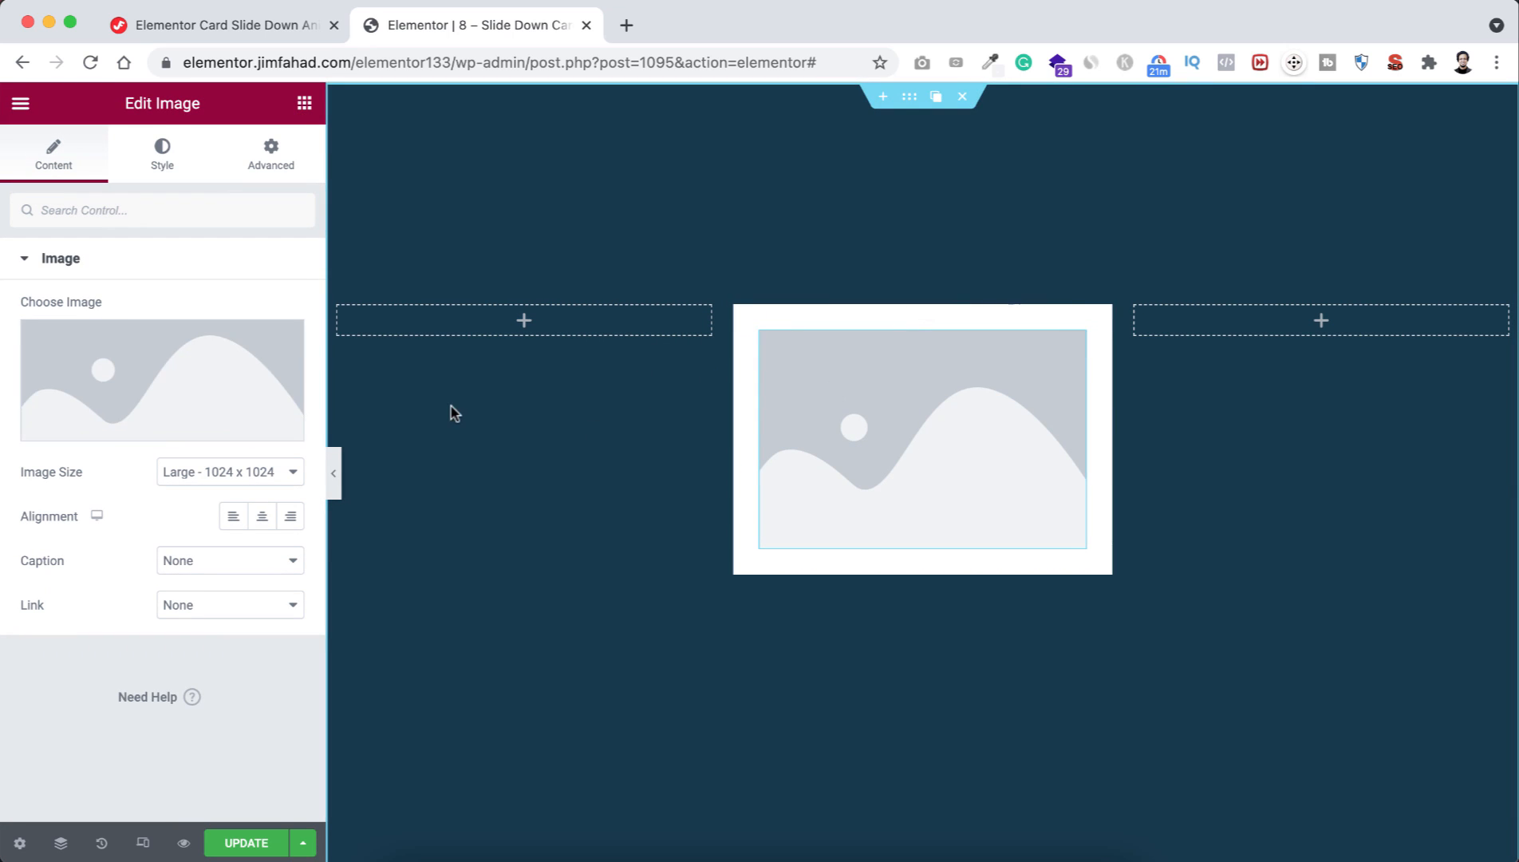
{"action": "left_click", "coordinate": [161, 380]}
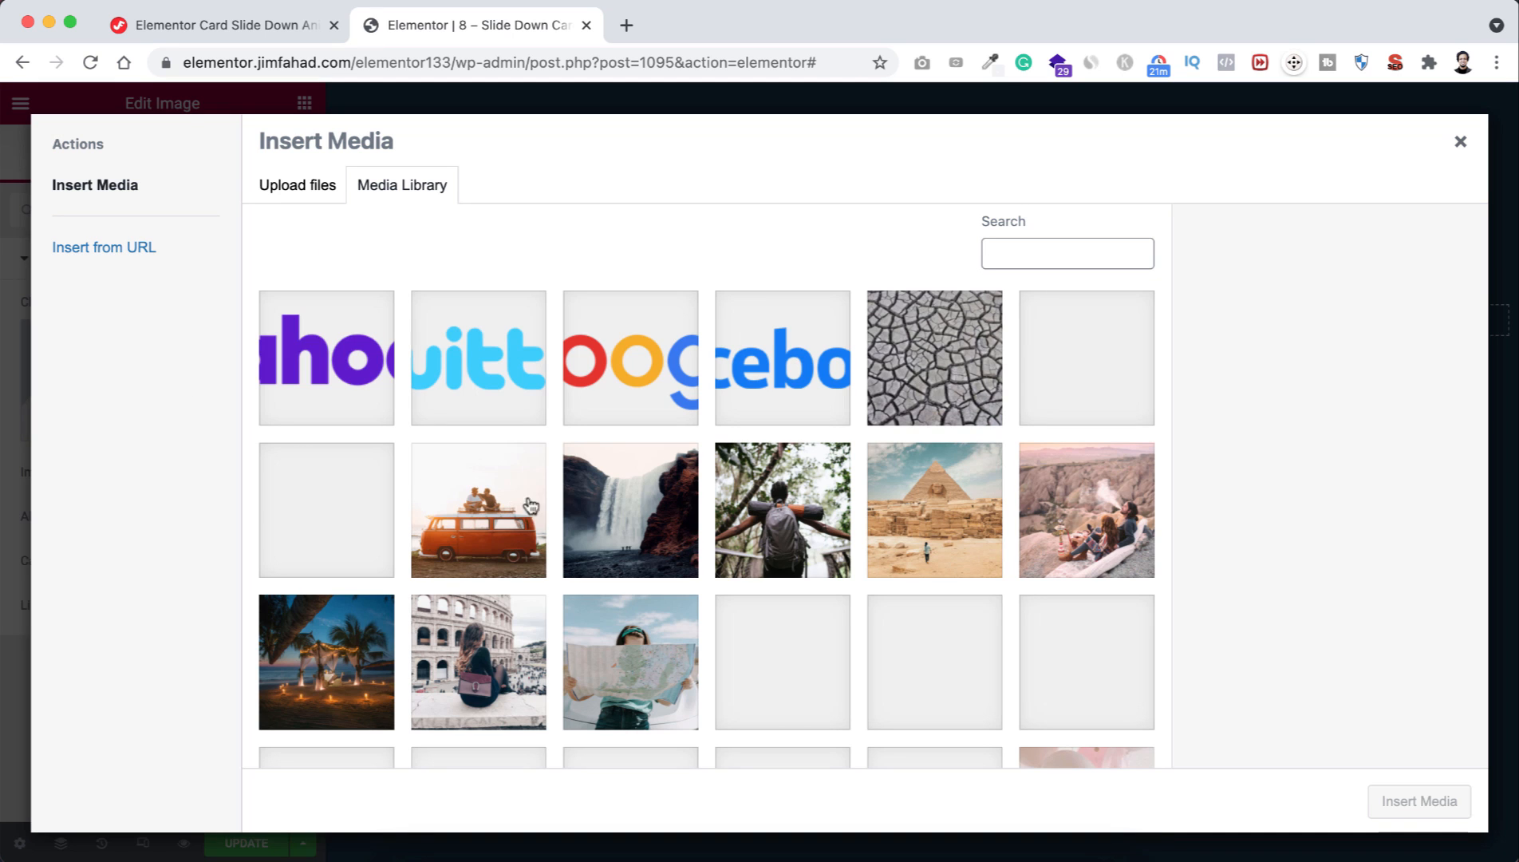
{"action": "left_click", "coordinate": [630, 509]}
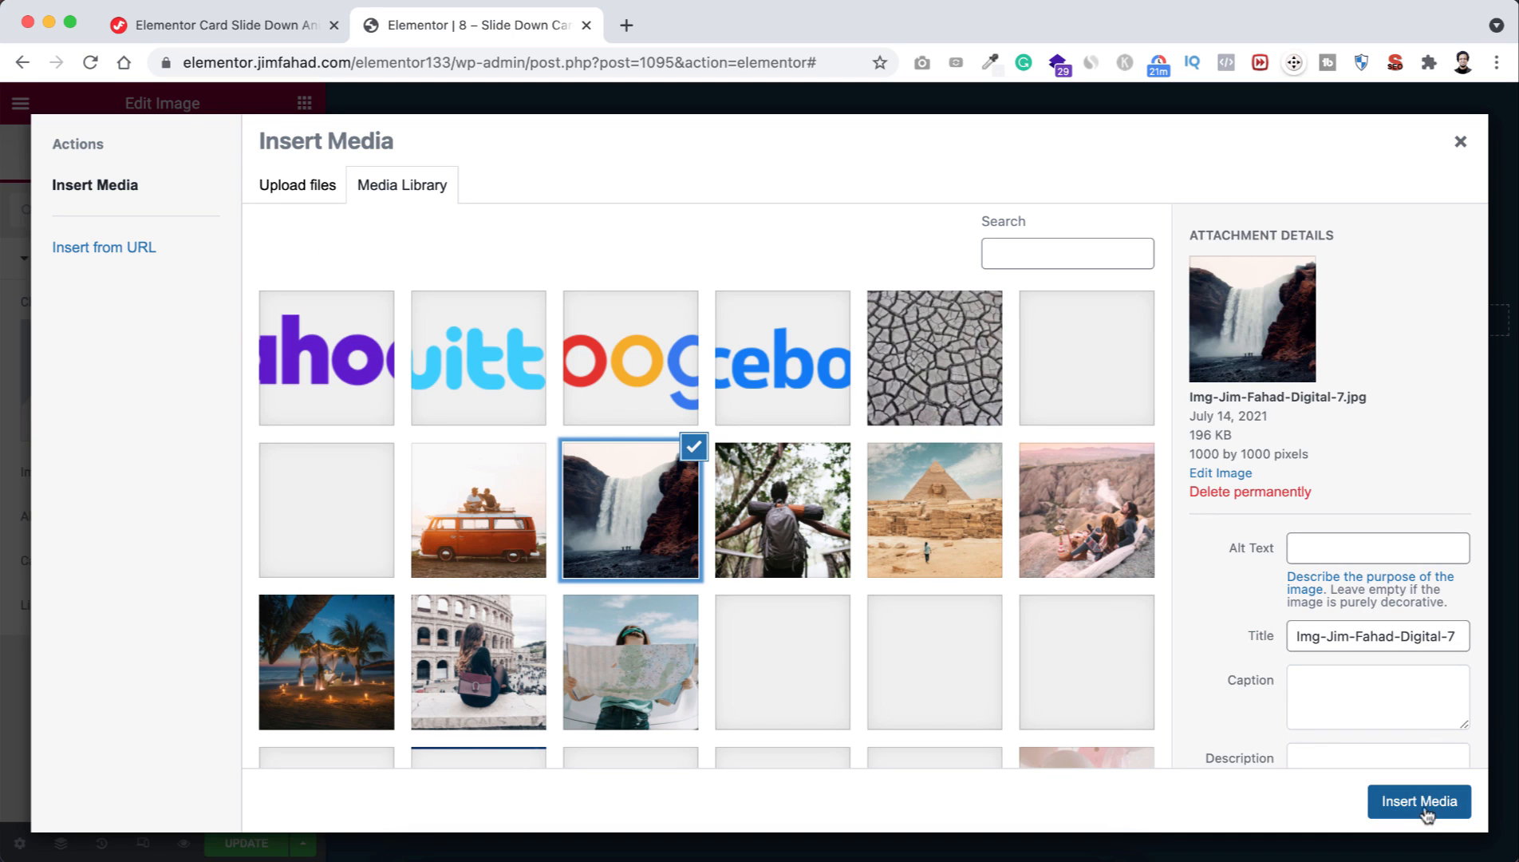
{"action": "left_click", "coordinate": [1418, 801]}
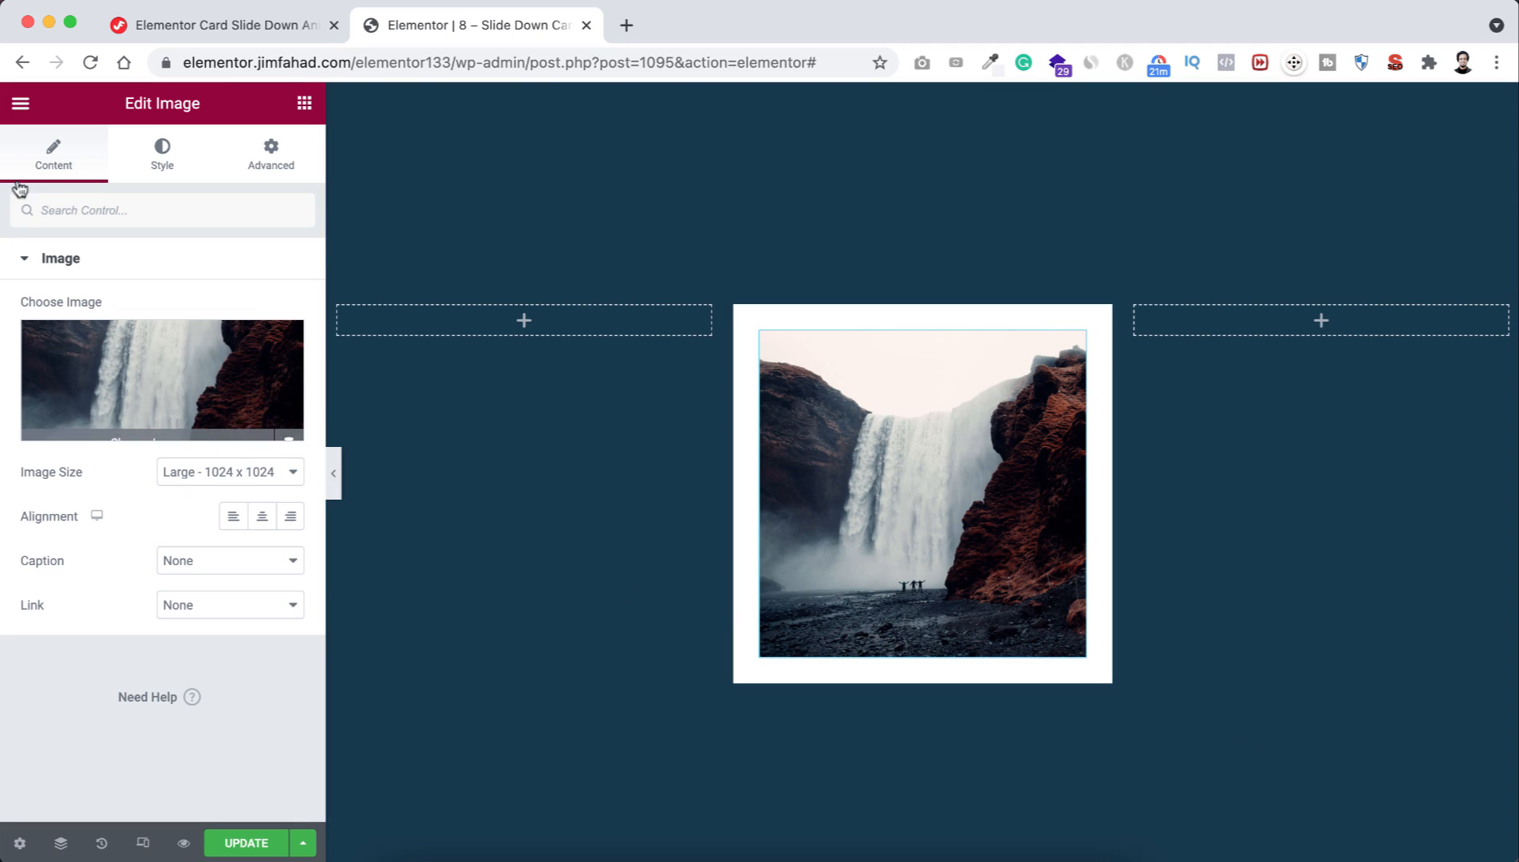
- Style the image: 100% width, 260 px height, Cover fit, radius 8 and a box shadow
{"action": "left_click", "coordinate": [161, 153]}
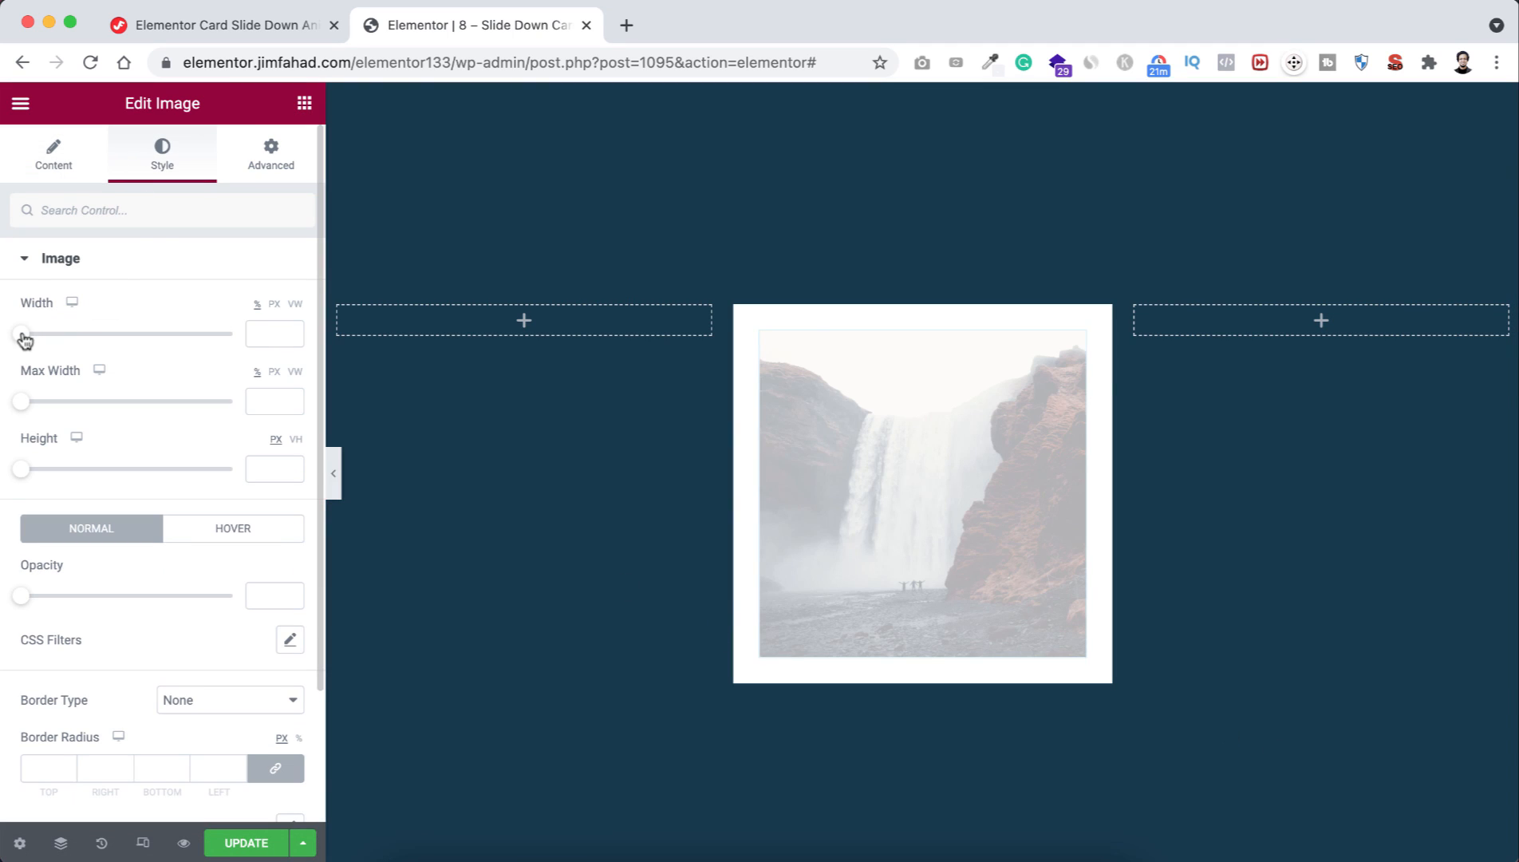
{"action": "left_click_drag", "start_coordinate": [24, 333], "coordinate": [233, 333]}
{"action": "type", "text": "260"}
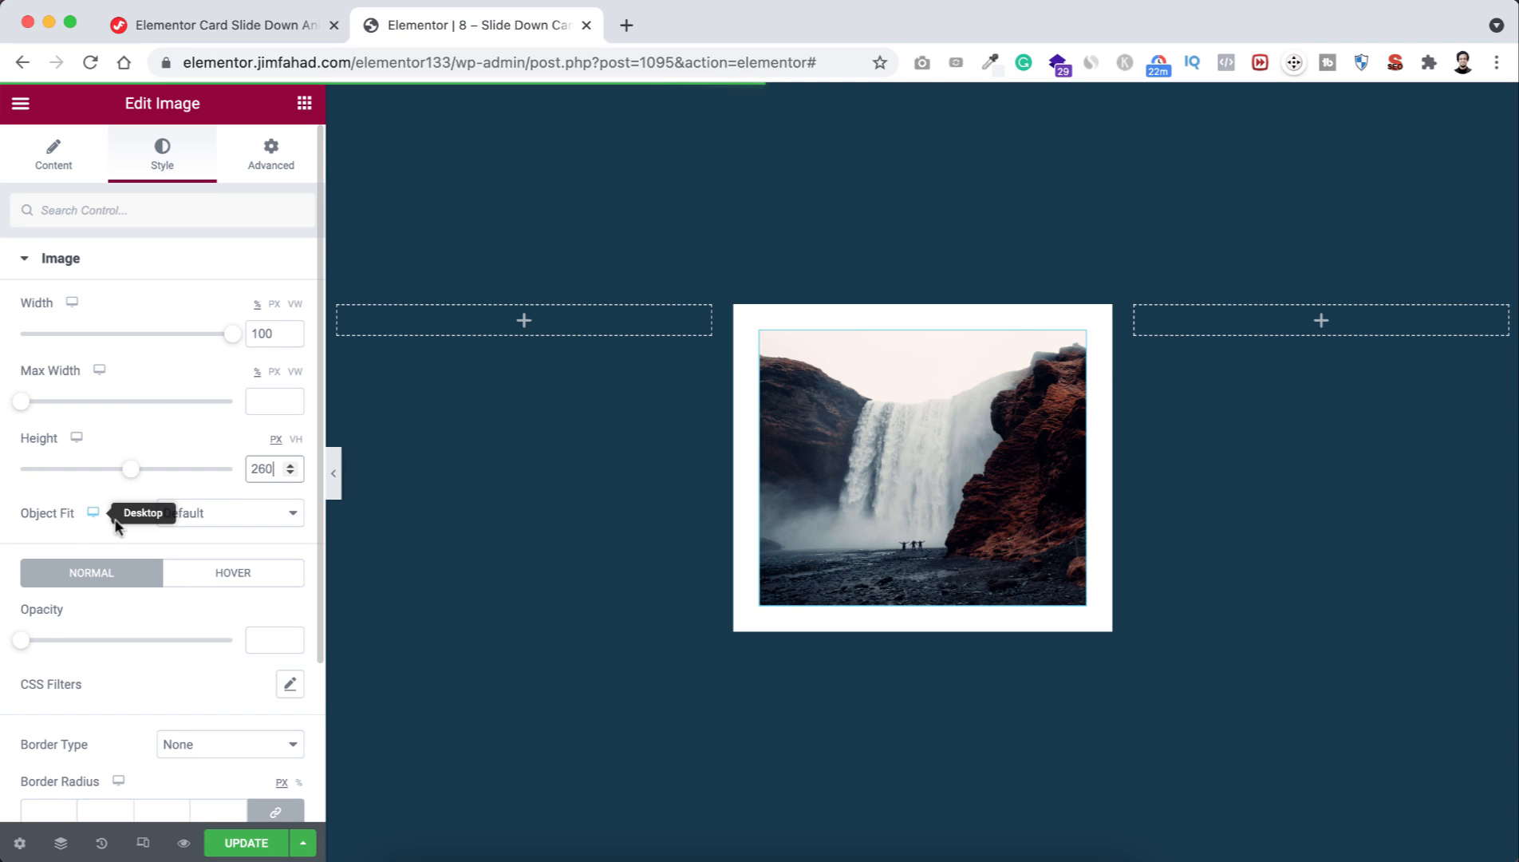
{"action": "left_click", "coordinate": [211, 512]}
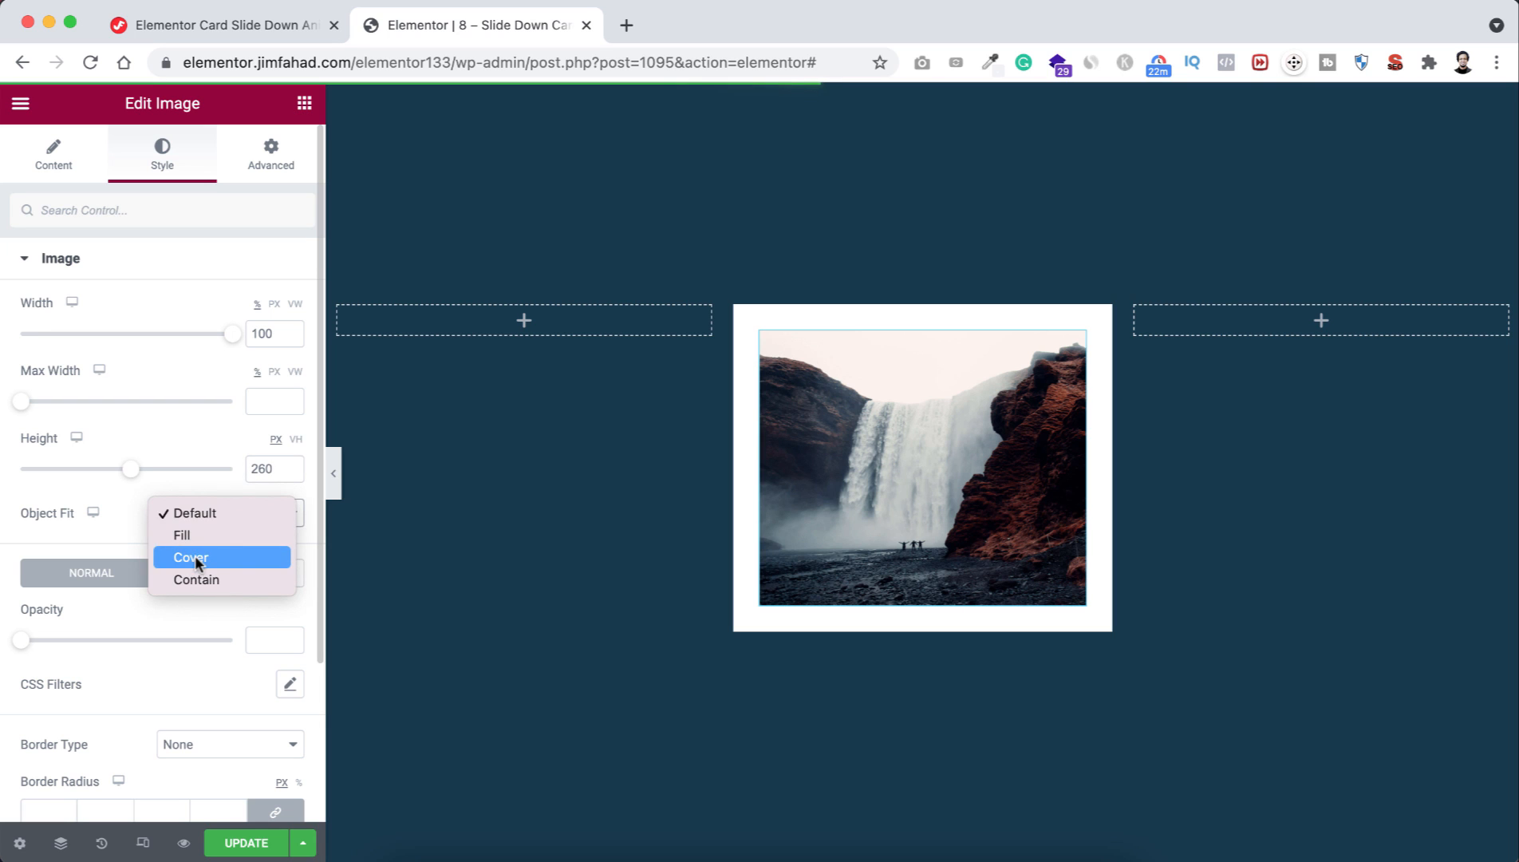
{"action": "left_click", "coordinate": [192, 557]}
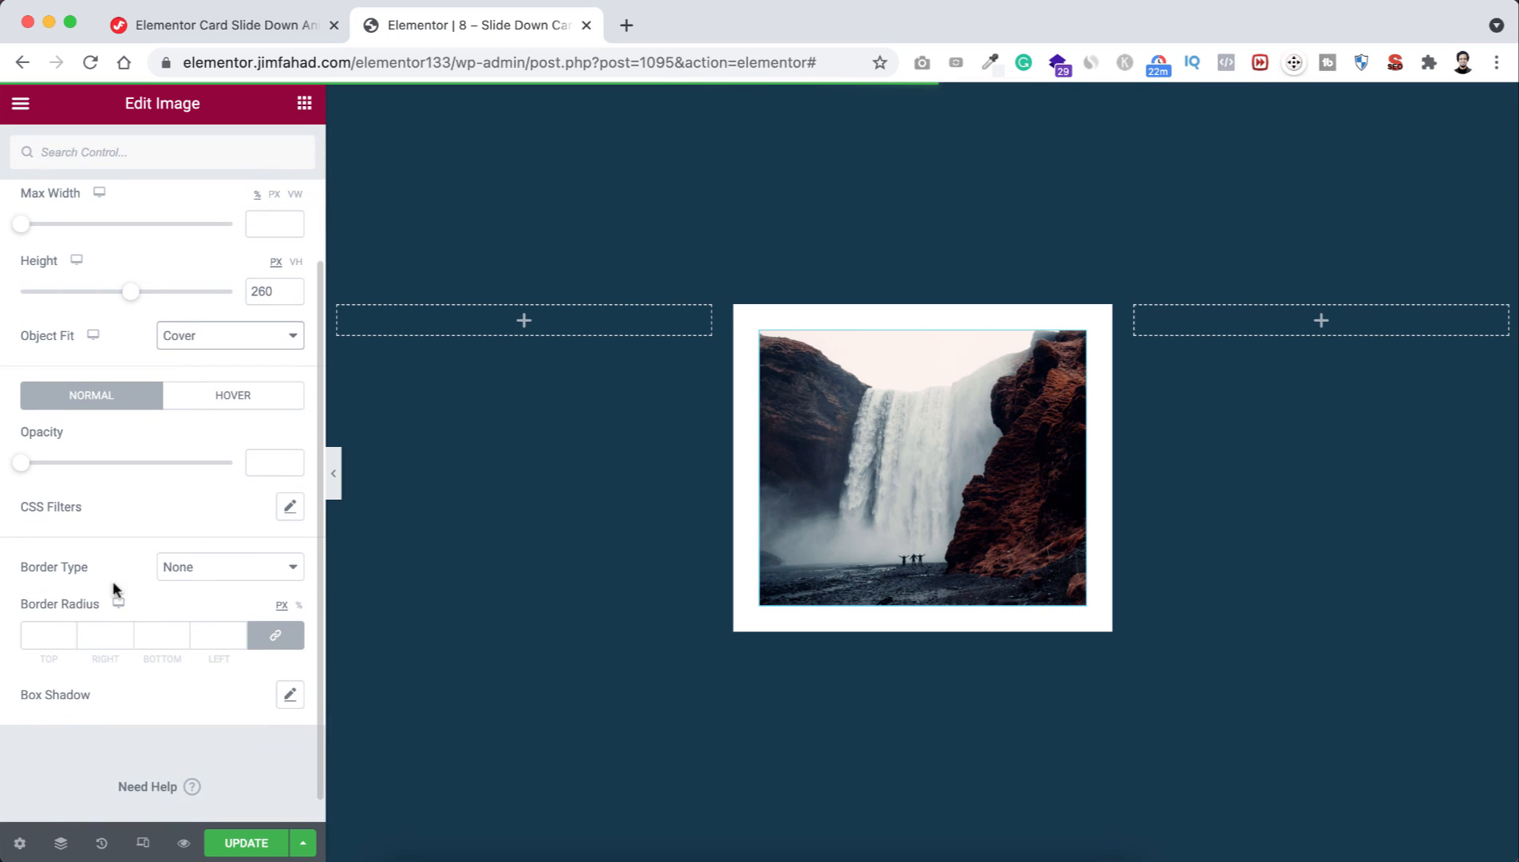
{"action": "left_click", "coordinate": [47, 635]}
{"action": "type", "text": "8"}
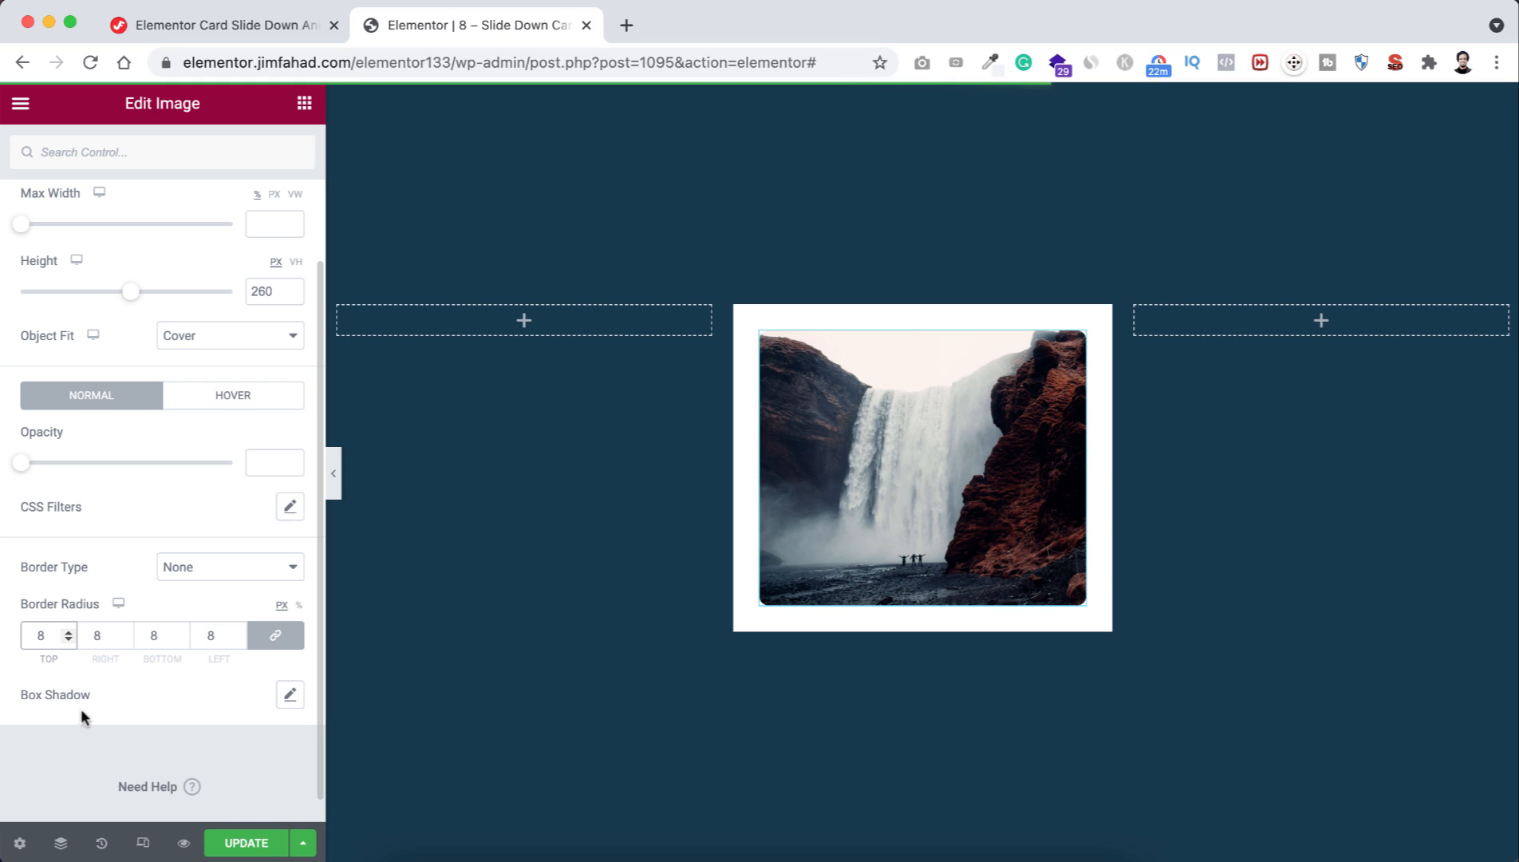
{"action": "left_click", "coordinate": [290, 695]}
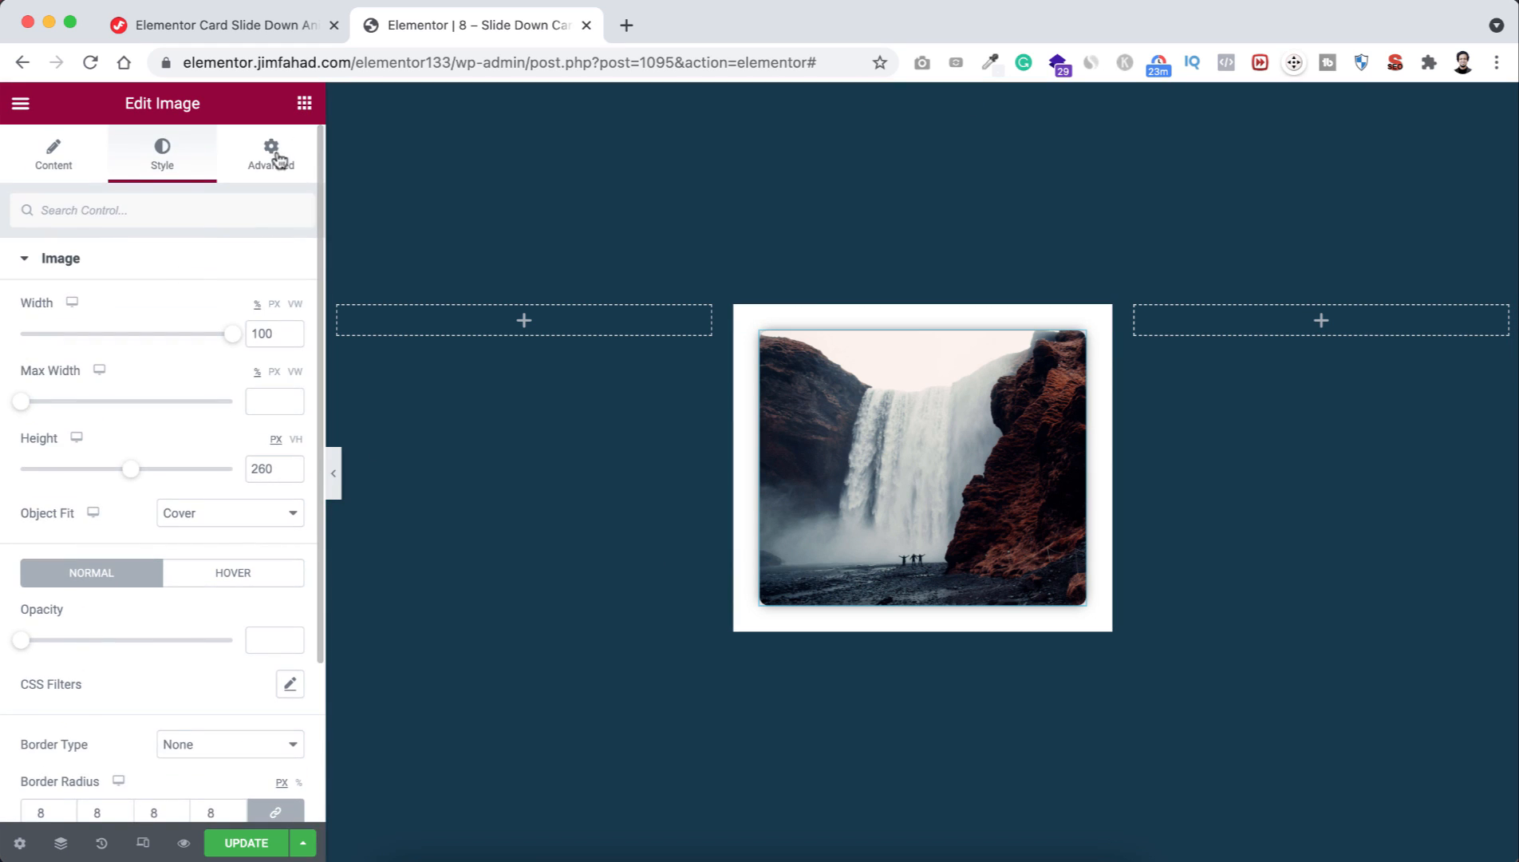
- Give the image a -60 px top margin and 20 px bottom margin so it rises above the card
{"action": "left_click", "coordinate": [269, 153]}
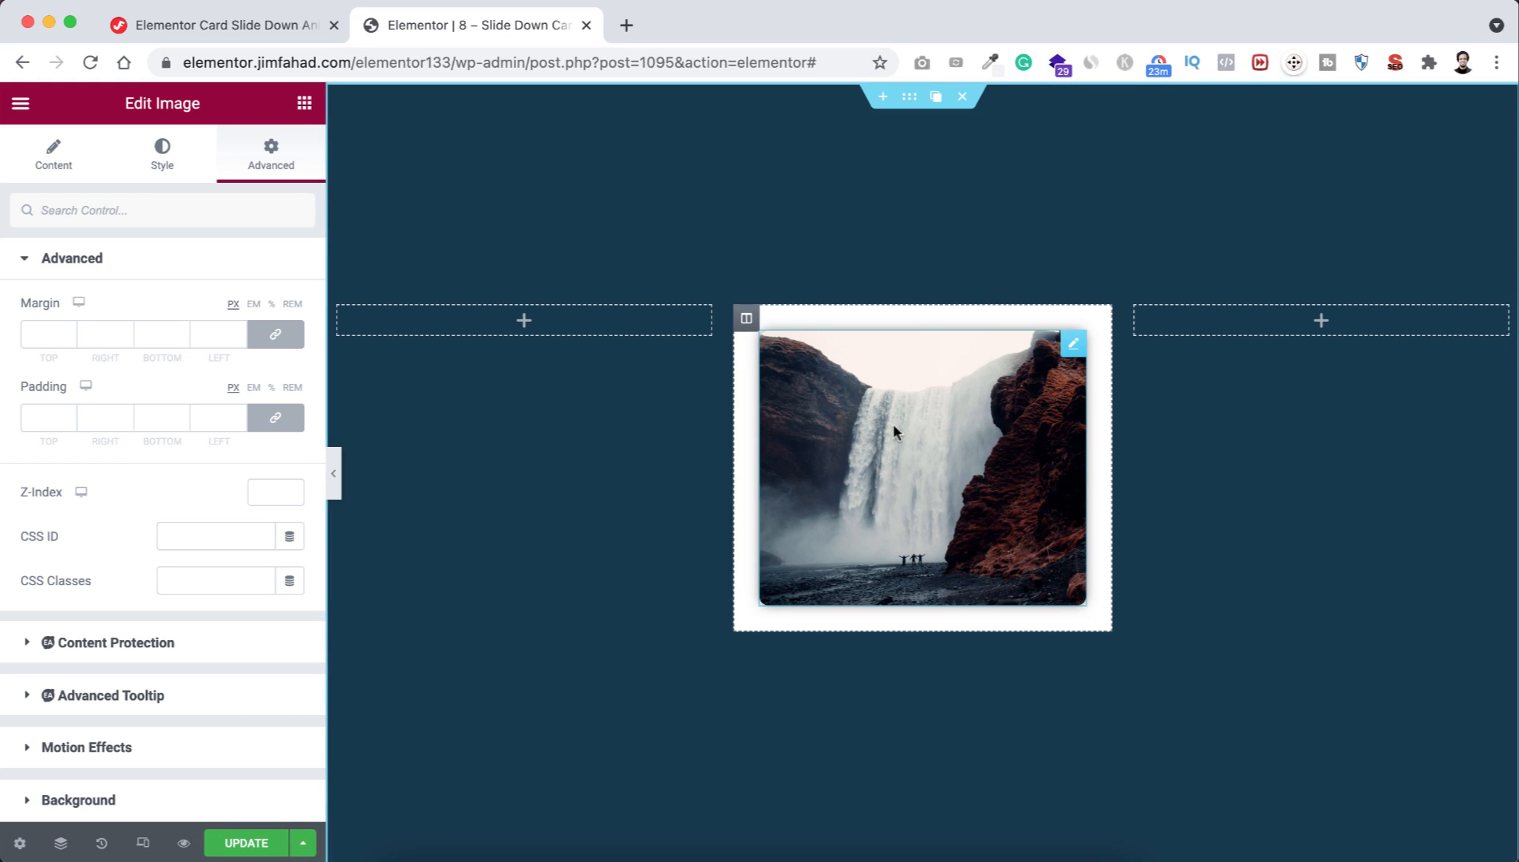
{"action": "mouse_move", "coordinate": [820, 444]}
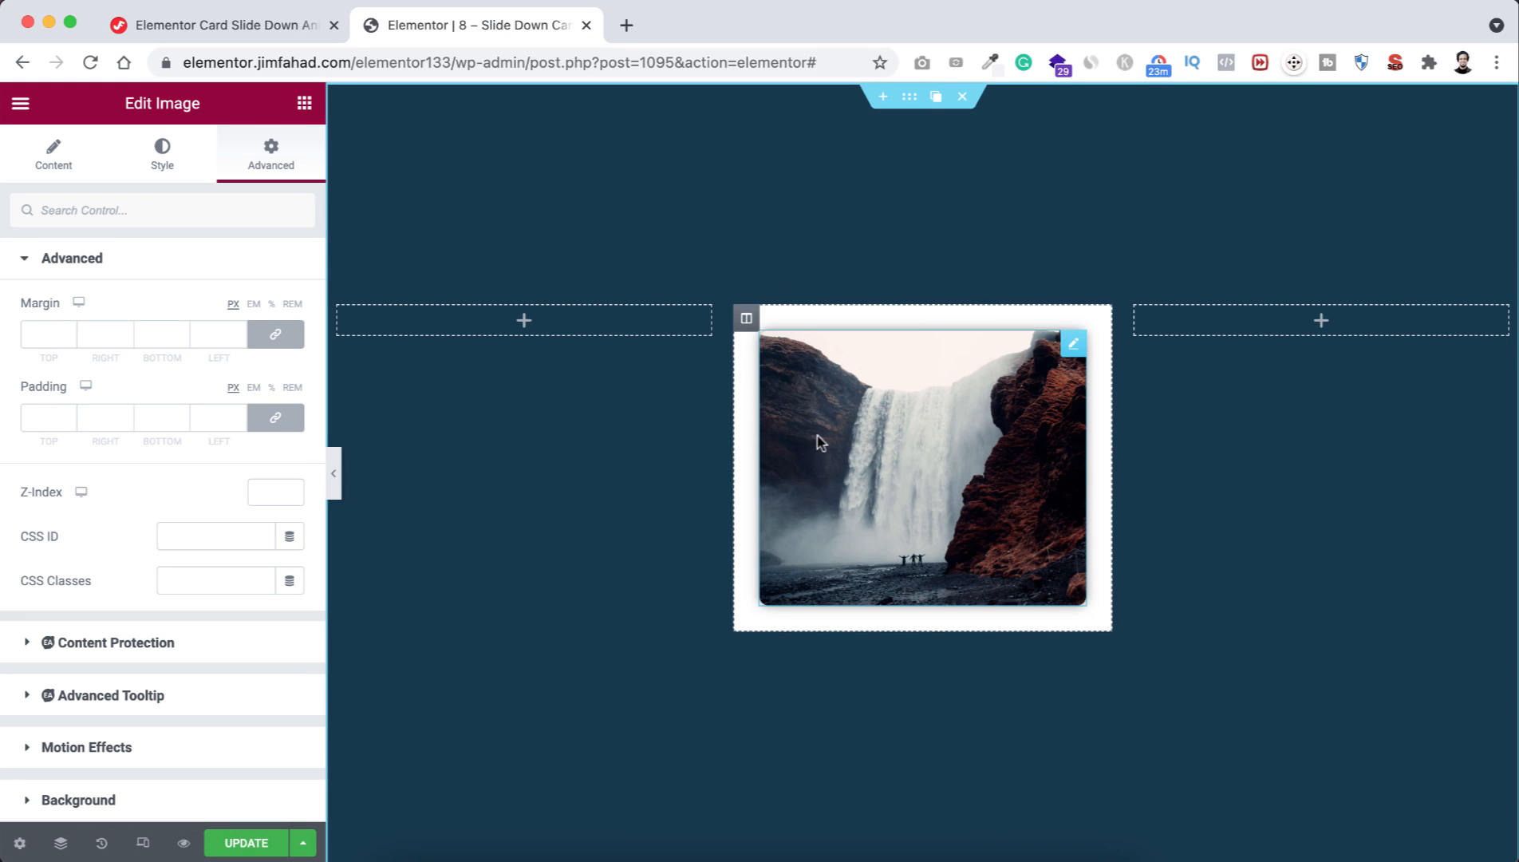
{"action": "mouse_move", "coordinate": [855, 431]}
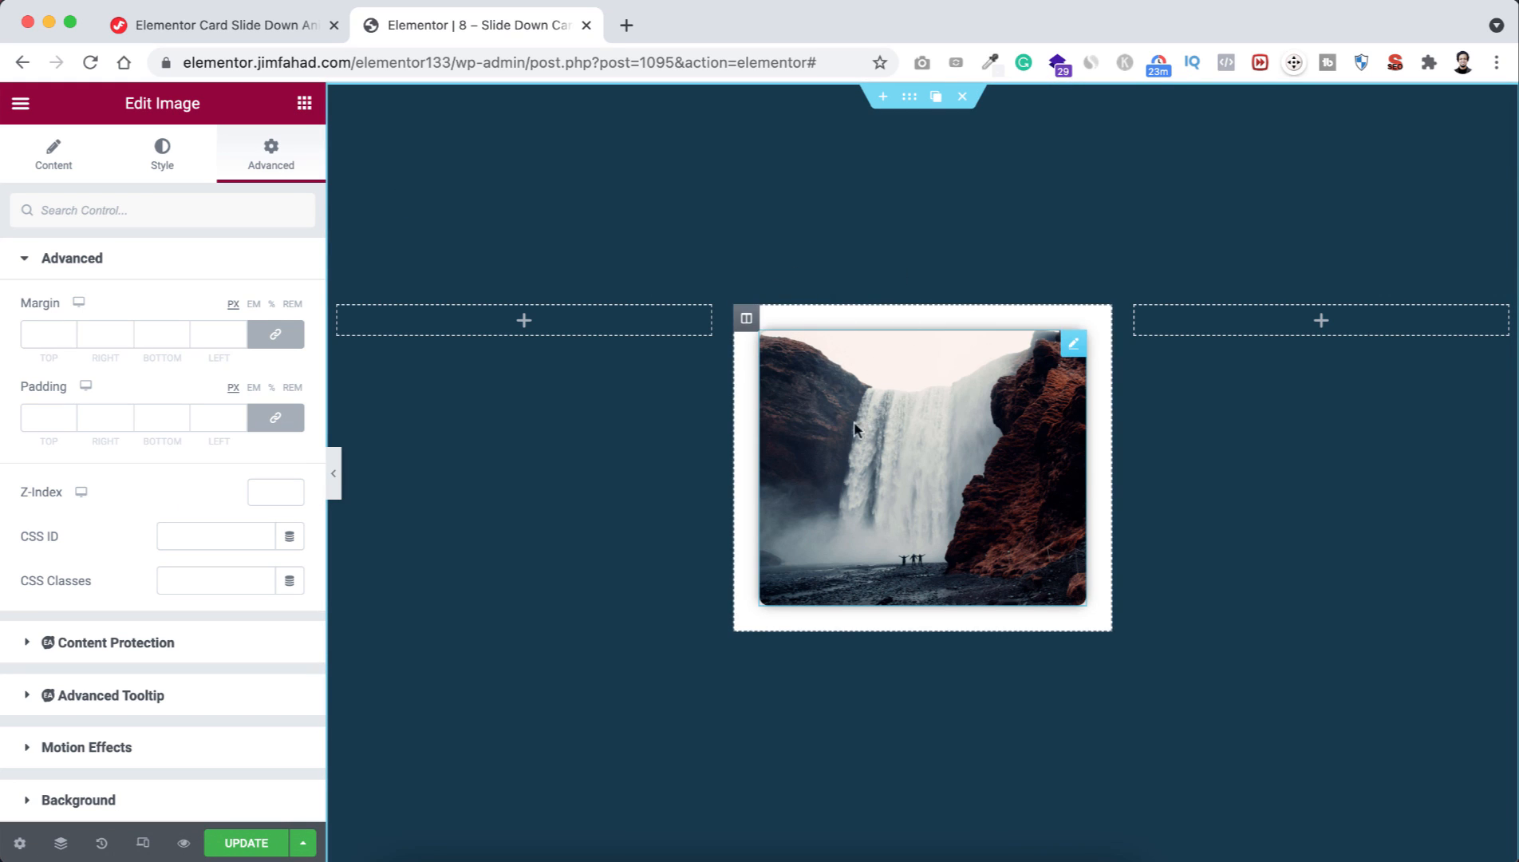
{"action": "mouse_move", "coordinate": [866, 440]}
{"action": "type", "text": "0"}
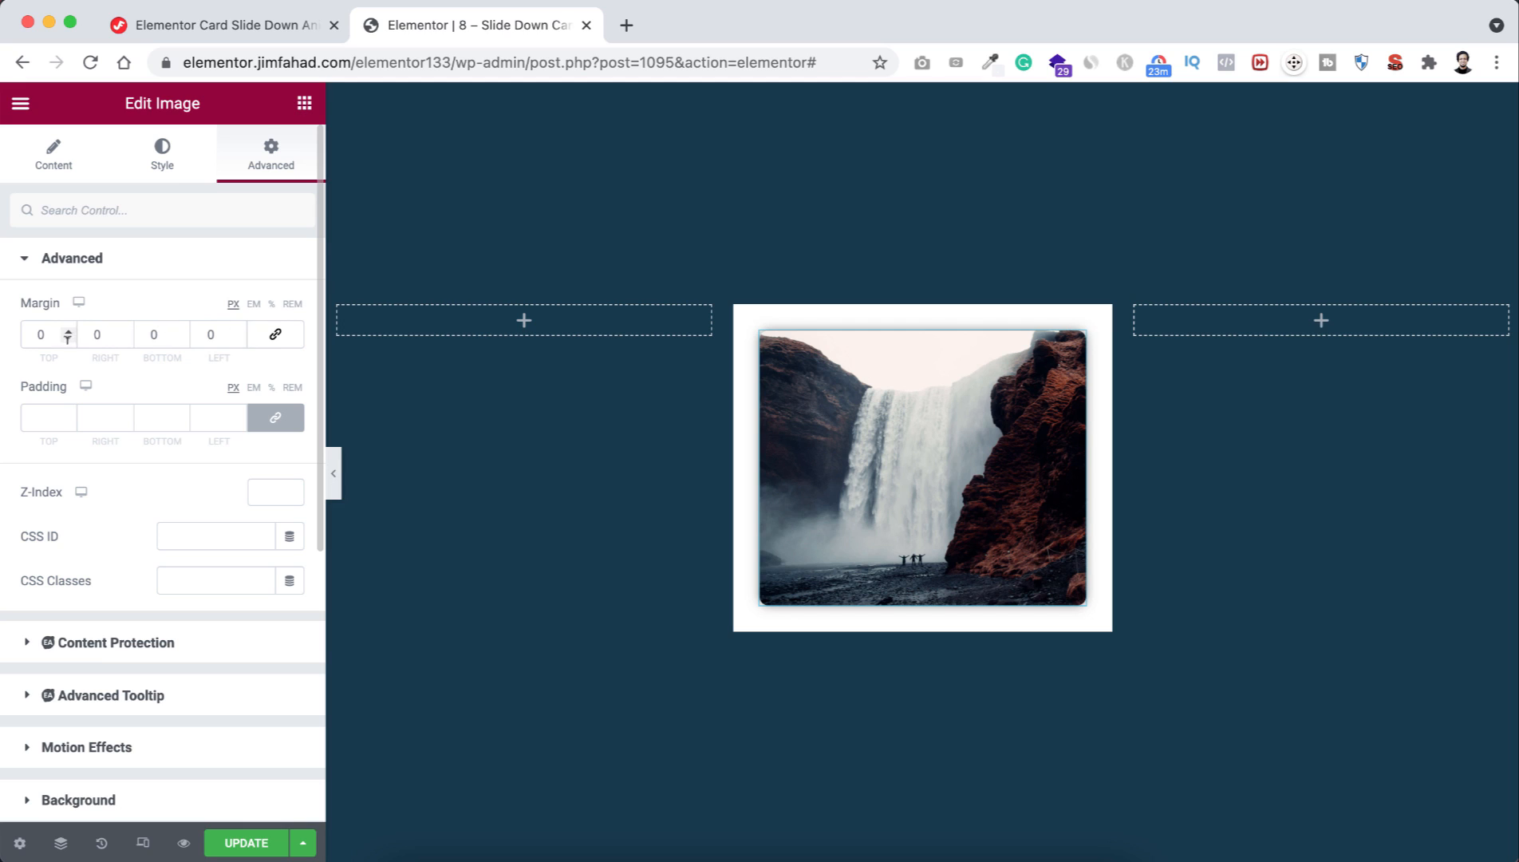
{"action": "left_click", "coordinate": [67, 340]}
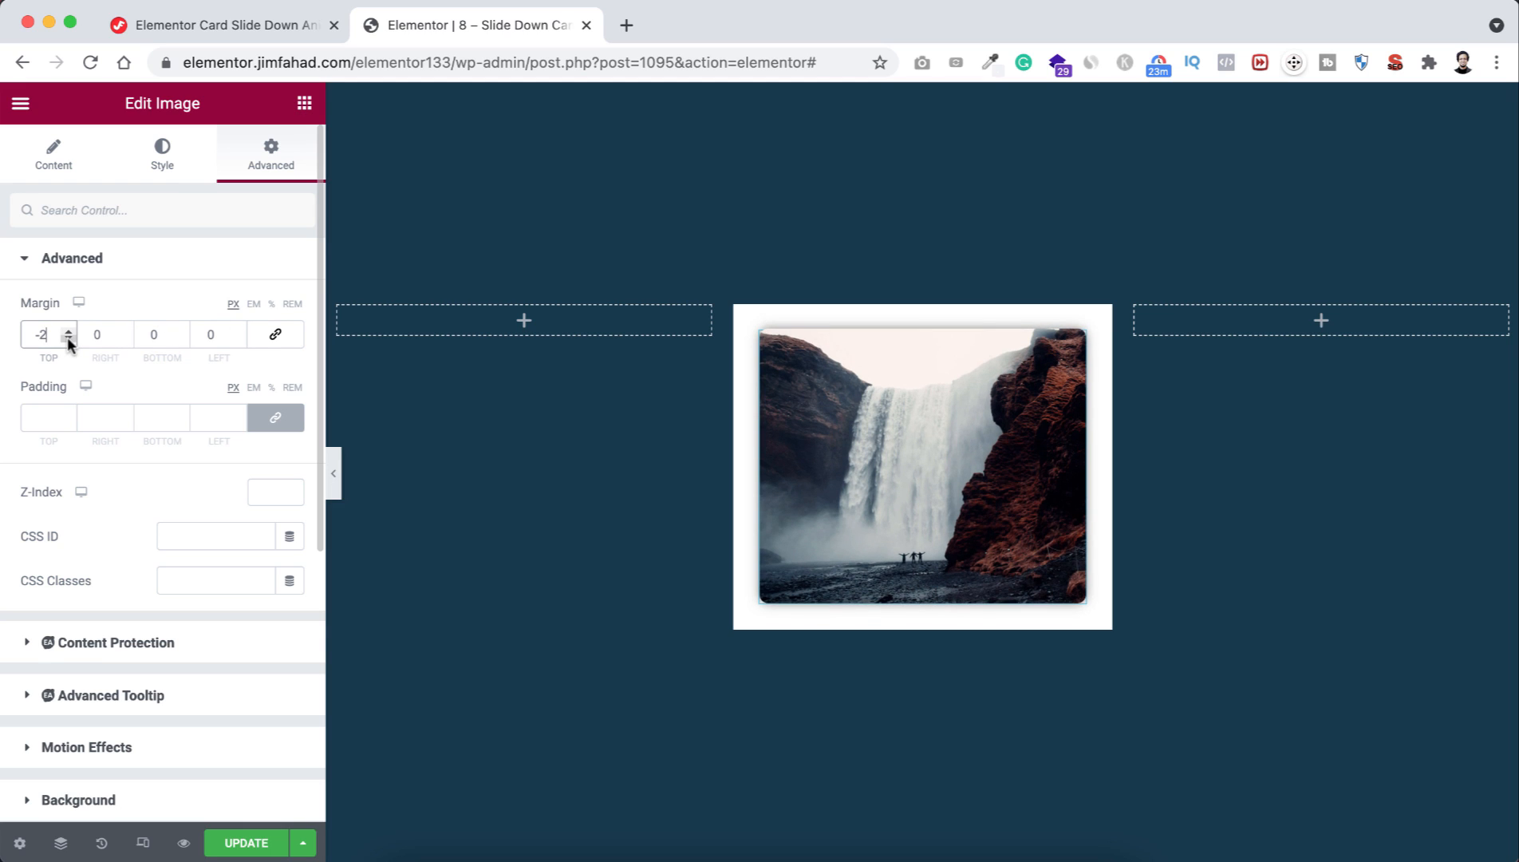
{"action": "left_click", "coordinate": [67, 338]}
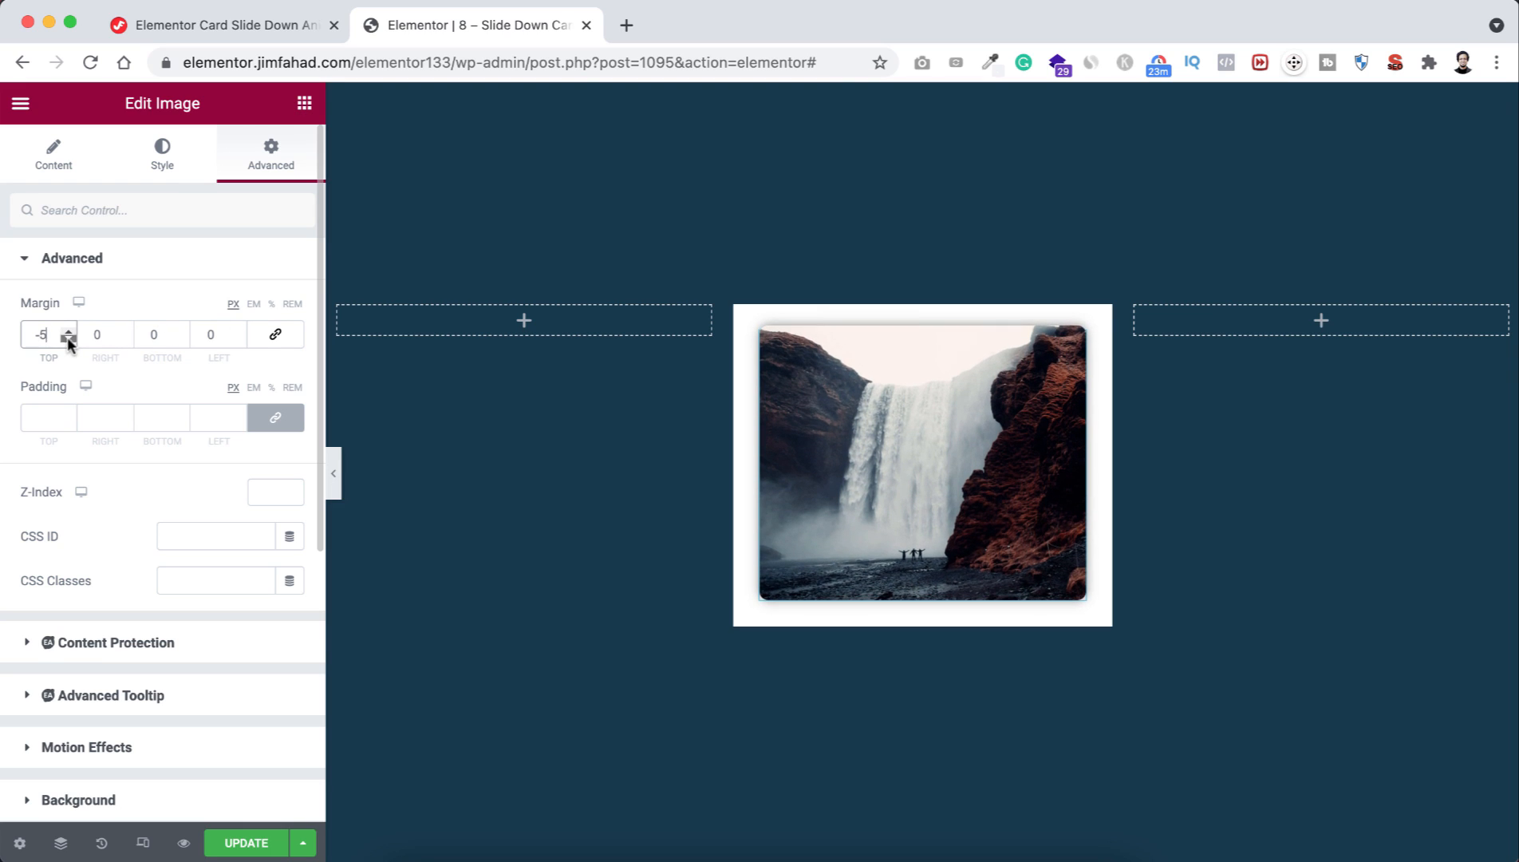
{"action": "left_click", "coordinate": [67, 339]}
{"action": "type", "text": "20"}
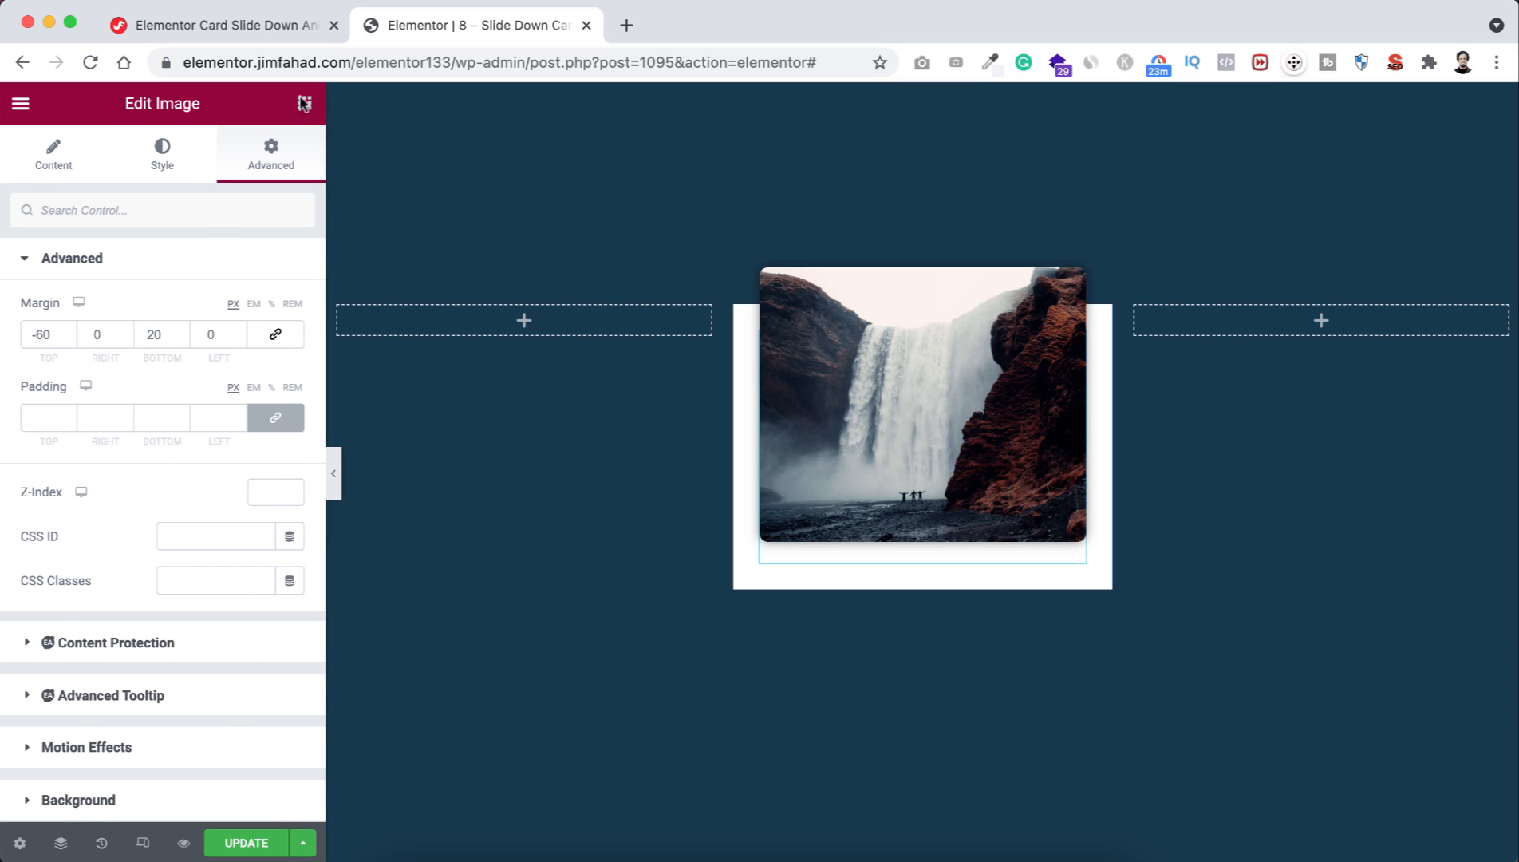
- Add a 'Card One' Heading 2 above the lorem ipsum paragraph in the text widget
{"action": "left_click", "coordinate": [303, 102]}
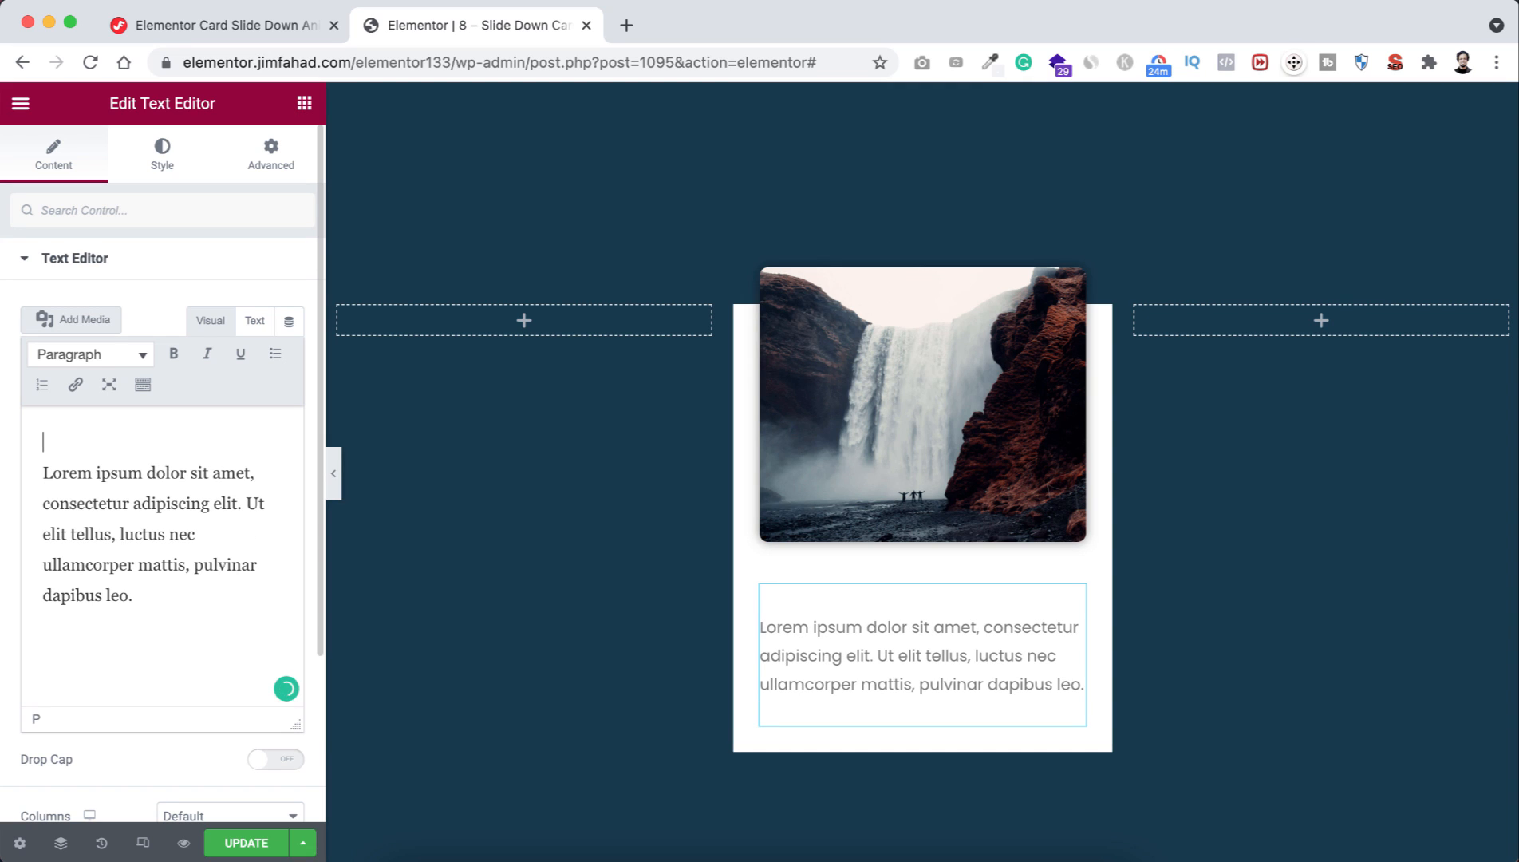
{"action": "type", "text": "Card"}
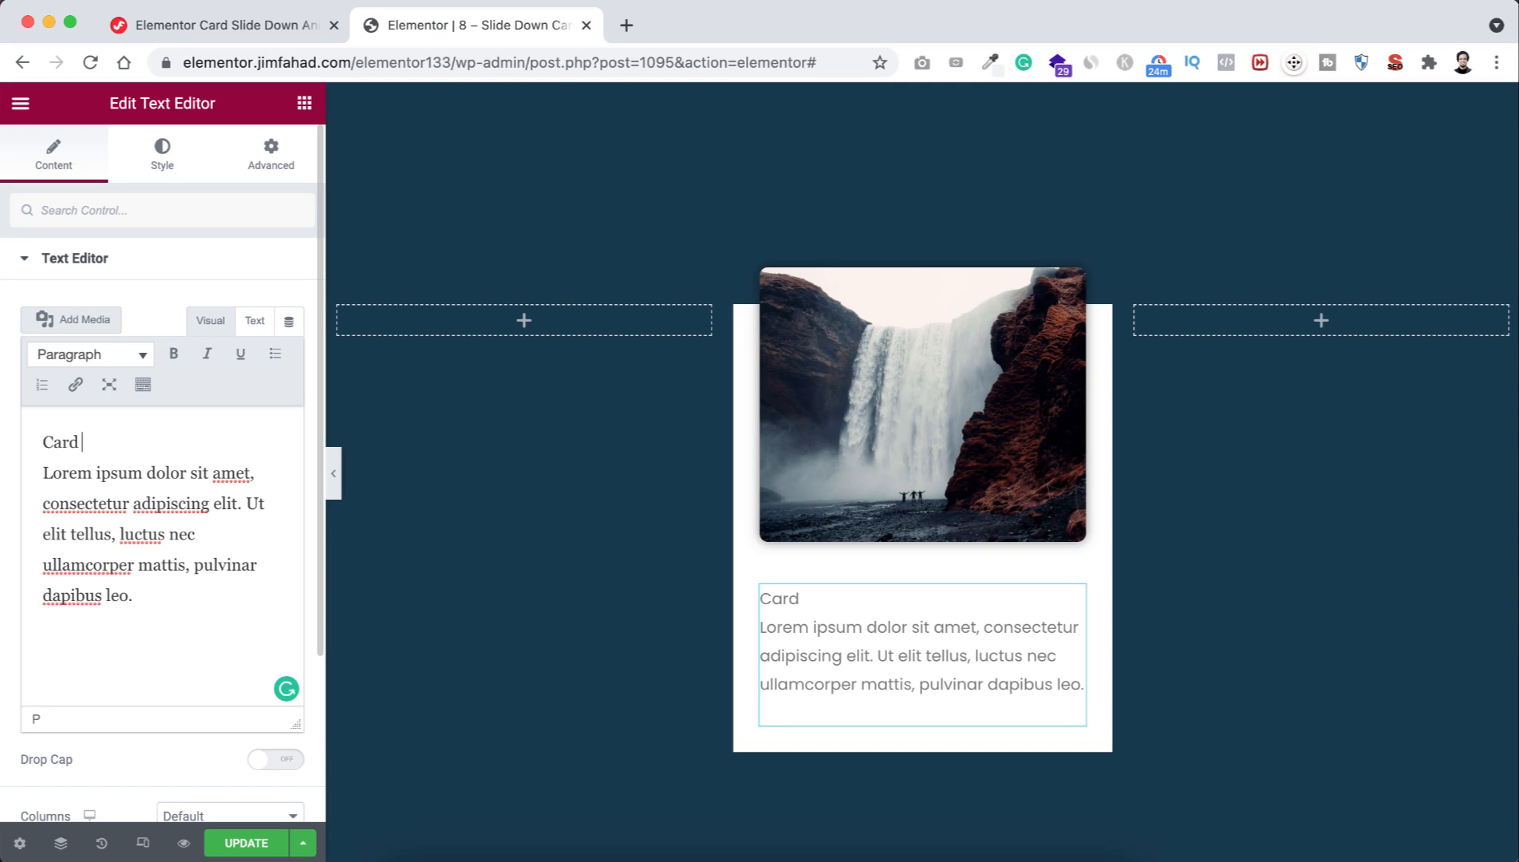
{"action": "type", "text": "One"}
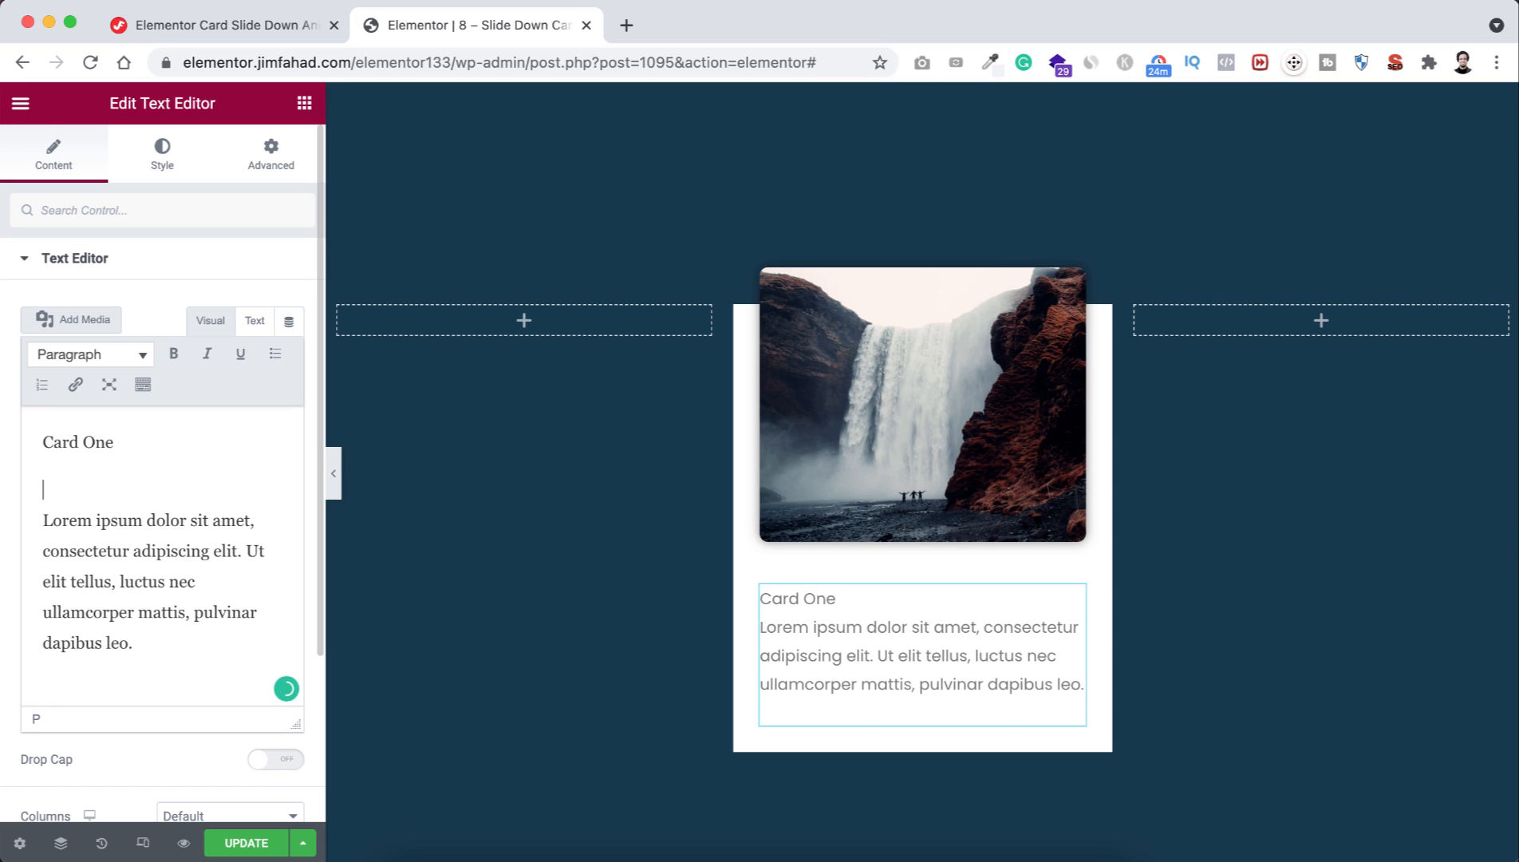
{"action": "double_click", "coordinate": [77, 442]}
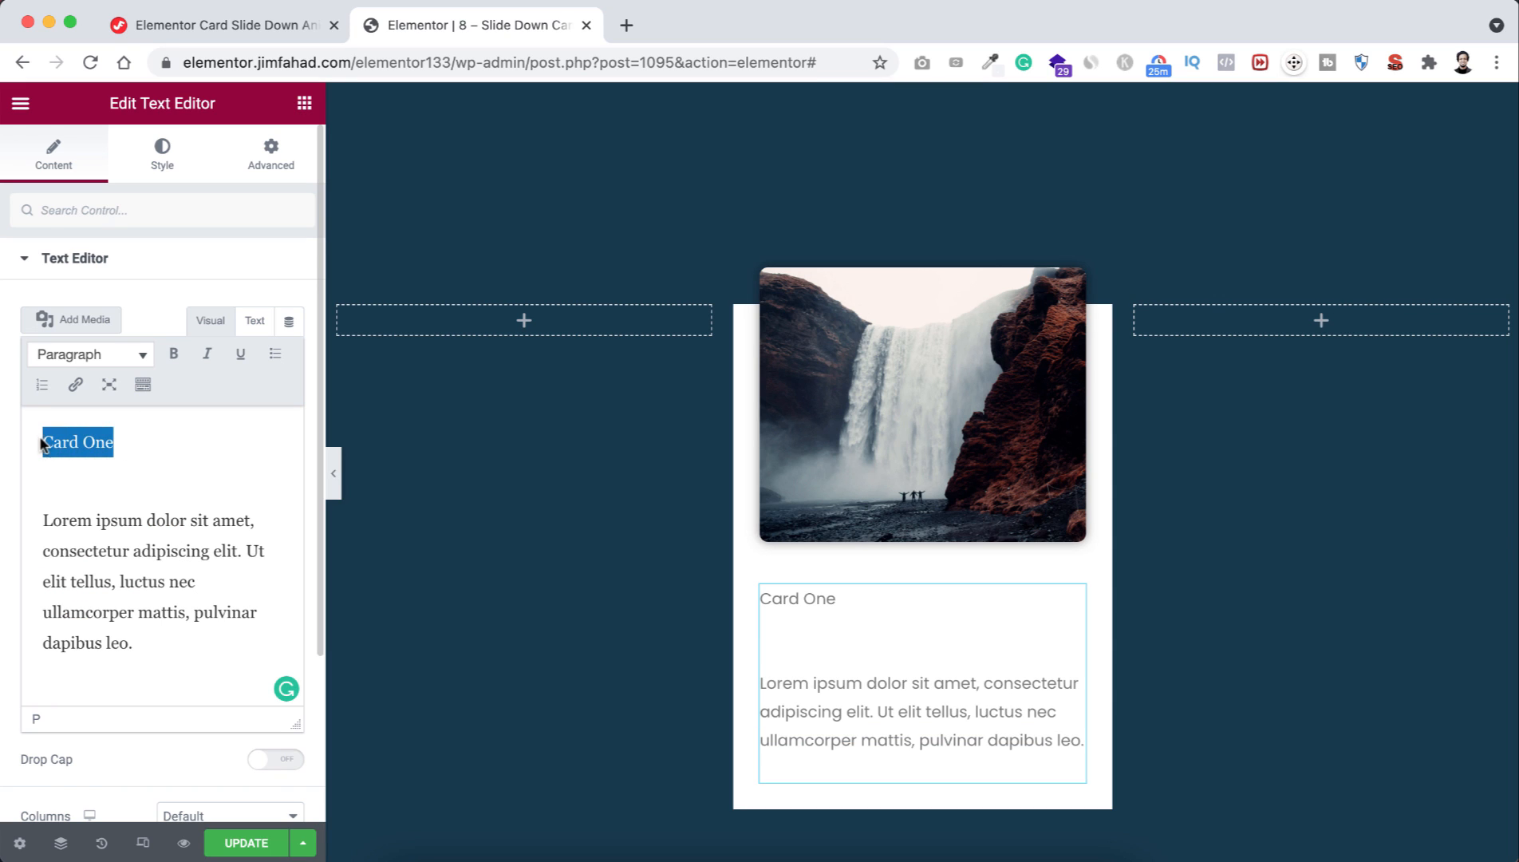
{"action": "left_click", "coordinate": [88, 353]}
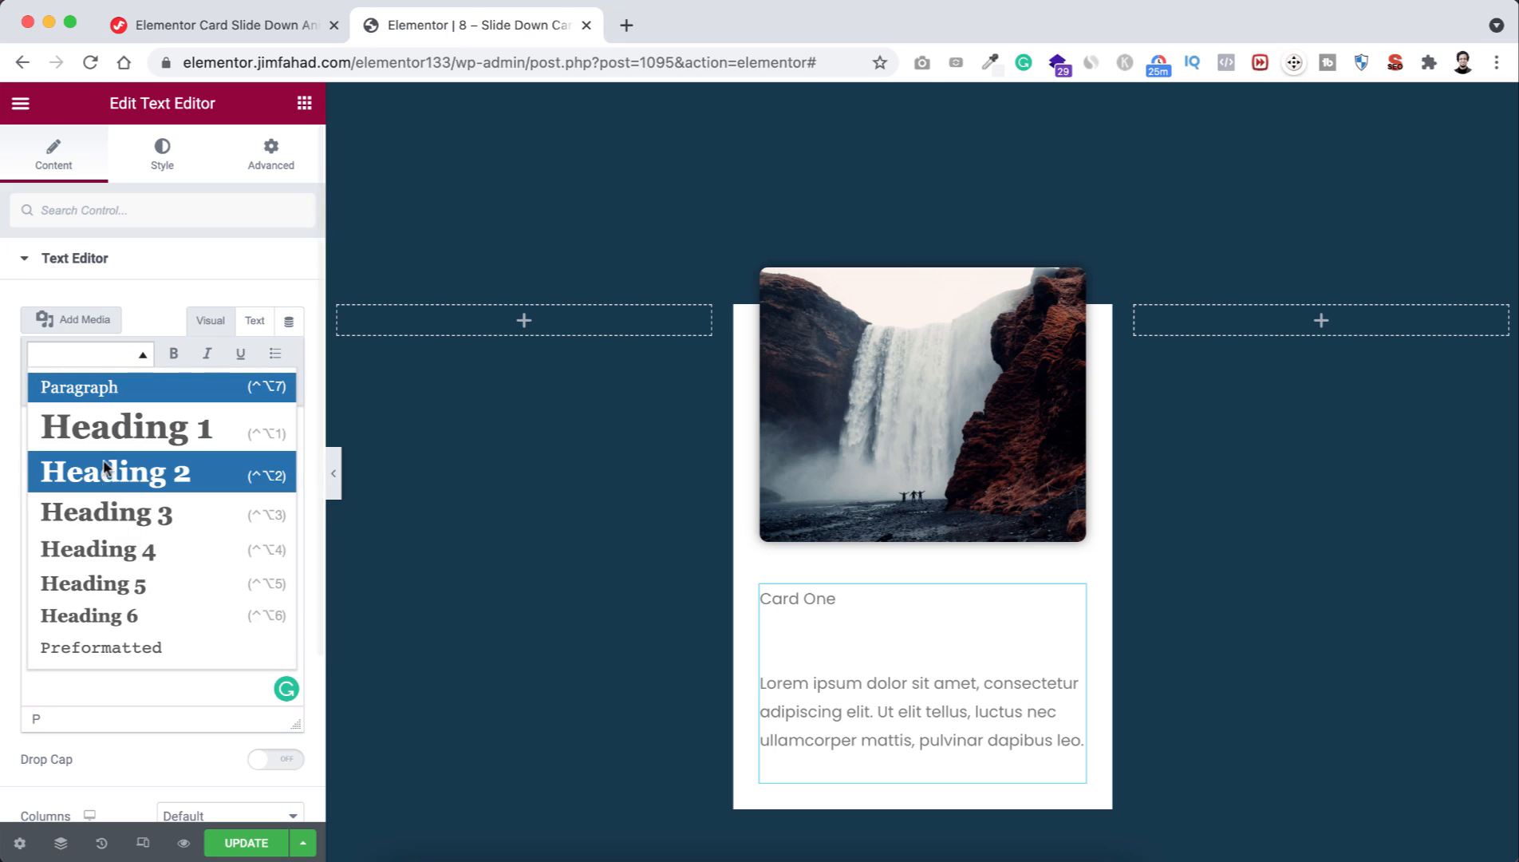
{"action": "left_click", "coordinate": [113, 472]}
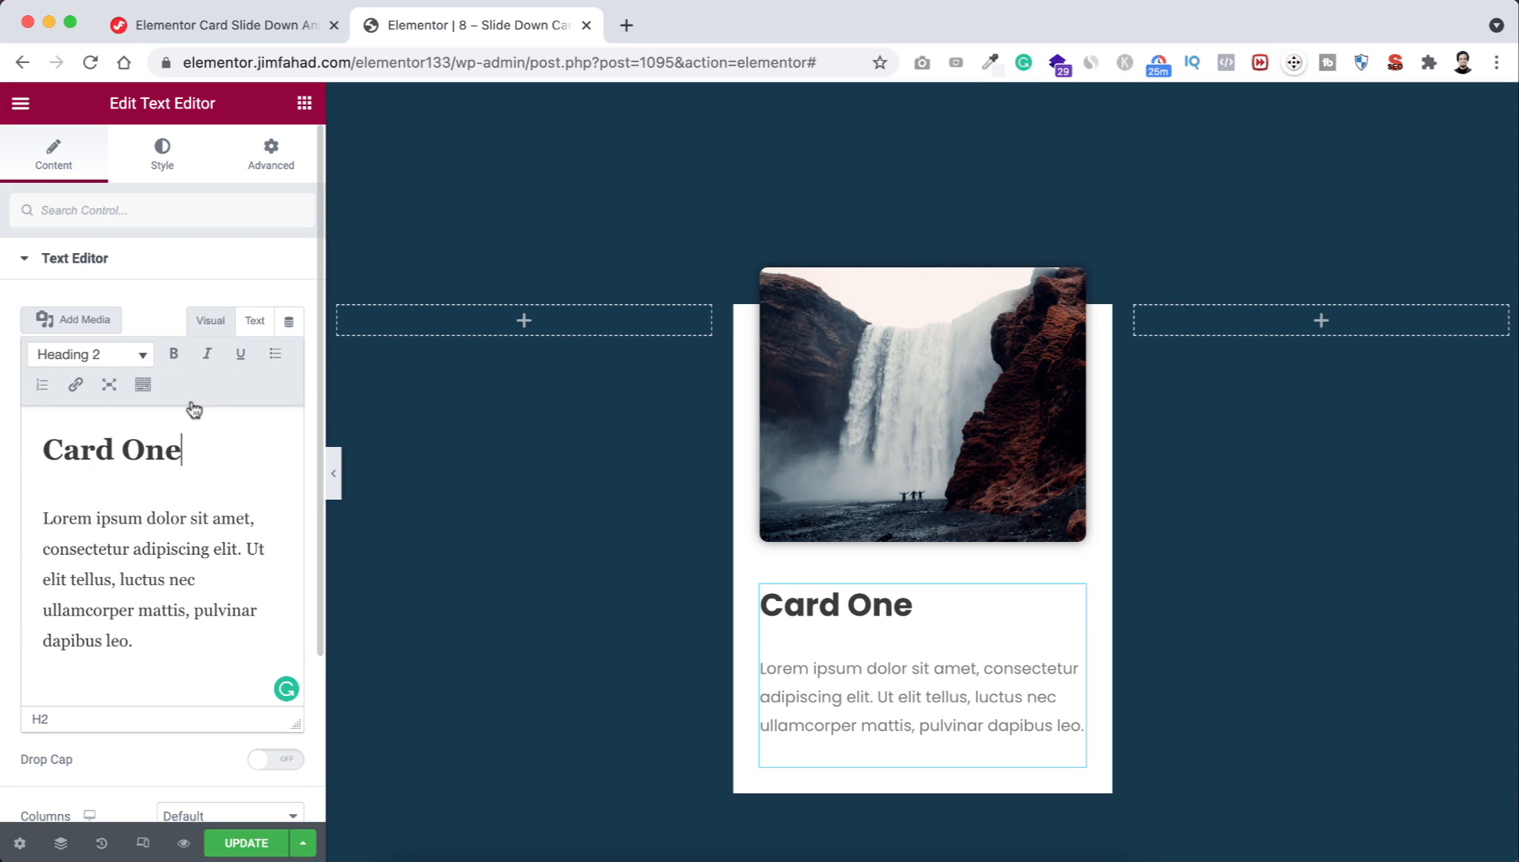
- Center-align the card text and give the text widget the CSS class content-text
{"action": "left_click", "coordinate": [161, 153]}
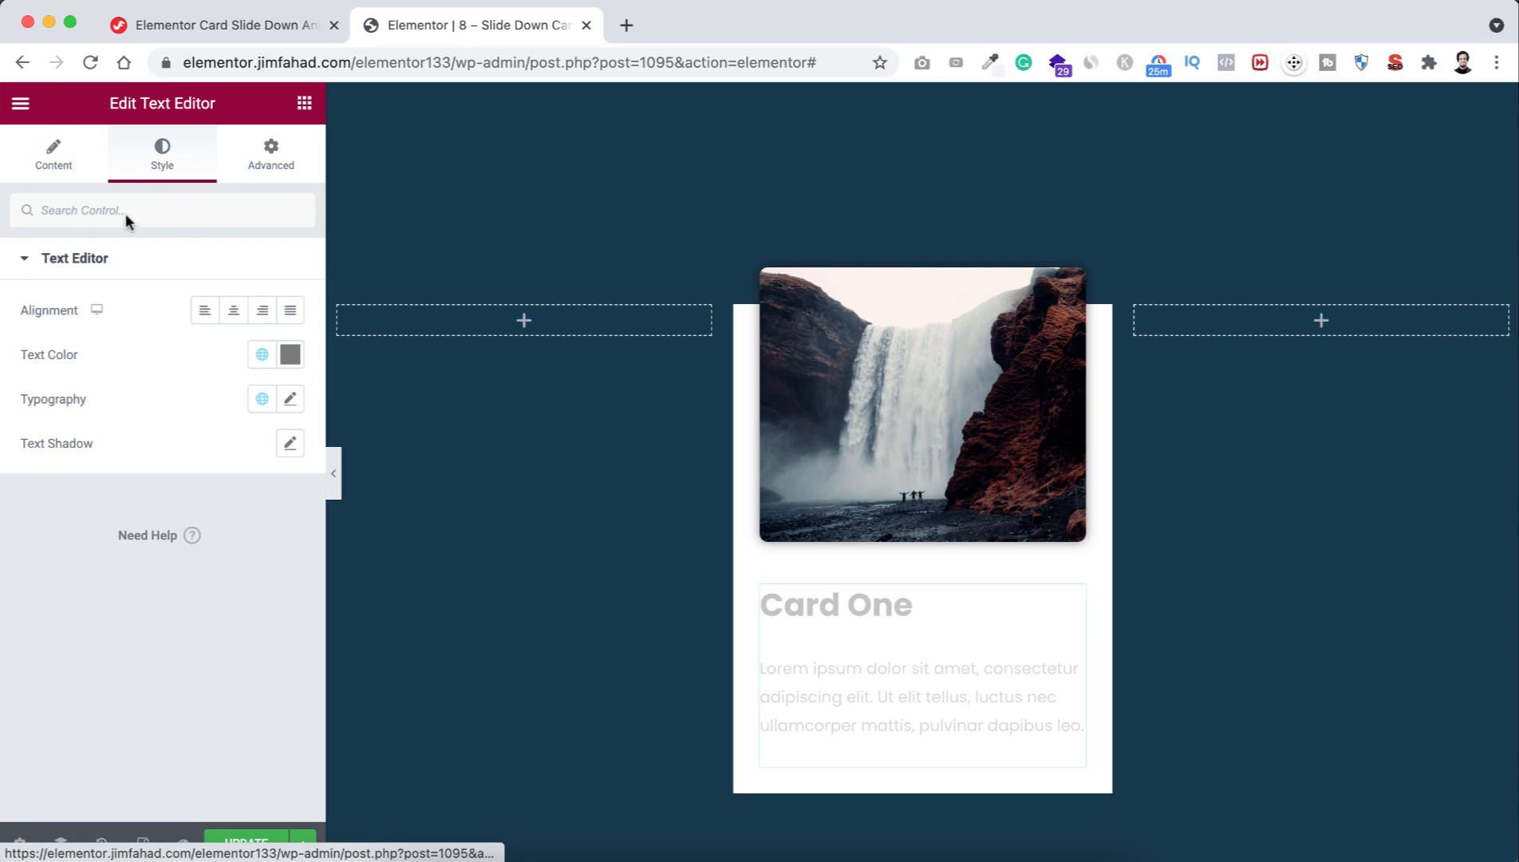
{"action": "left_click", "coordinate": [233, 310]}
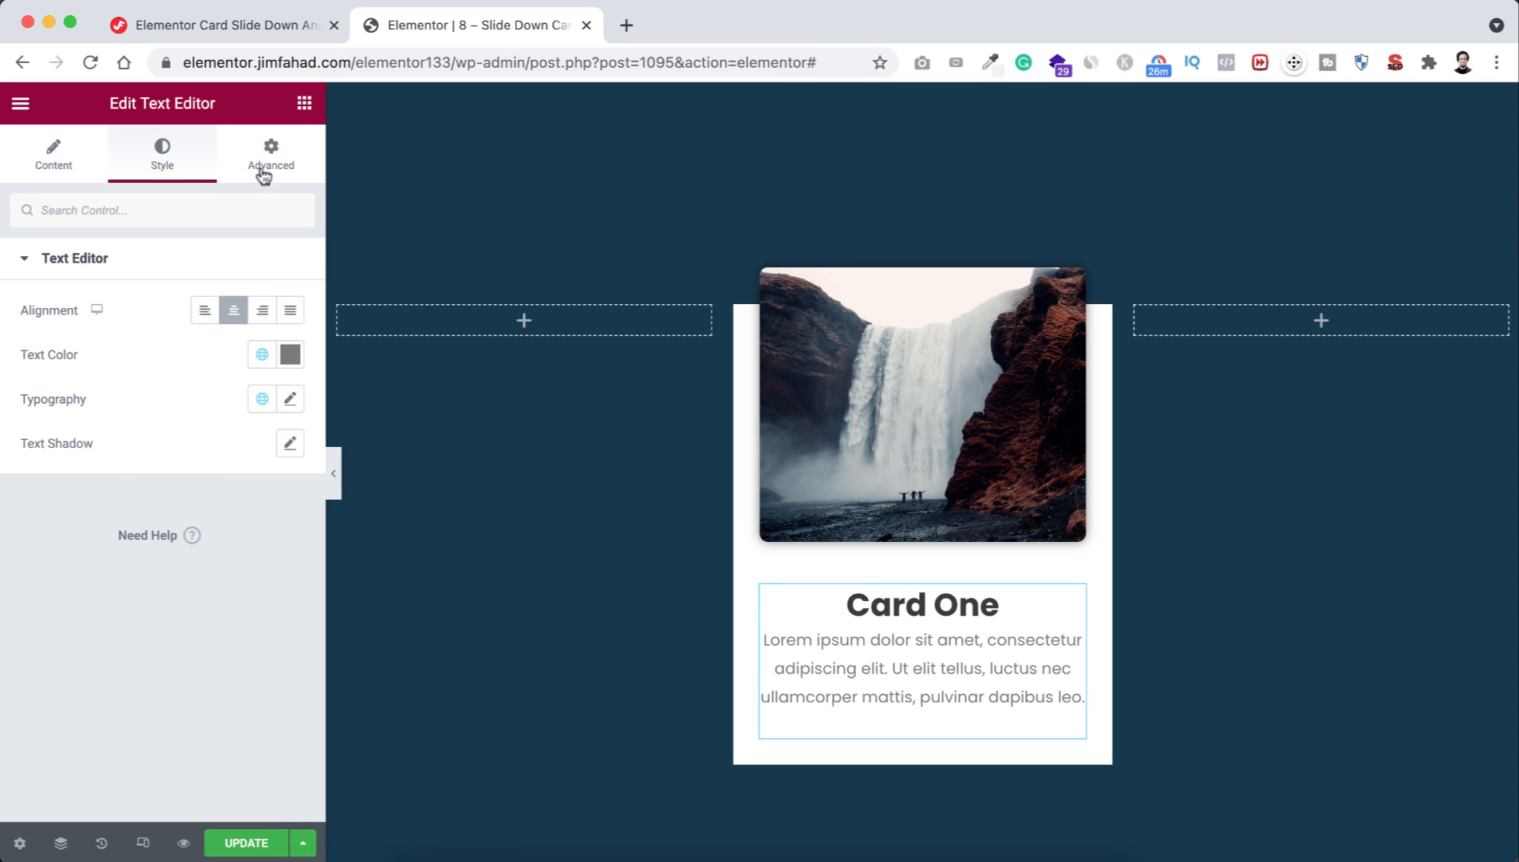
{"action": "left_click", "coordinate": [270, 155]}
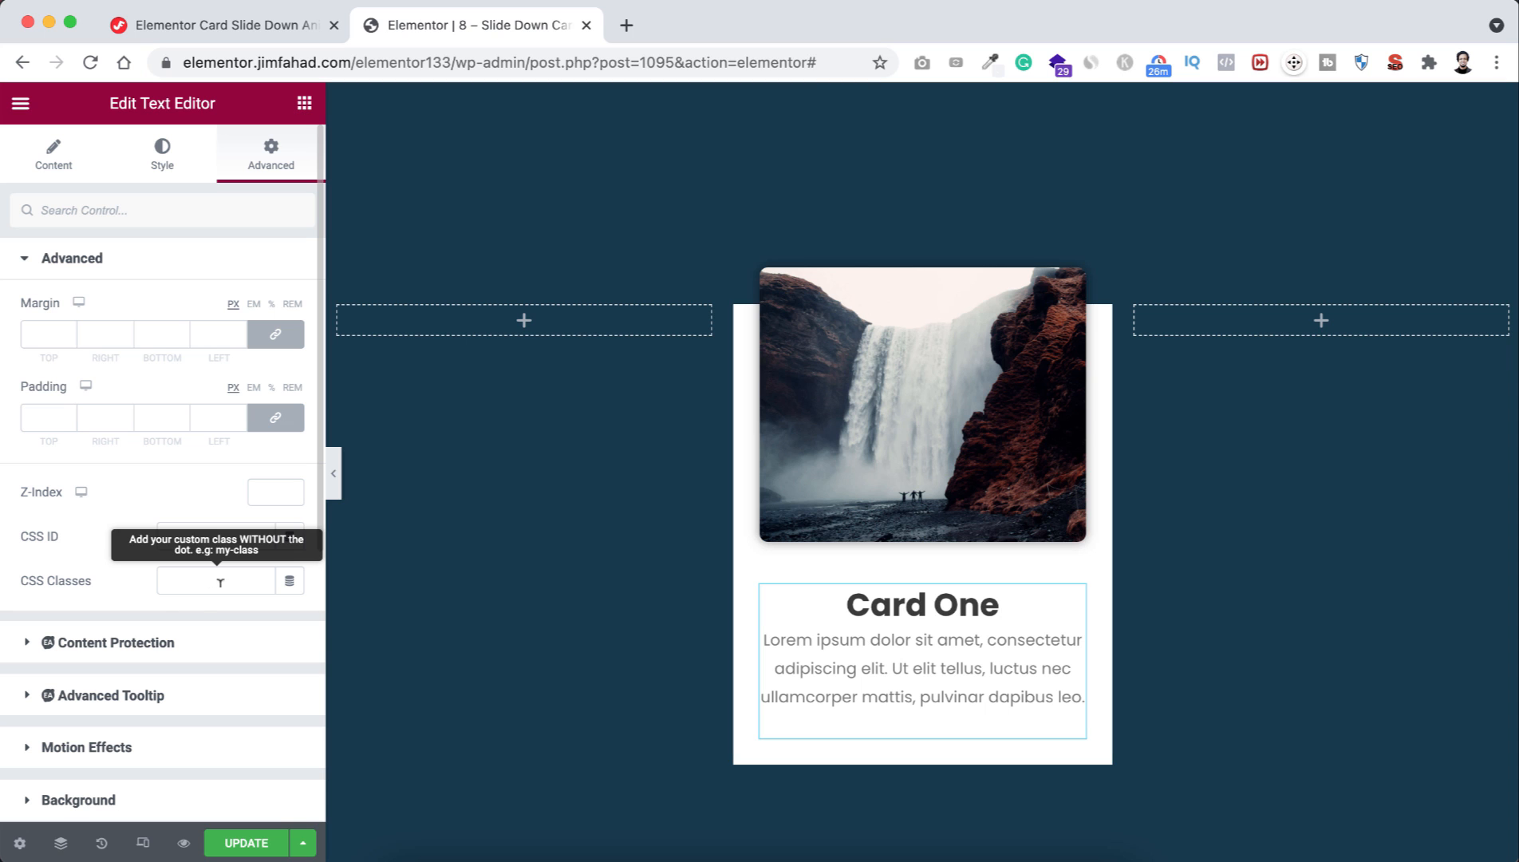
{"action": "left_click", "coordinate": [215, 579]}
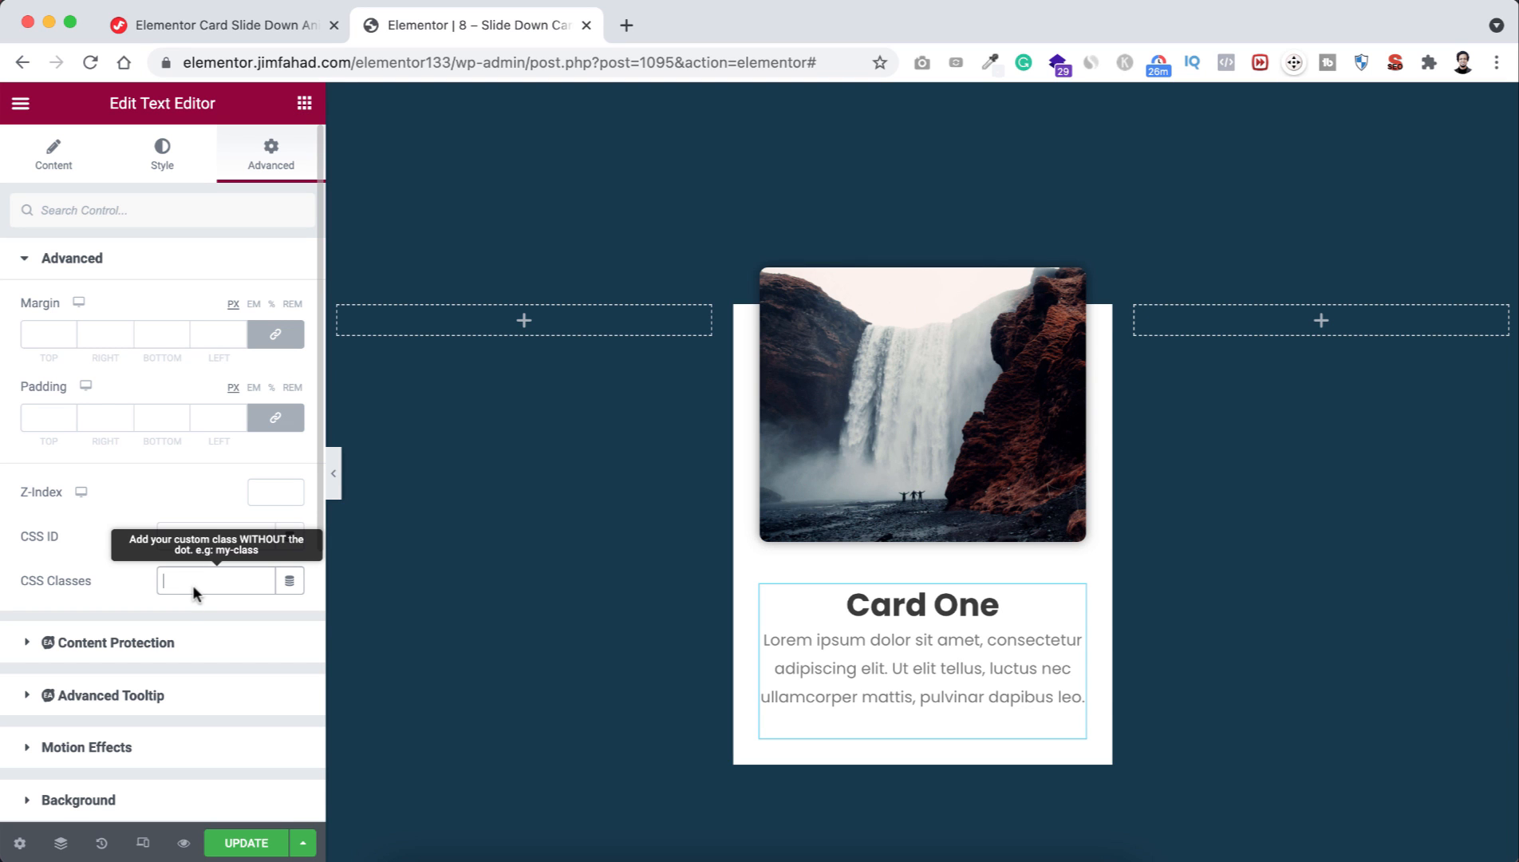
{"action": "type", "text": "content"}
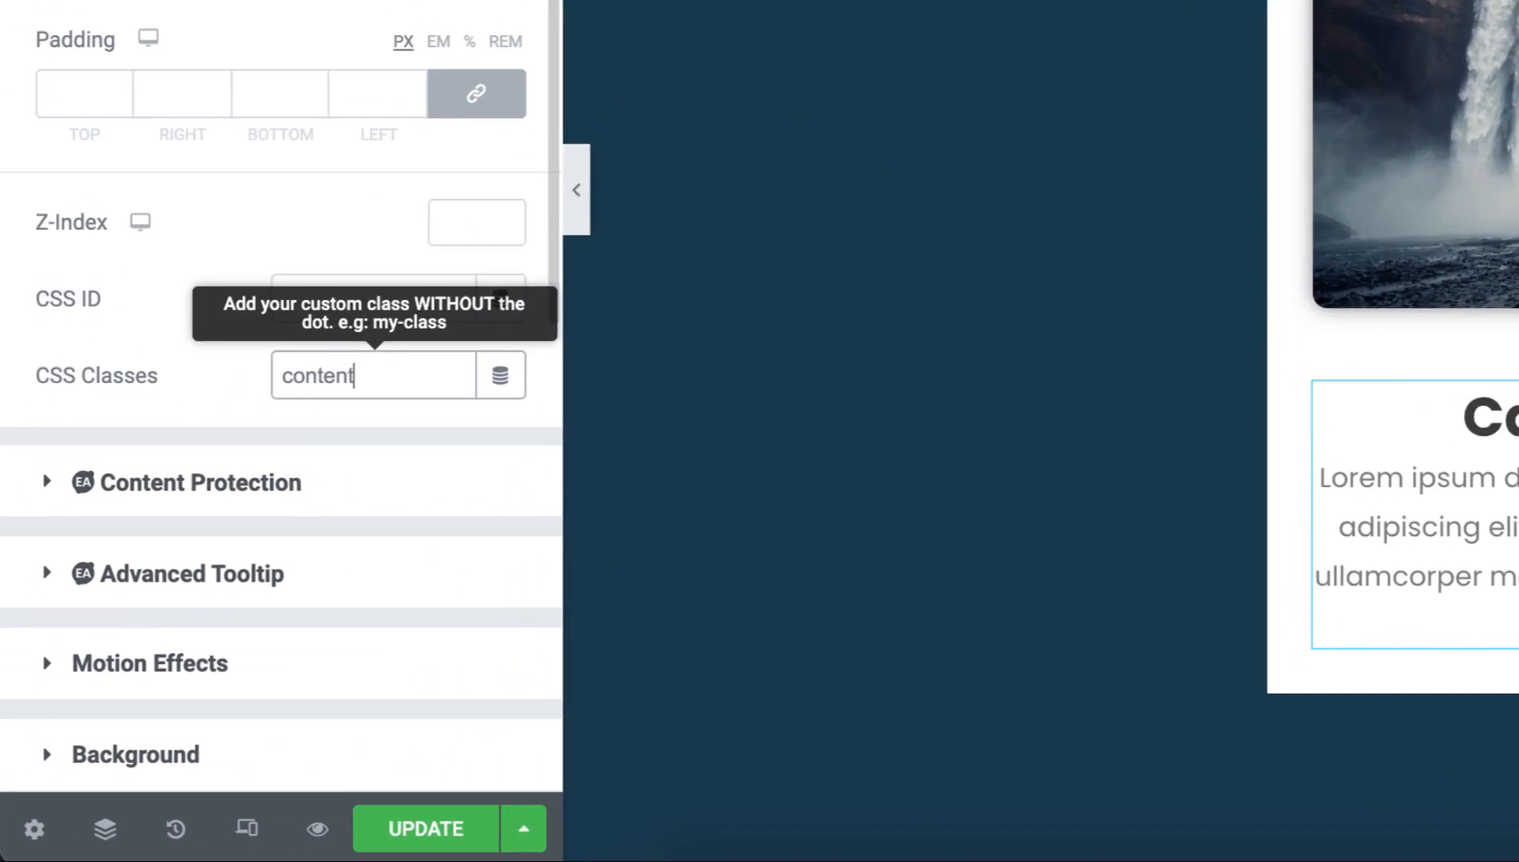
{"action": "type", "text": "-text"}
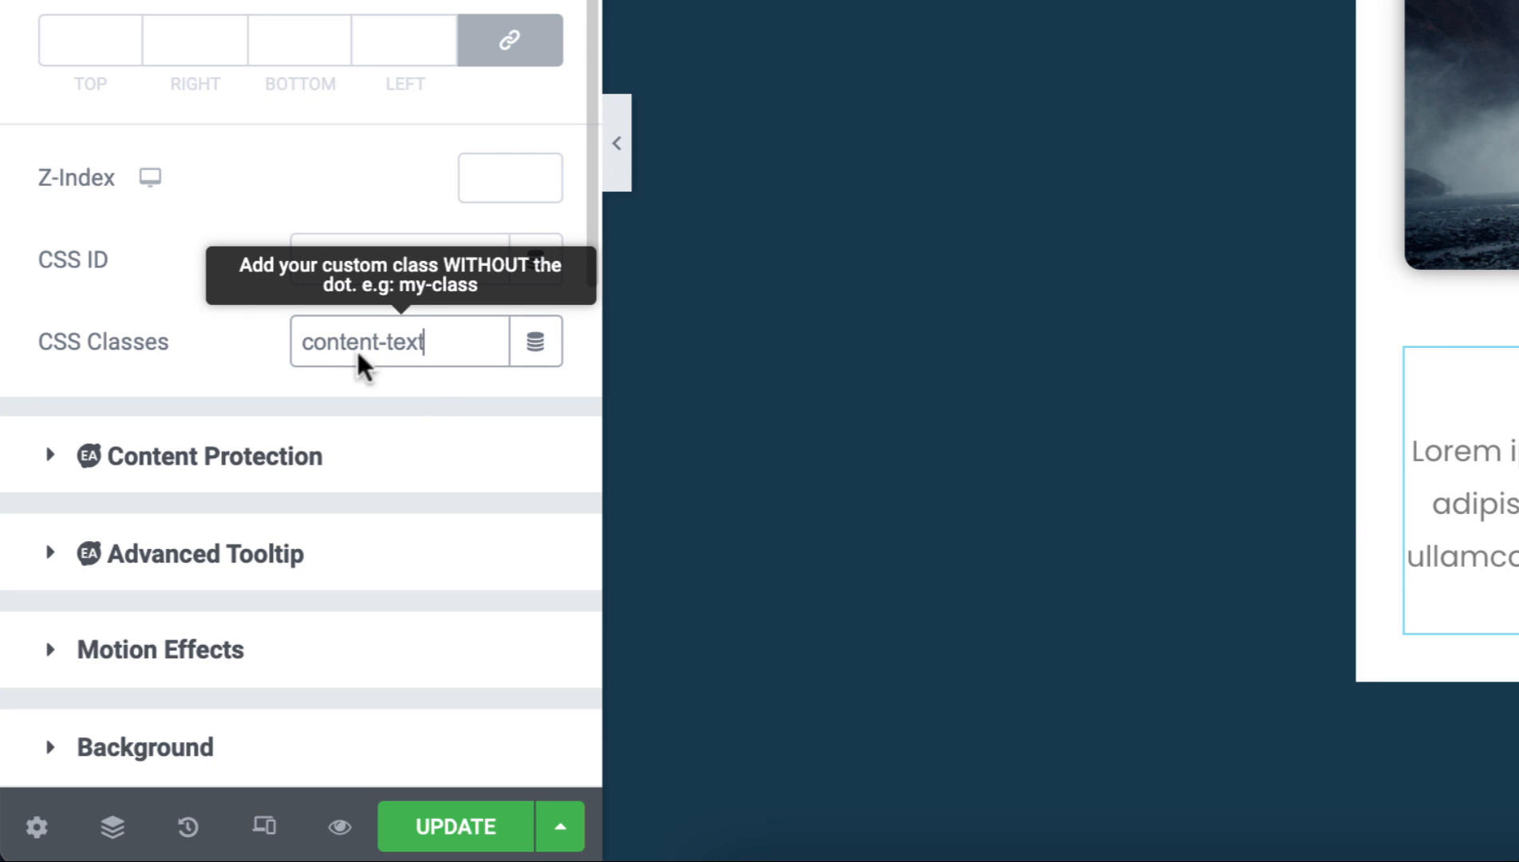
{"action": "mouse_move", "coordinate": [367, 401]}
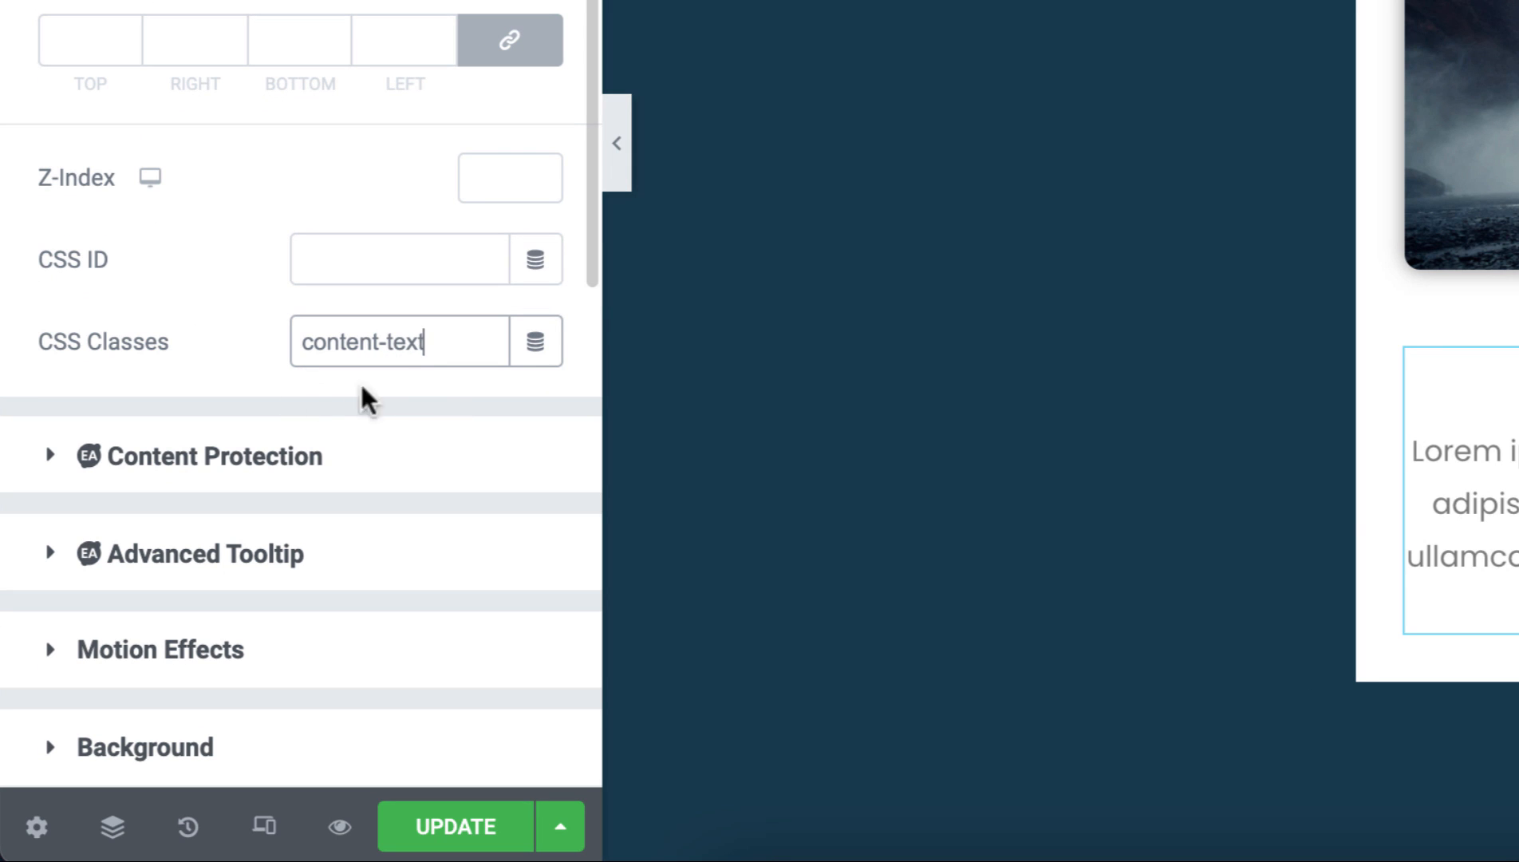
{"action": "mouse_move", "coordinate": [444, 405]}
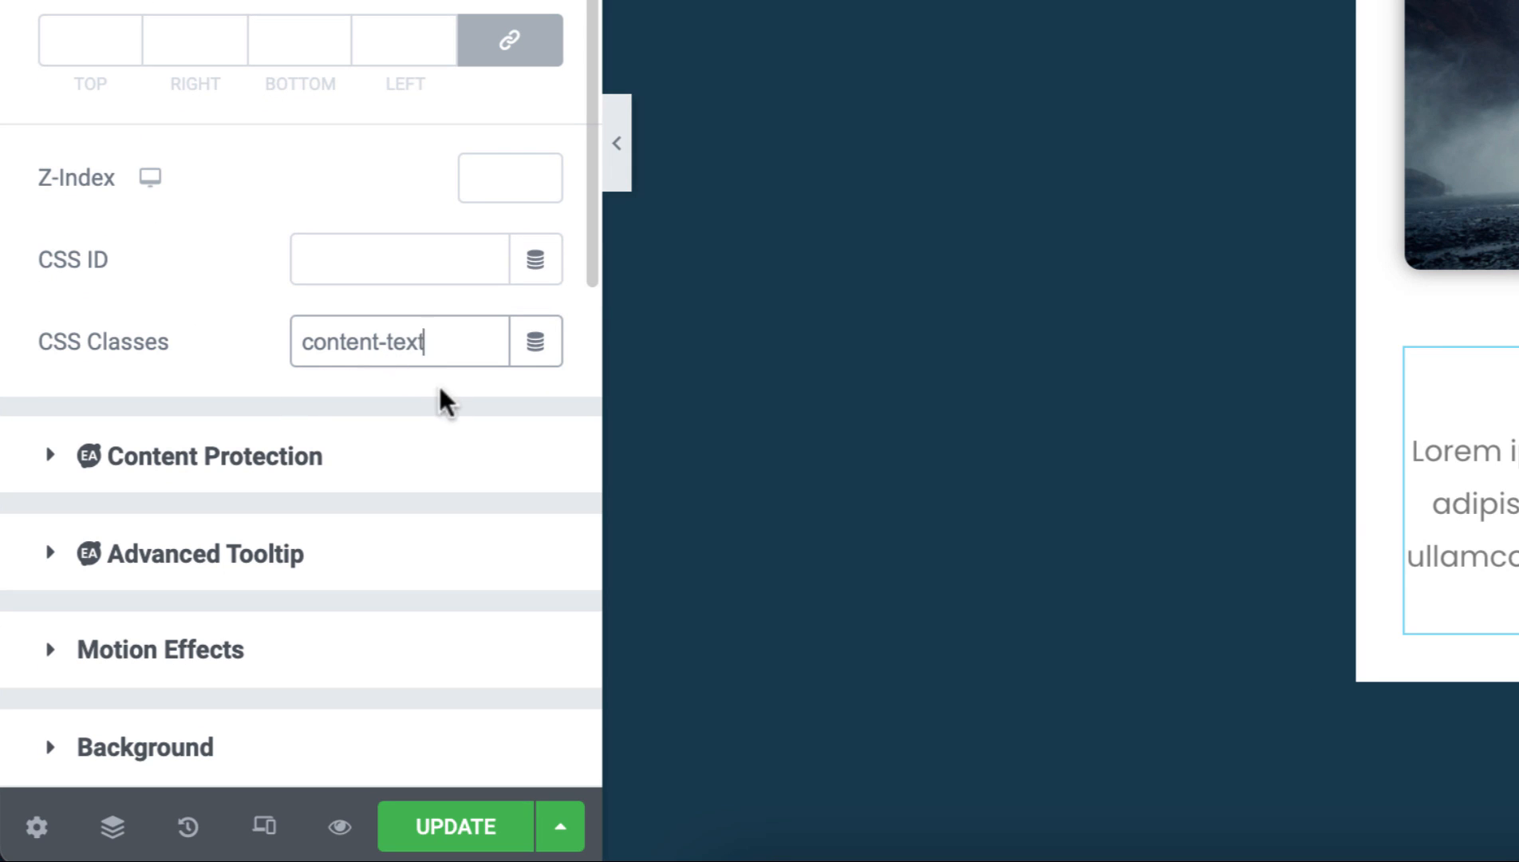
{"action": "mouse_move", "coordinate": [332, 389]}
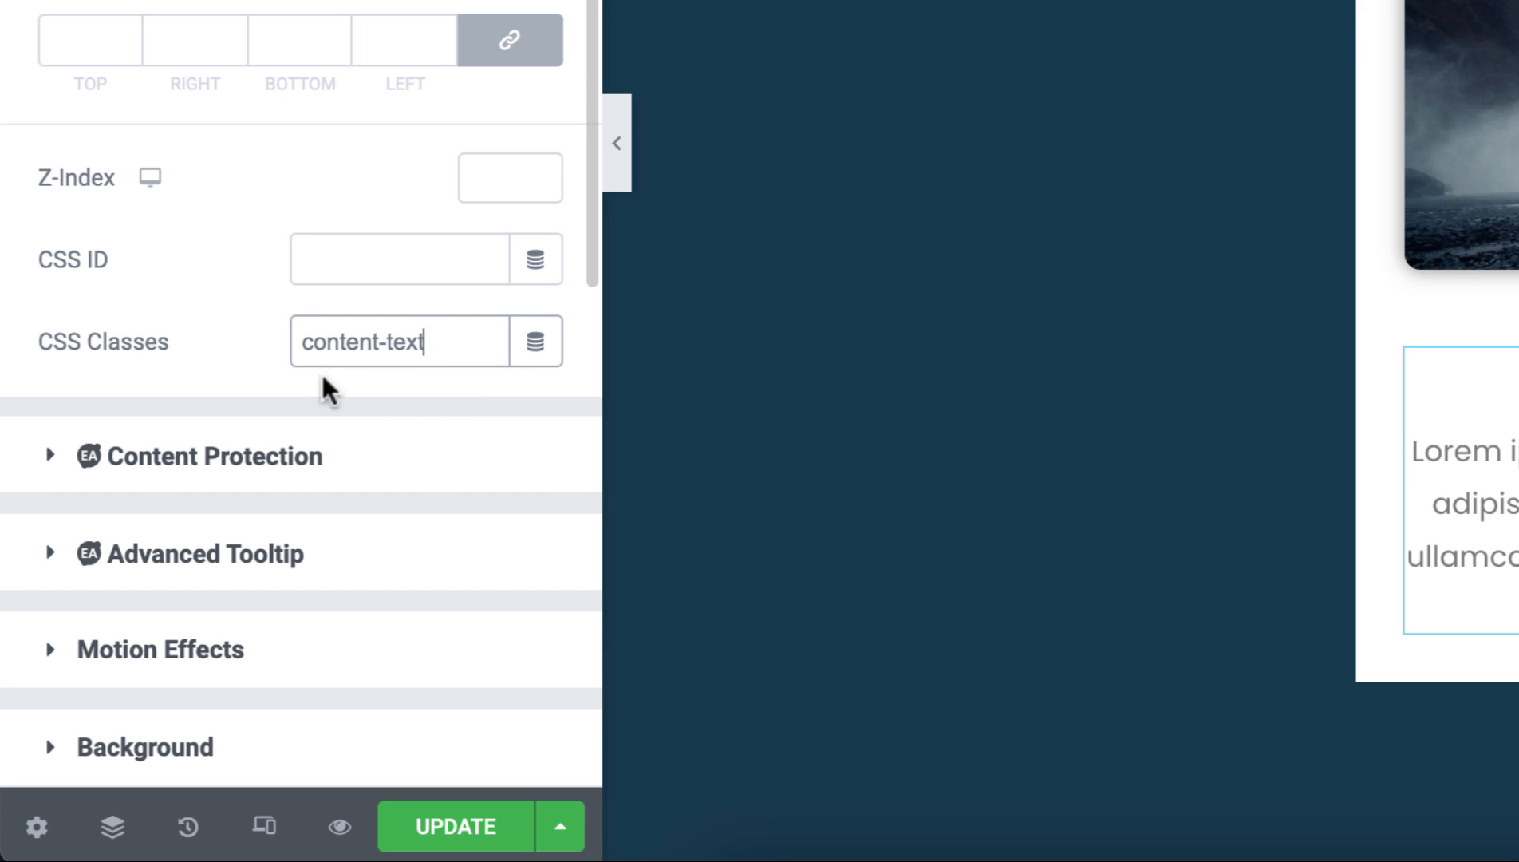
{"action": "scroll", "scroll_direction": "up", "scroll_amount": 3}
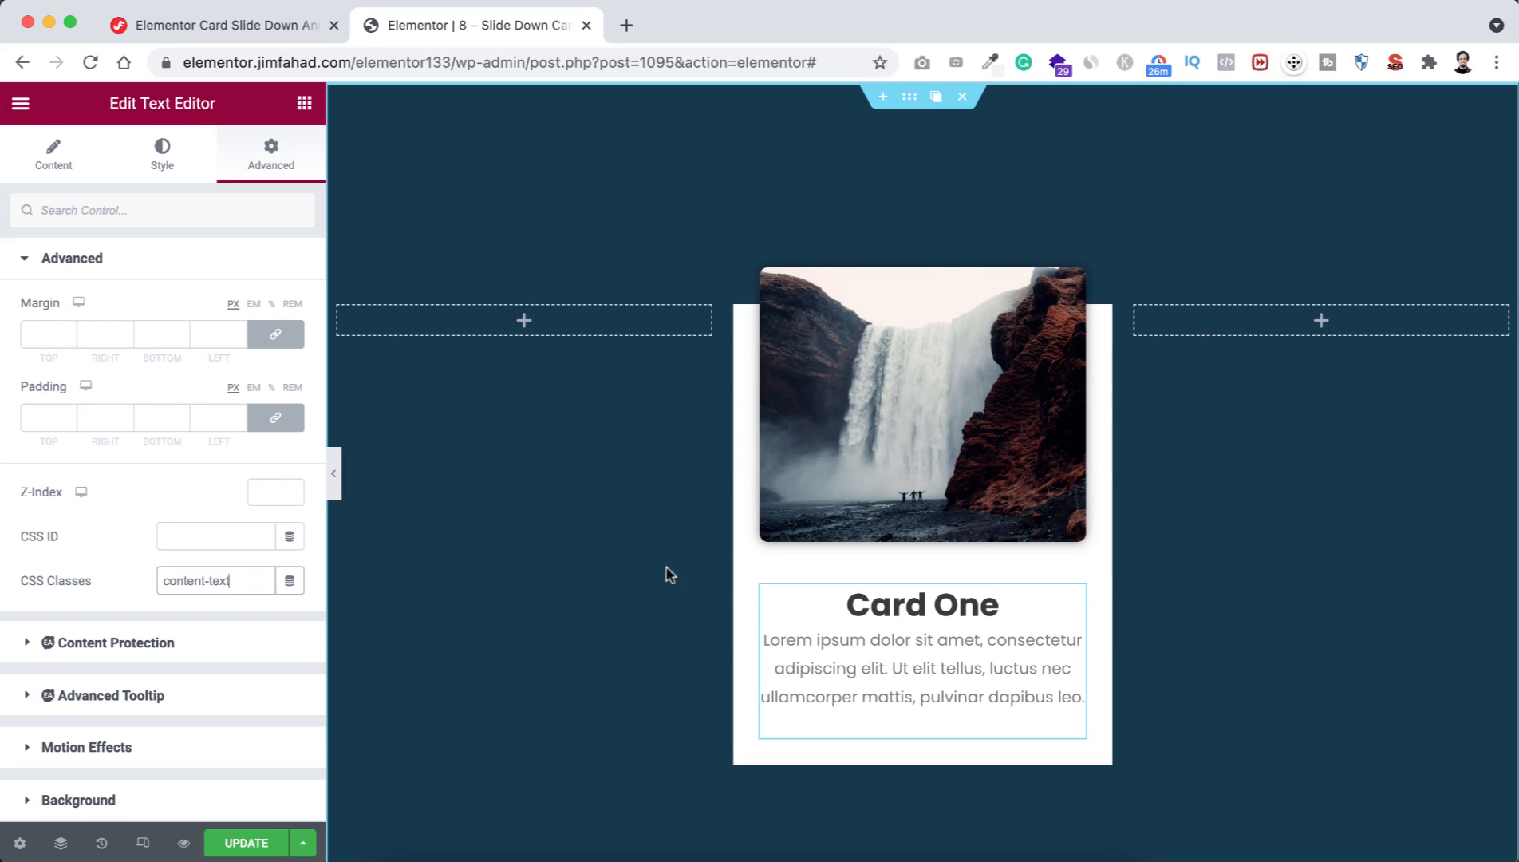
{"action": "mouse_move", "coordinate": [735, 548]}
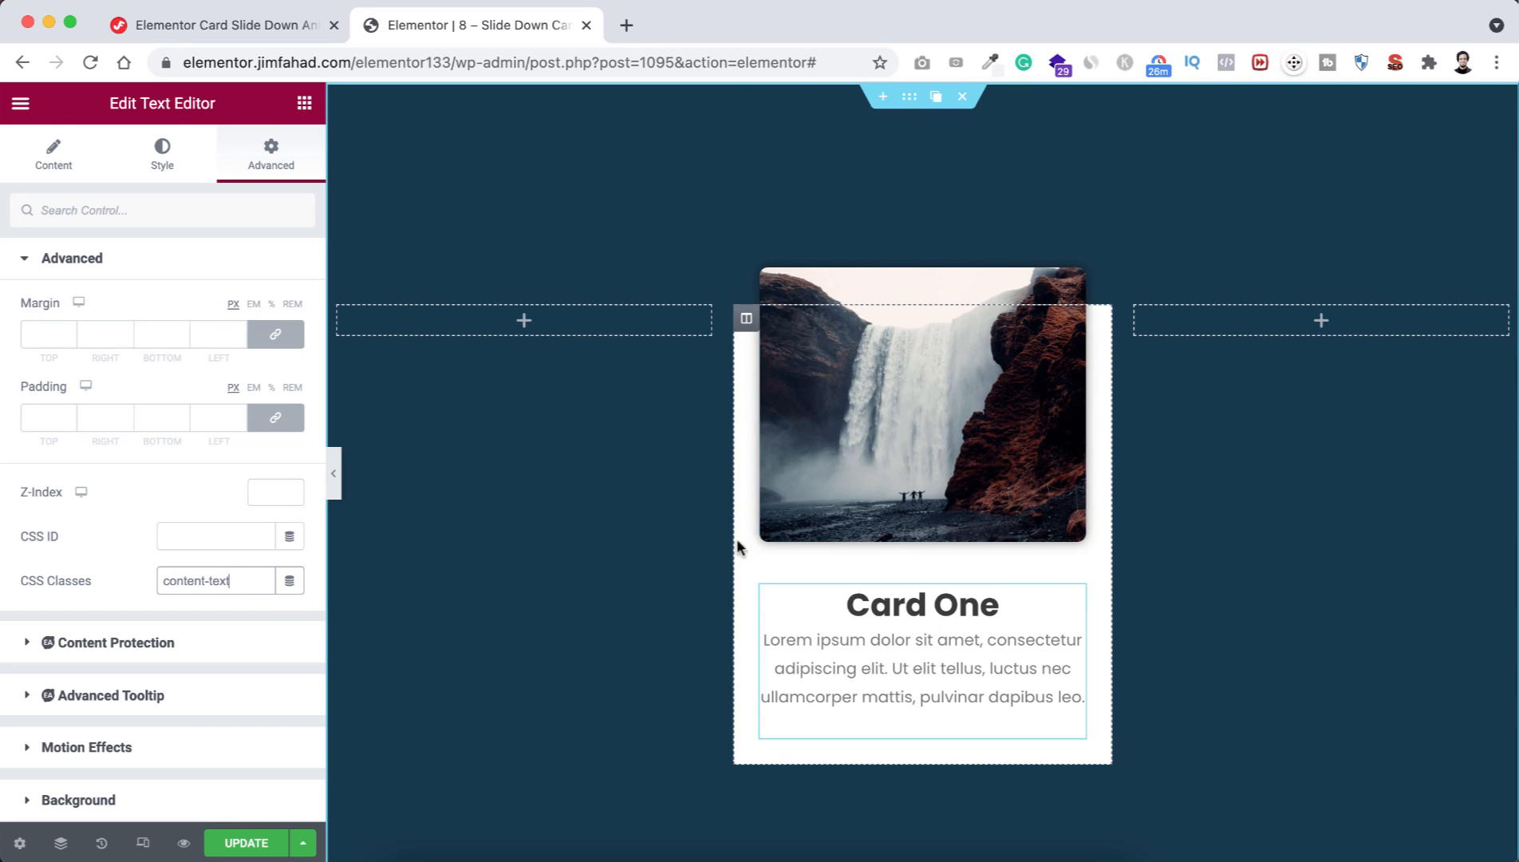
{"action": "mouse_move", "coordinate": [530, 602]}
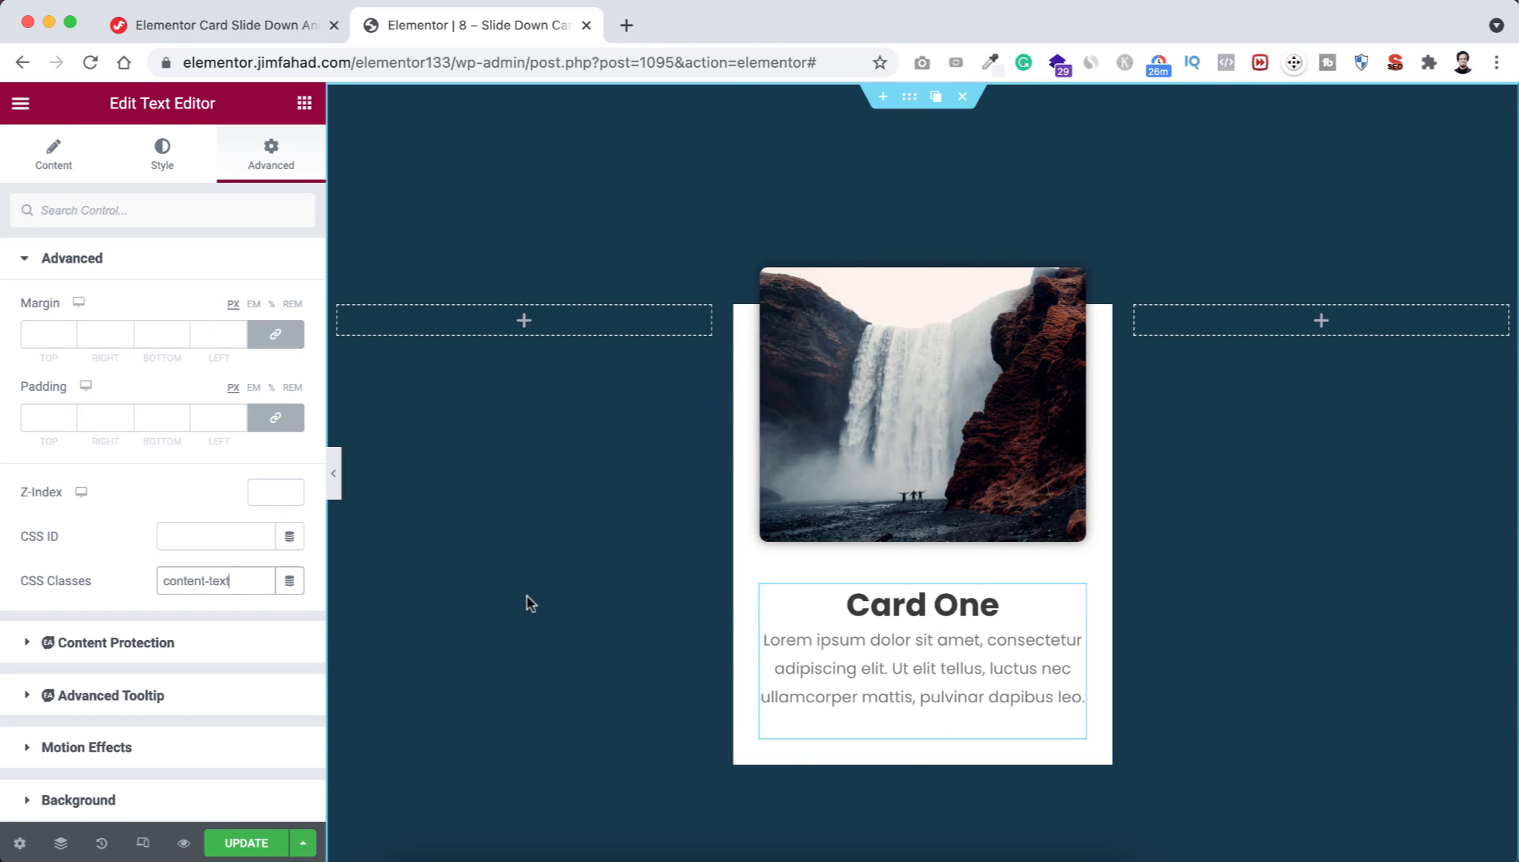
{"action": "mouse_move", "coordinate": [749, 319]}
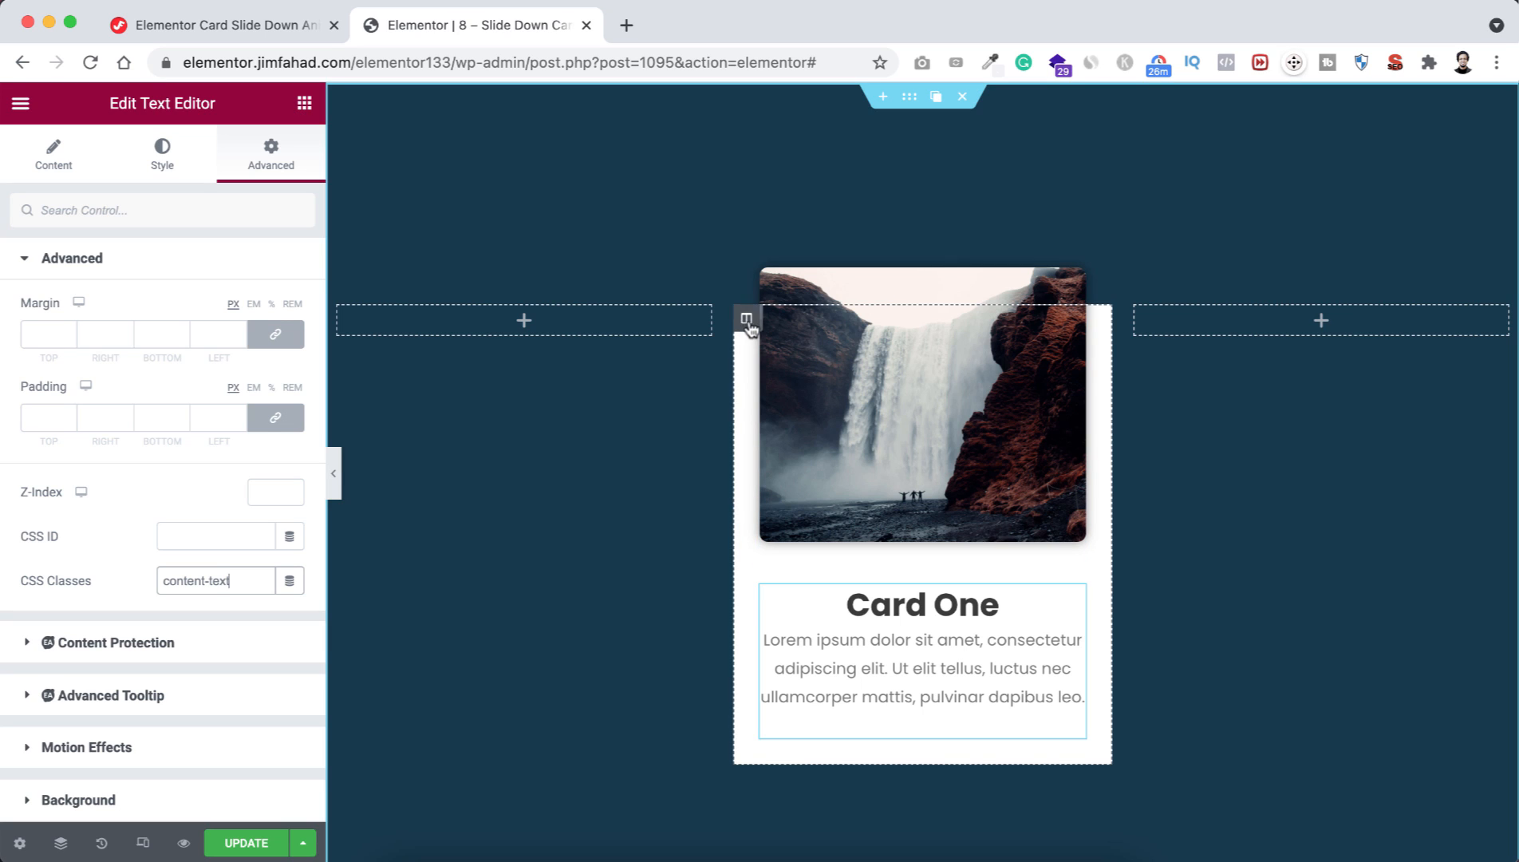
- Select the card column and focus its empty Custom CSS code box under Advanced
{"action": "left_click", "coordinate": [747, 320]}
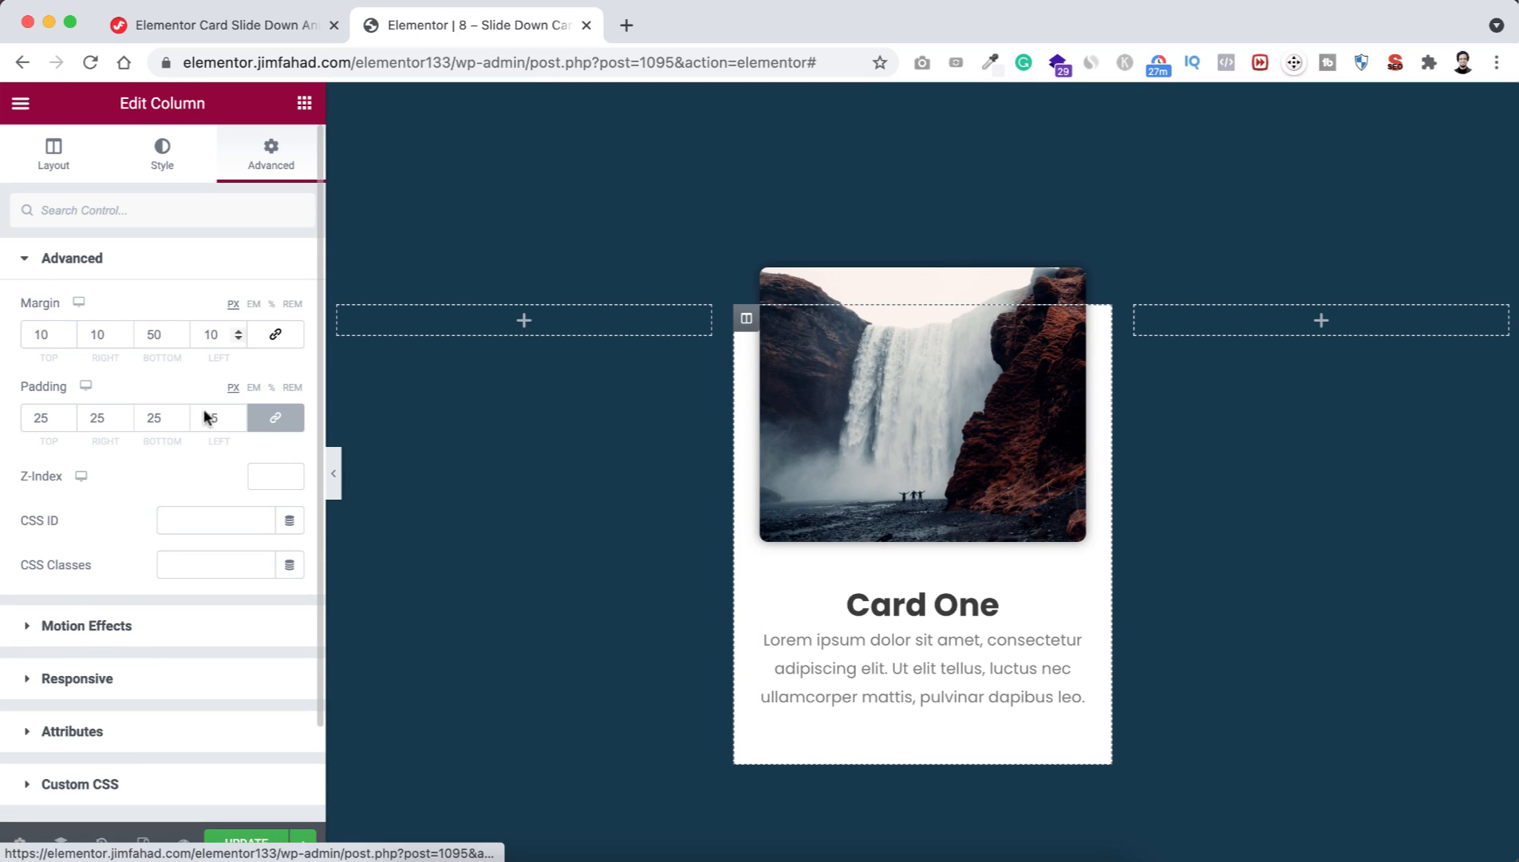
{"action": "scroll", "scroll_direction": "down", "scroll_amount": 3}
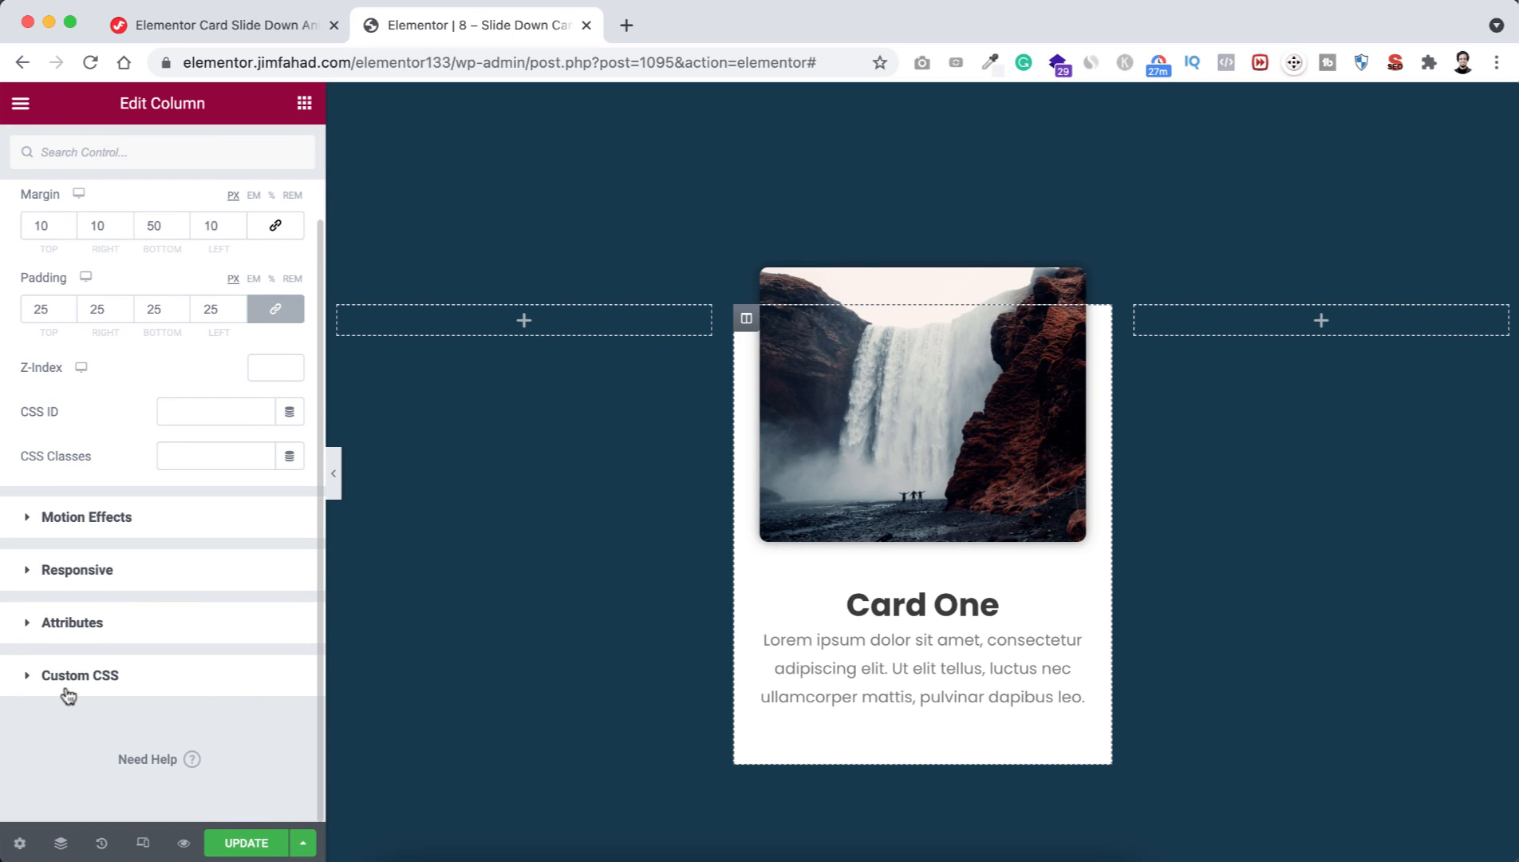
{"action": "mouse_move", "coordinate": [151, 683]}
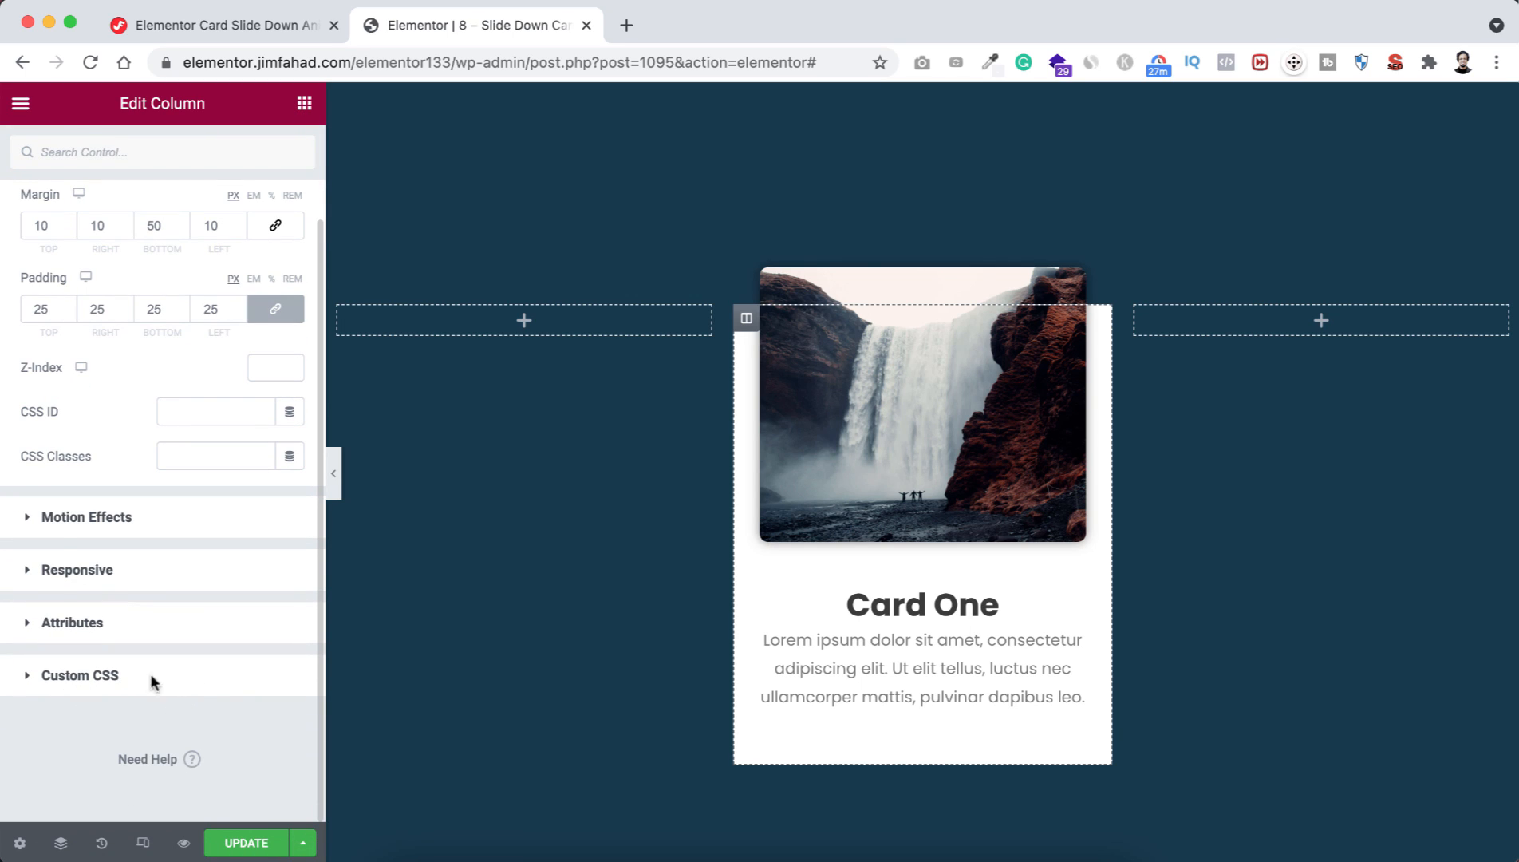
{"action": "left_click", "coordinate": [80, 675]}
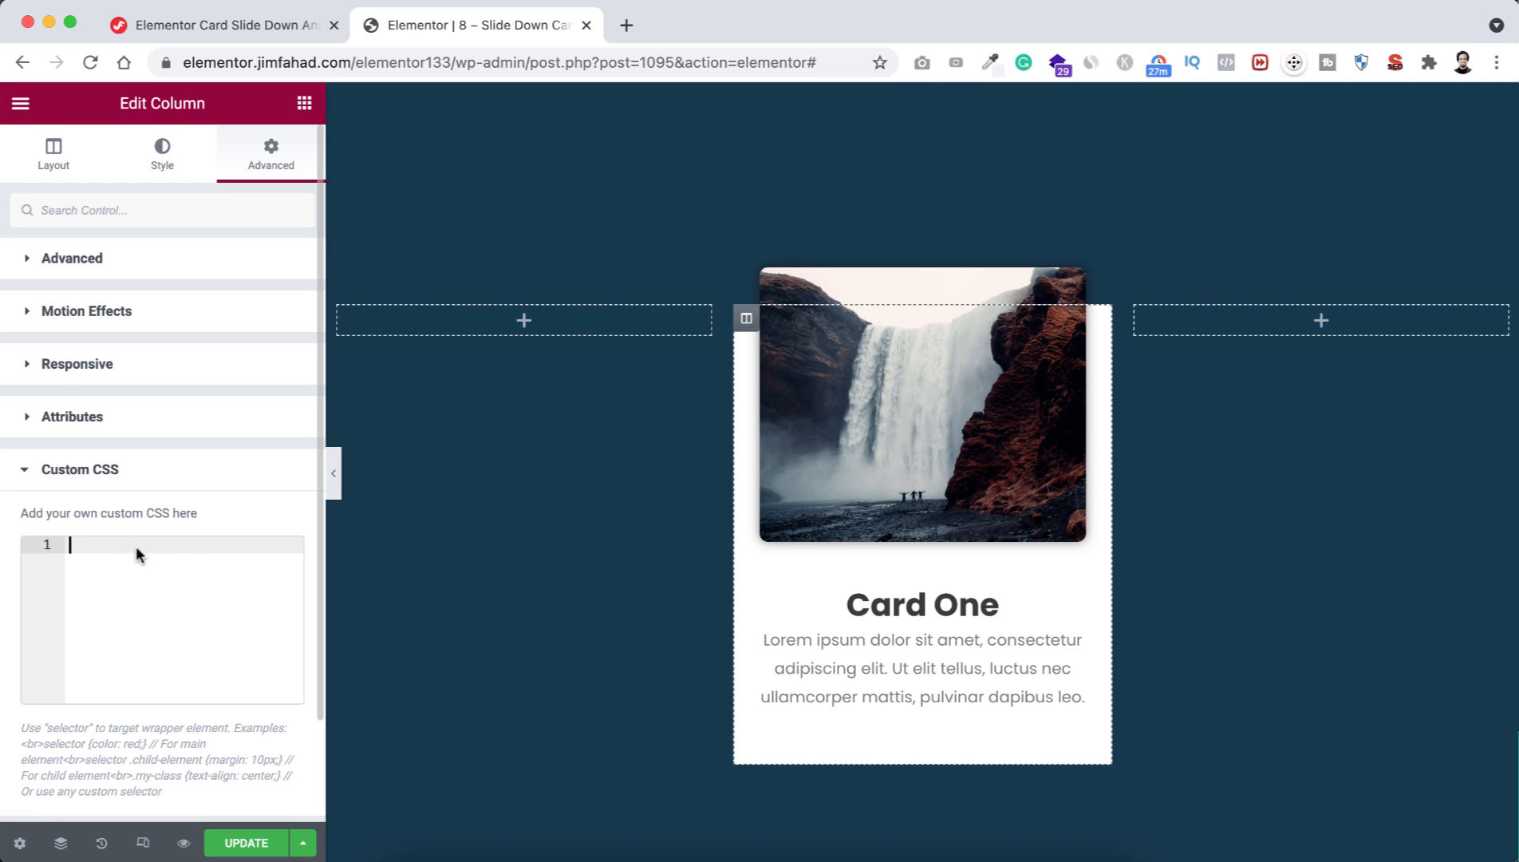
{"action": "mouse_move", "coordinate": [204, 635]}
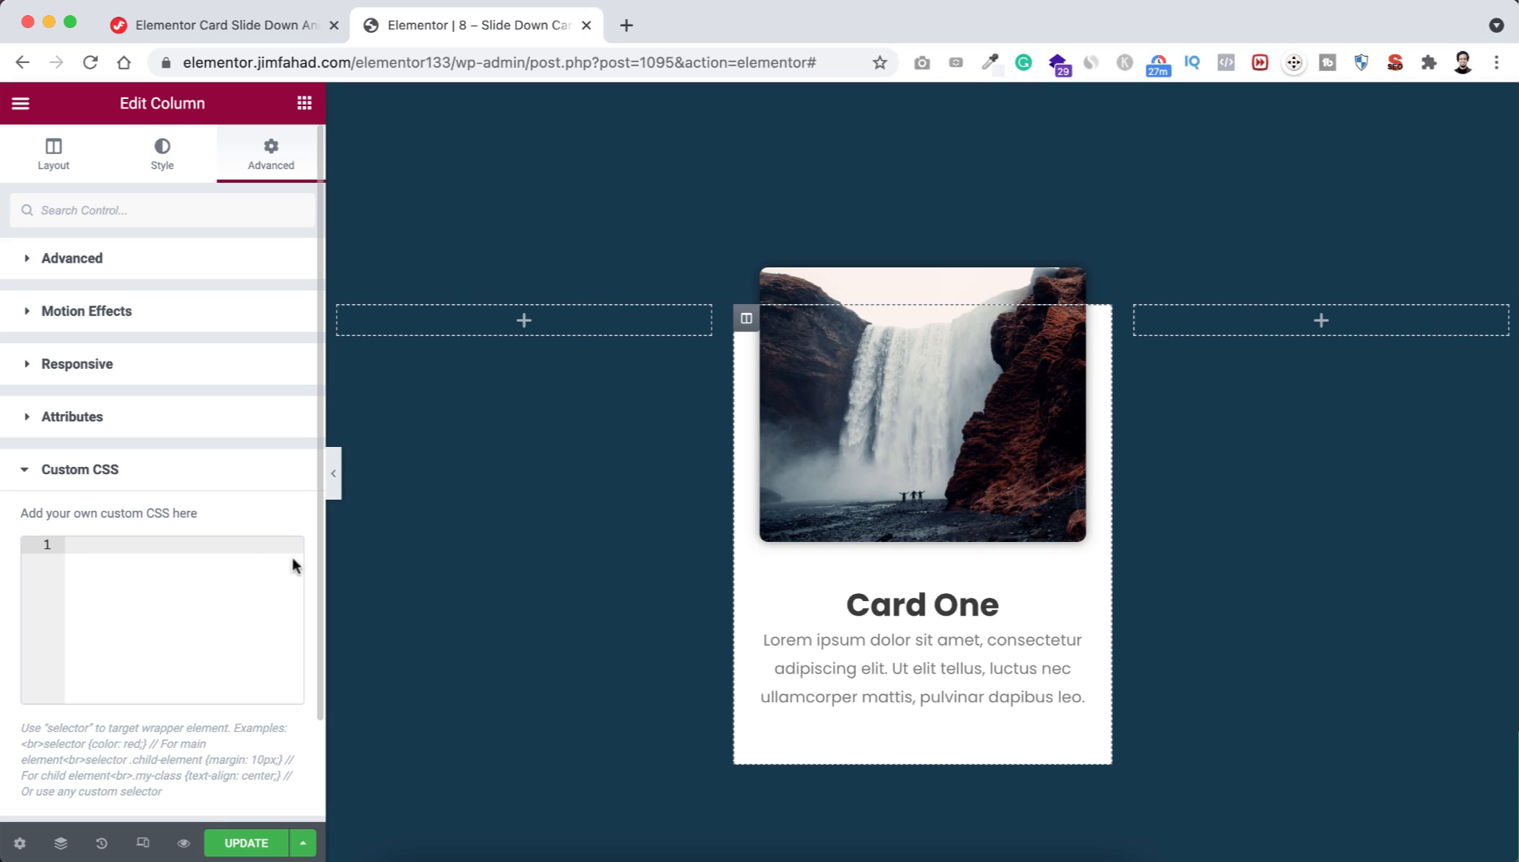
{"action": "left_click", "coordinate": [145, 620]}
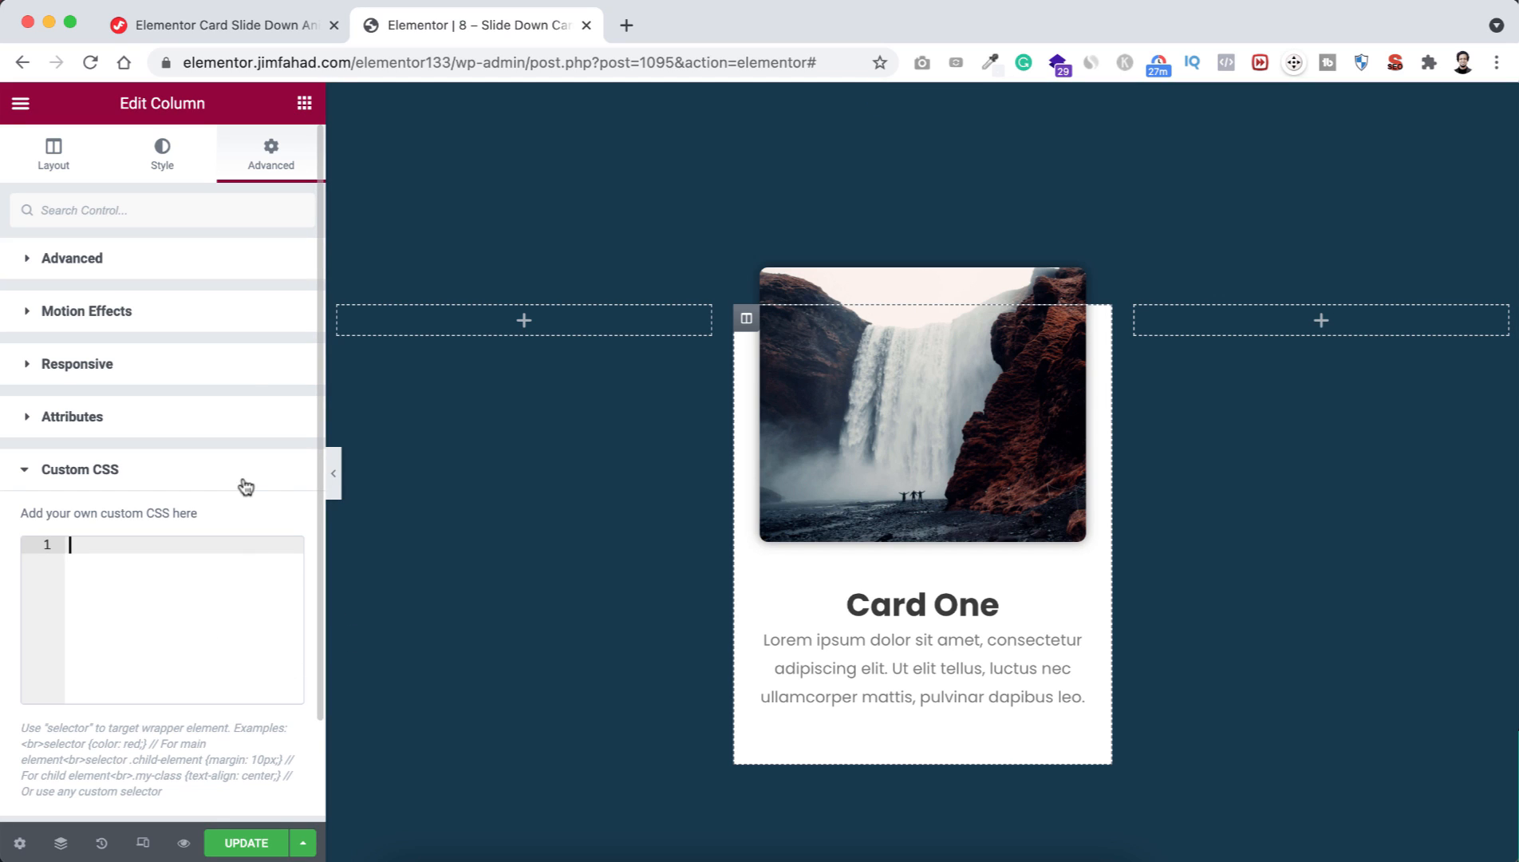
{"action": "left_click", "coordinate": [224, 25]}
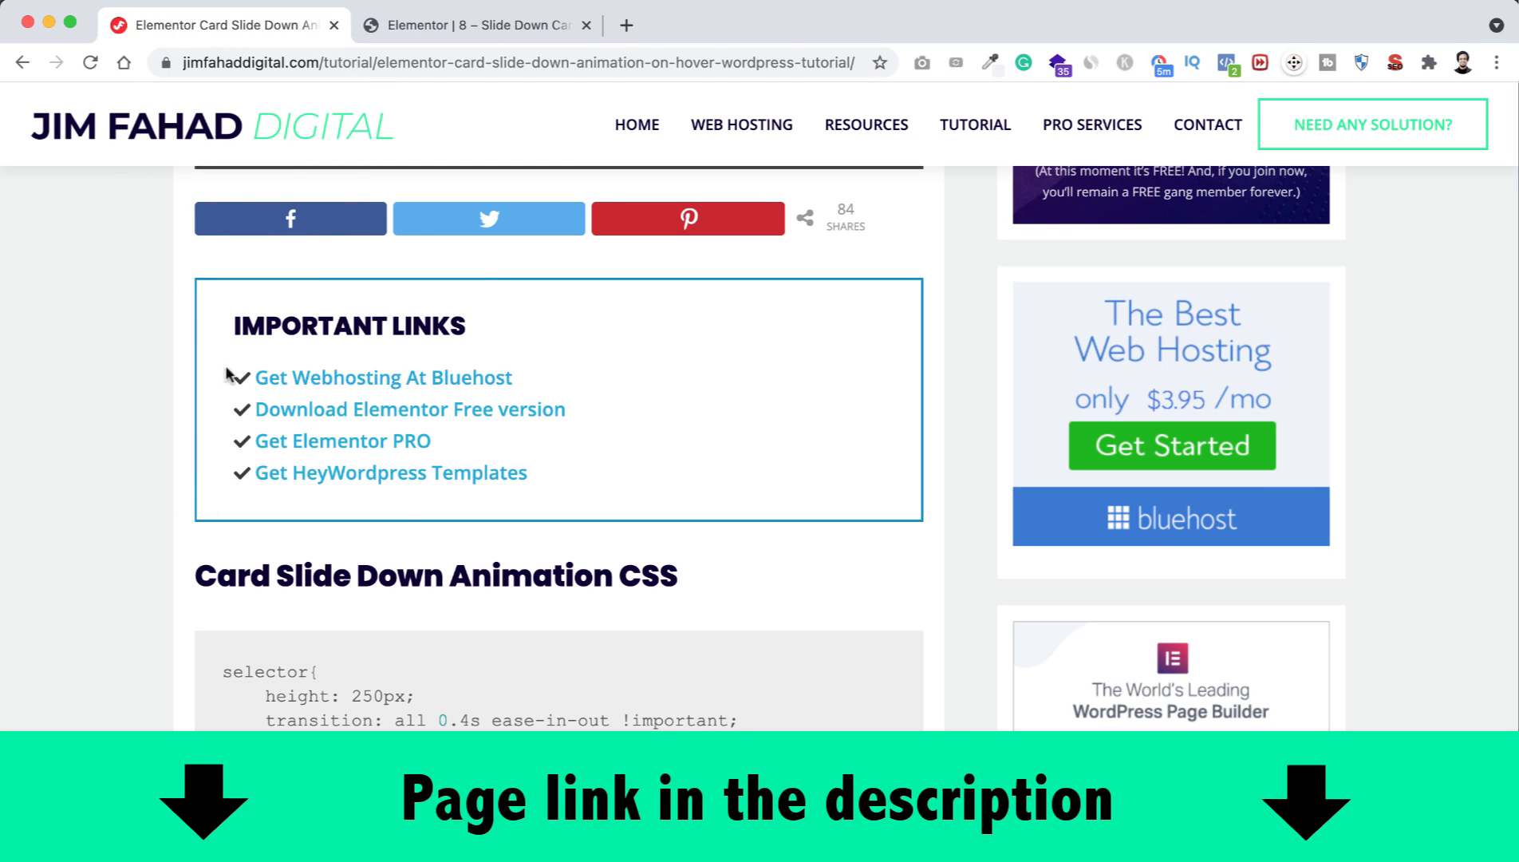
- Scroll the tutorial page to the Card Slide Down Animation CSS block
{"action": "scroll", "scroll_direction": "down", "scroll_amount": 3}
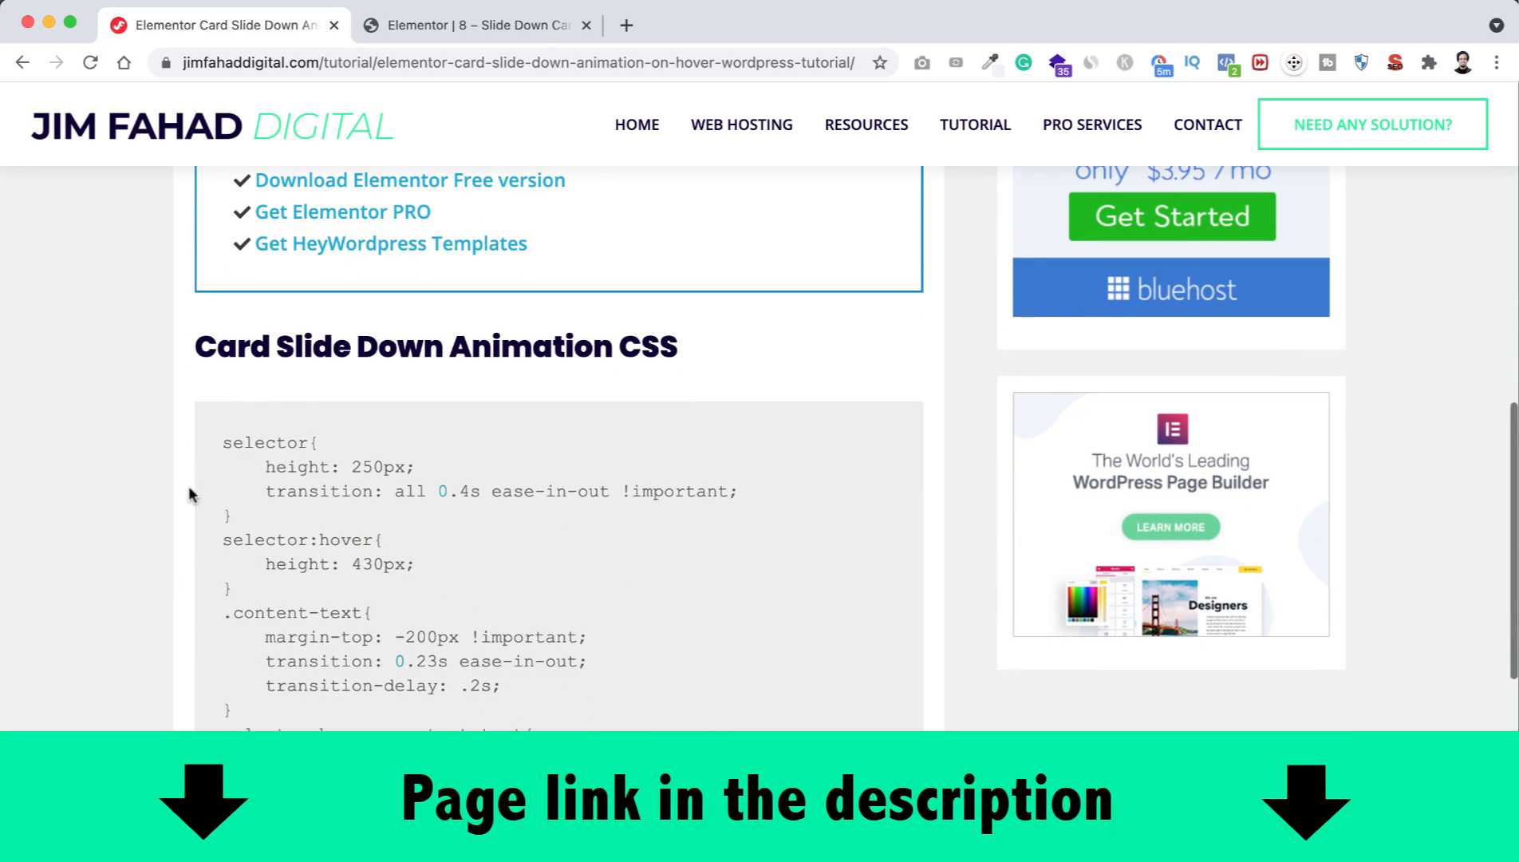
{"action": "mouse_move", "coordinate": [530, 391]}
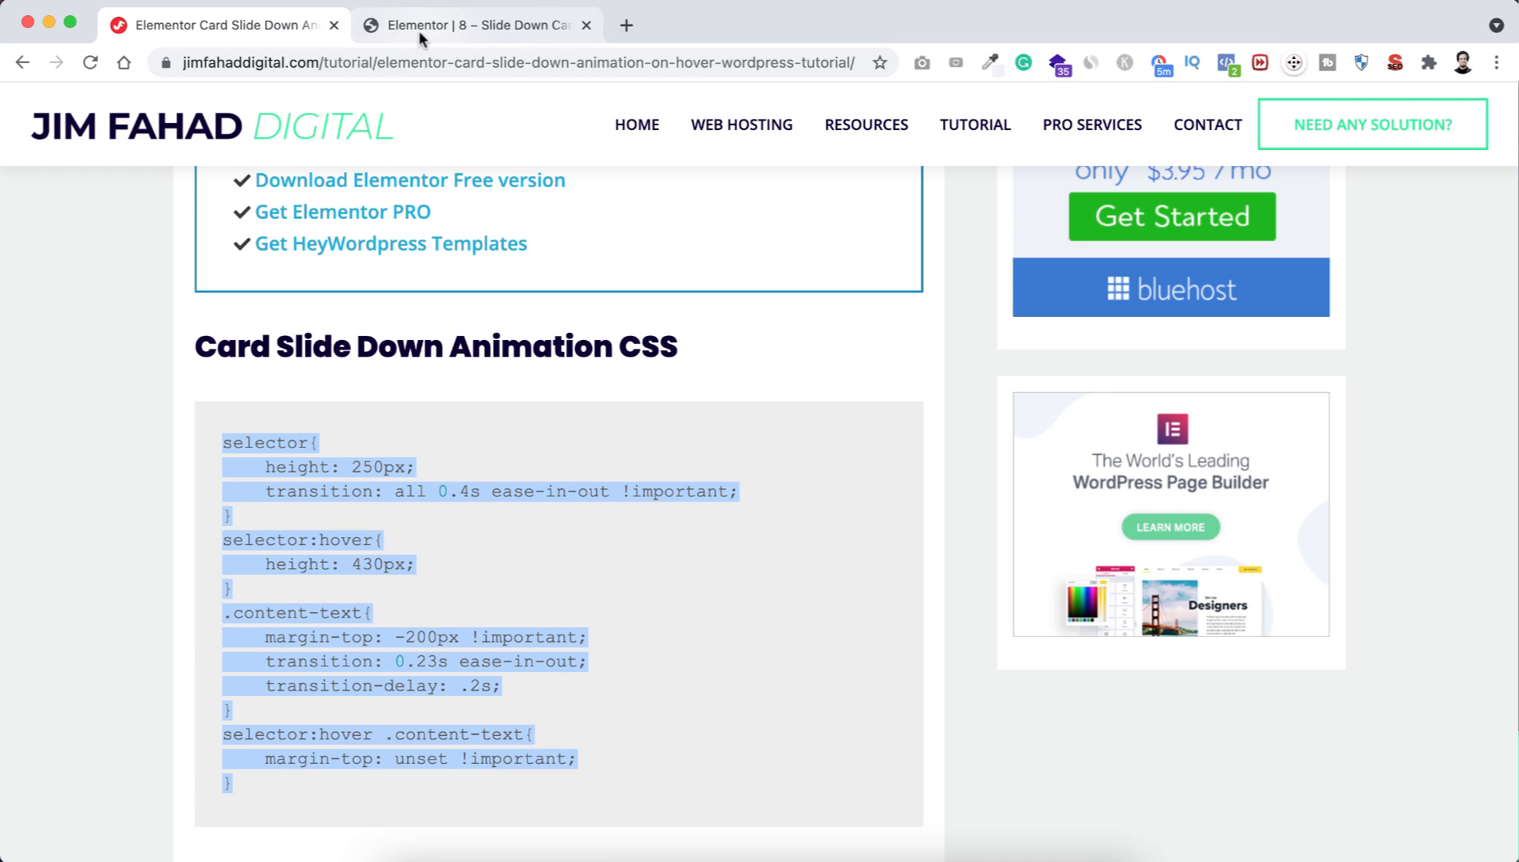
- Enter the slide-down CSS: 250px height, 430px on hover, content-text margin-top transition
{"action": "left_click", "coordinate": [476, 24]}
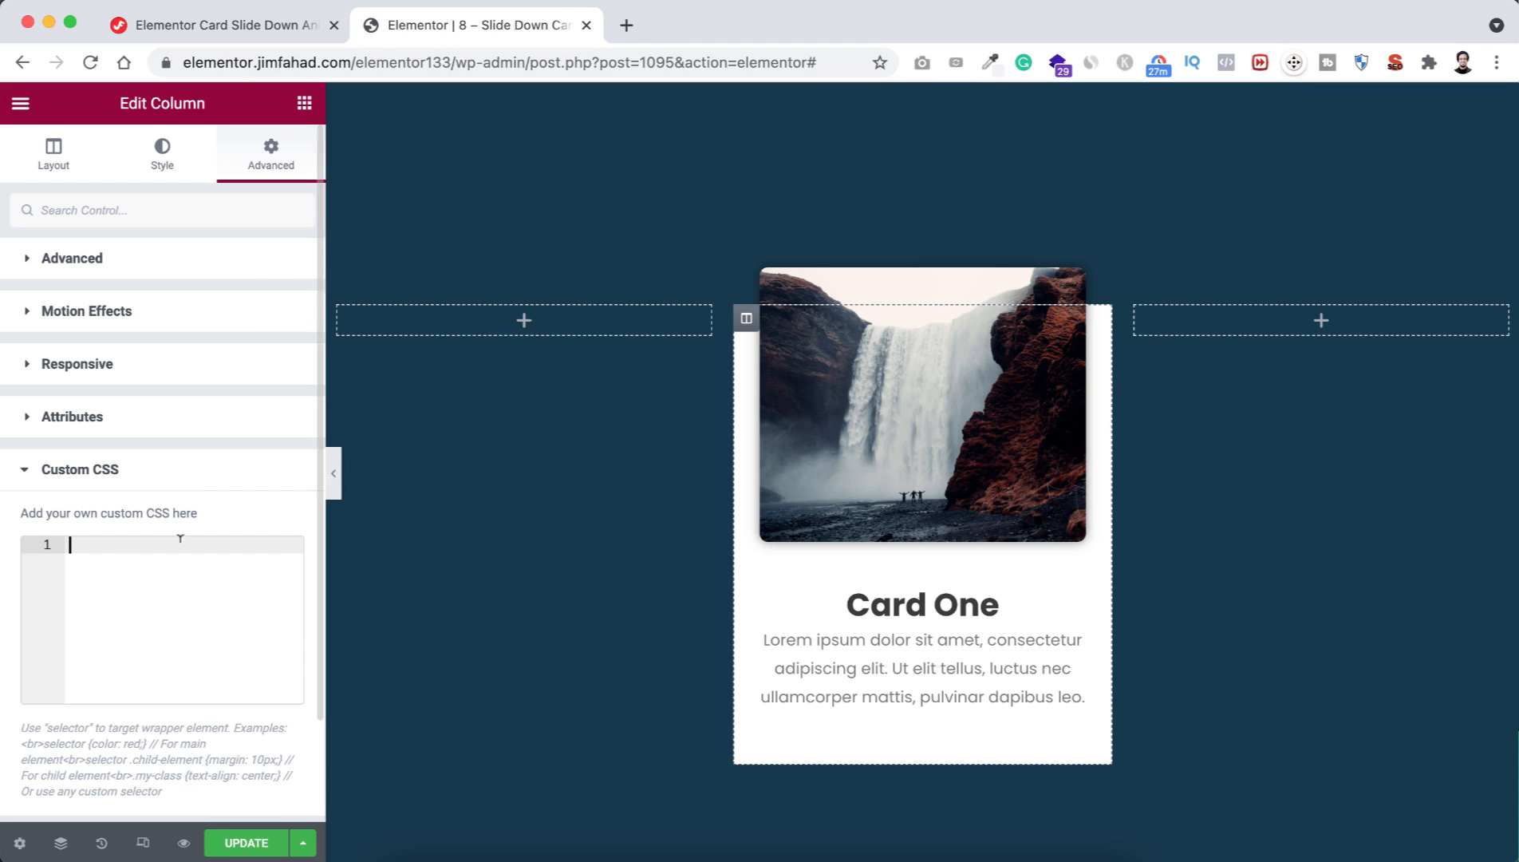
{"action": "mouse_move", "coordinate": [94, 557]}
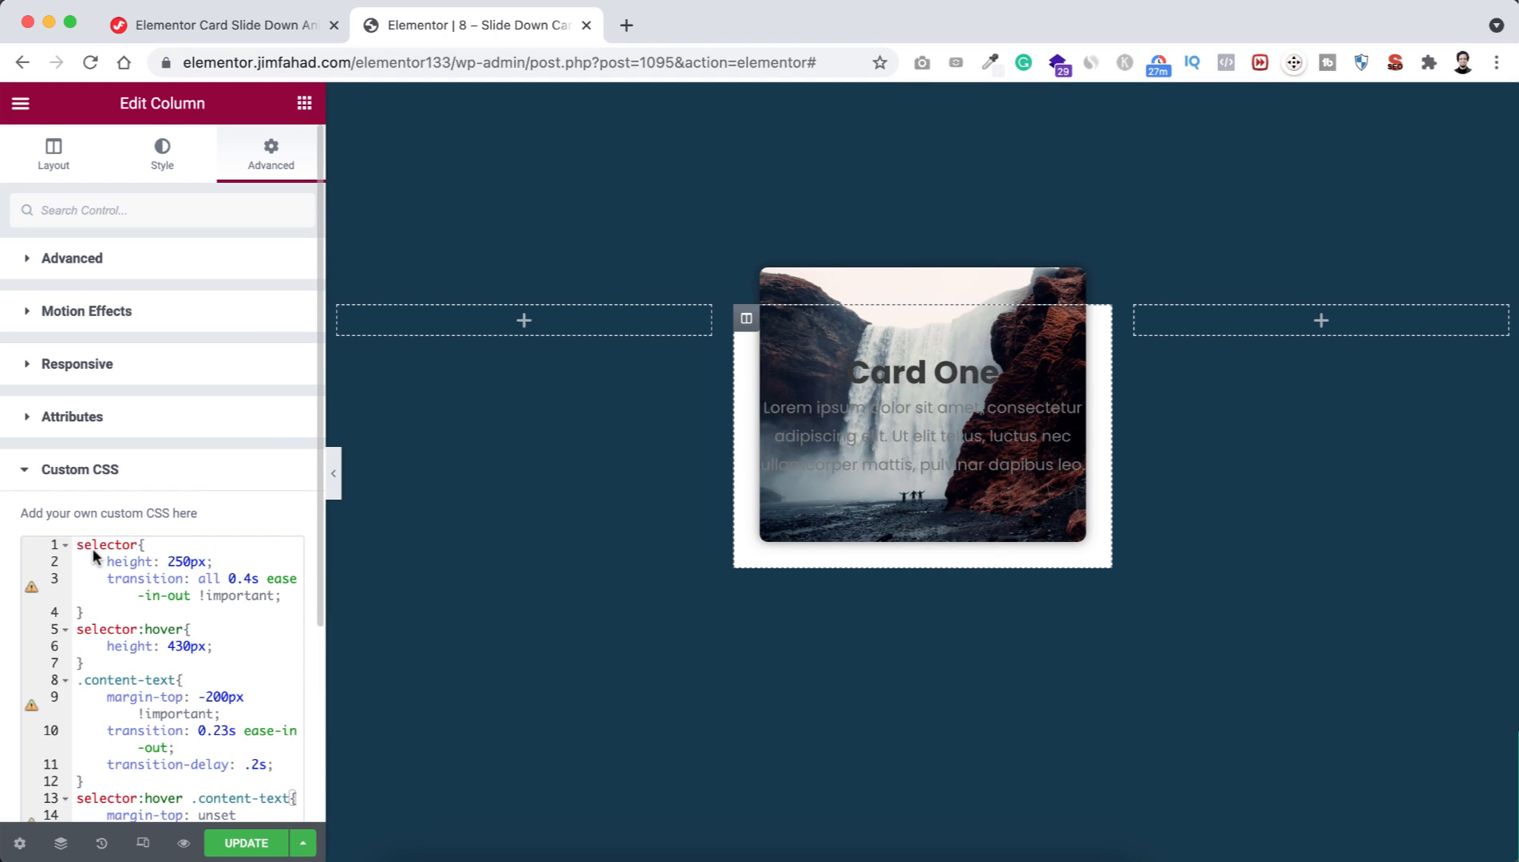
{"action": "scroll", "scroll_direction": "down", "scroll_amount": 3}
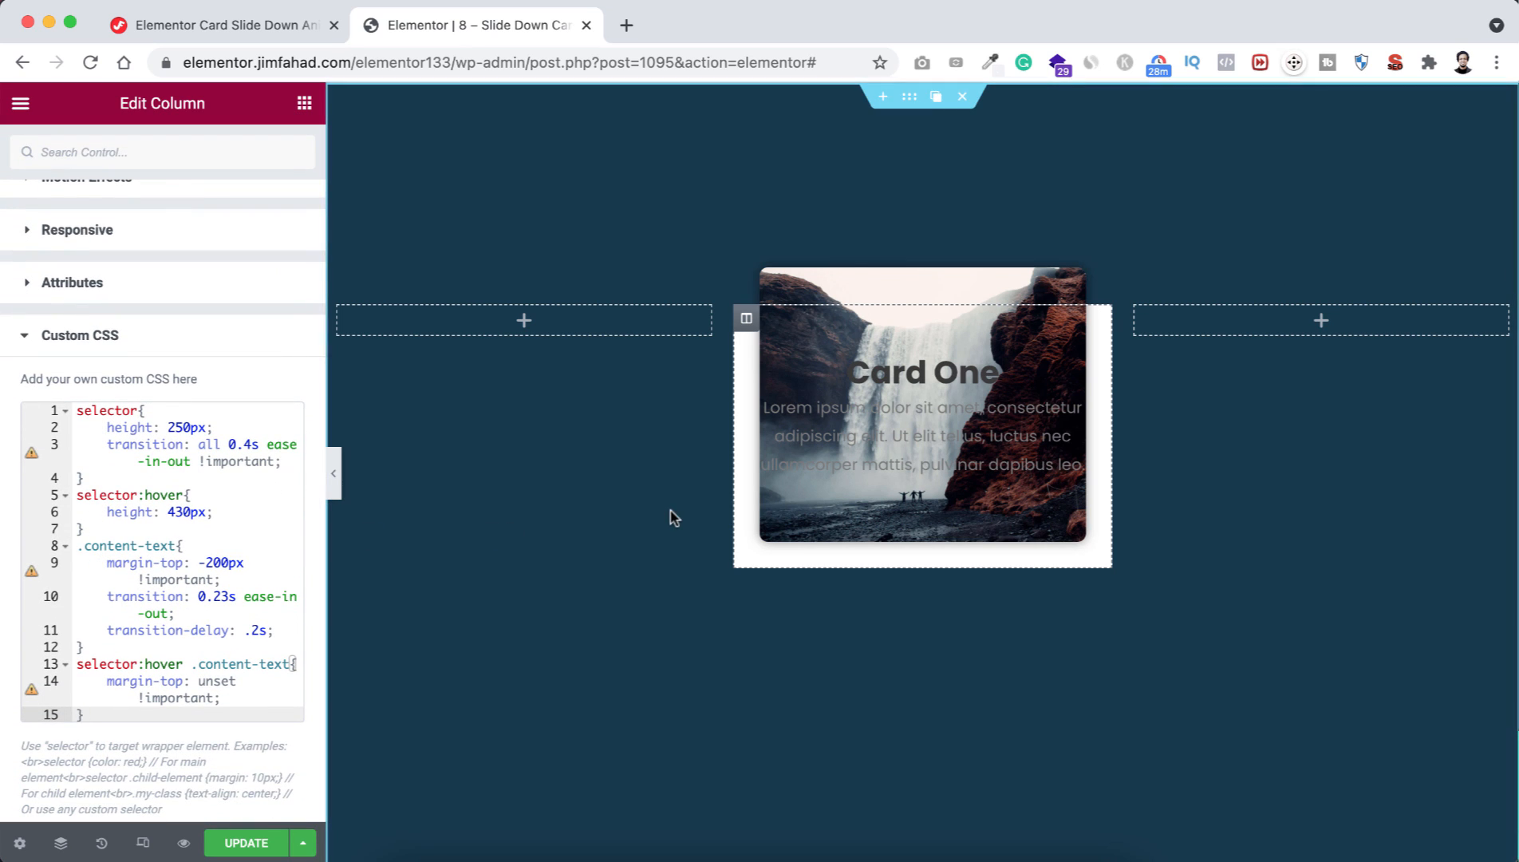
{"action": "mouse_move", "coordinate": [856, 485]}
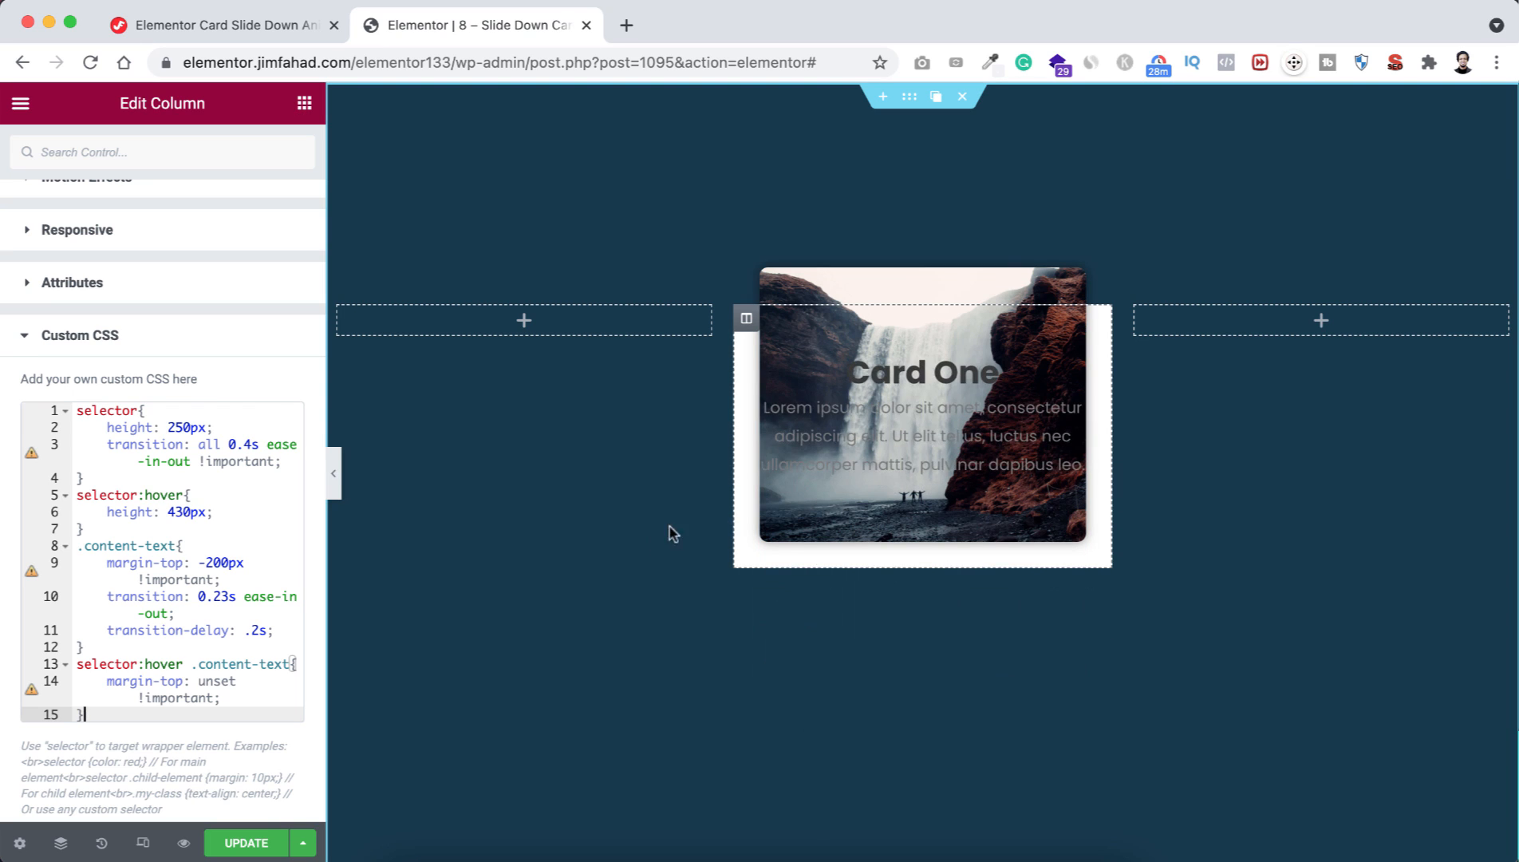
{"action": "mouse_move", "coordinate": [889, 453]}
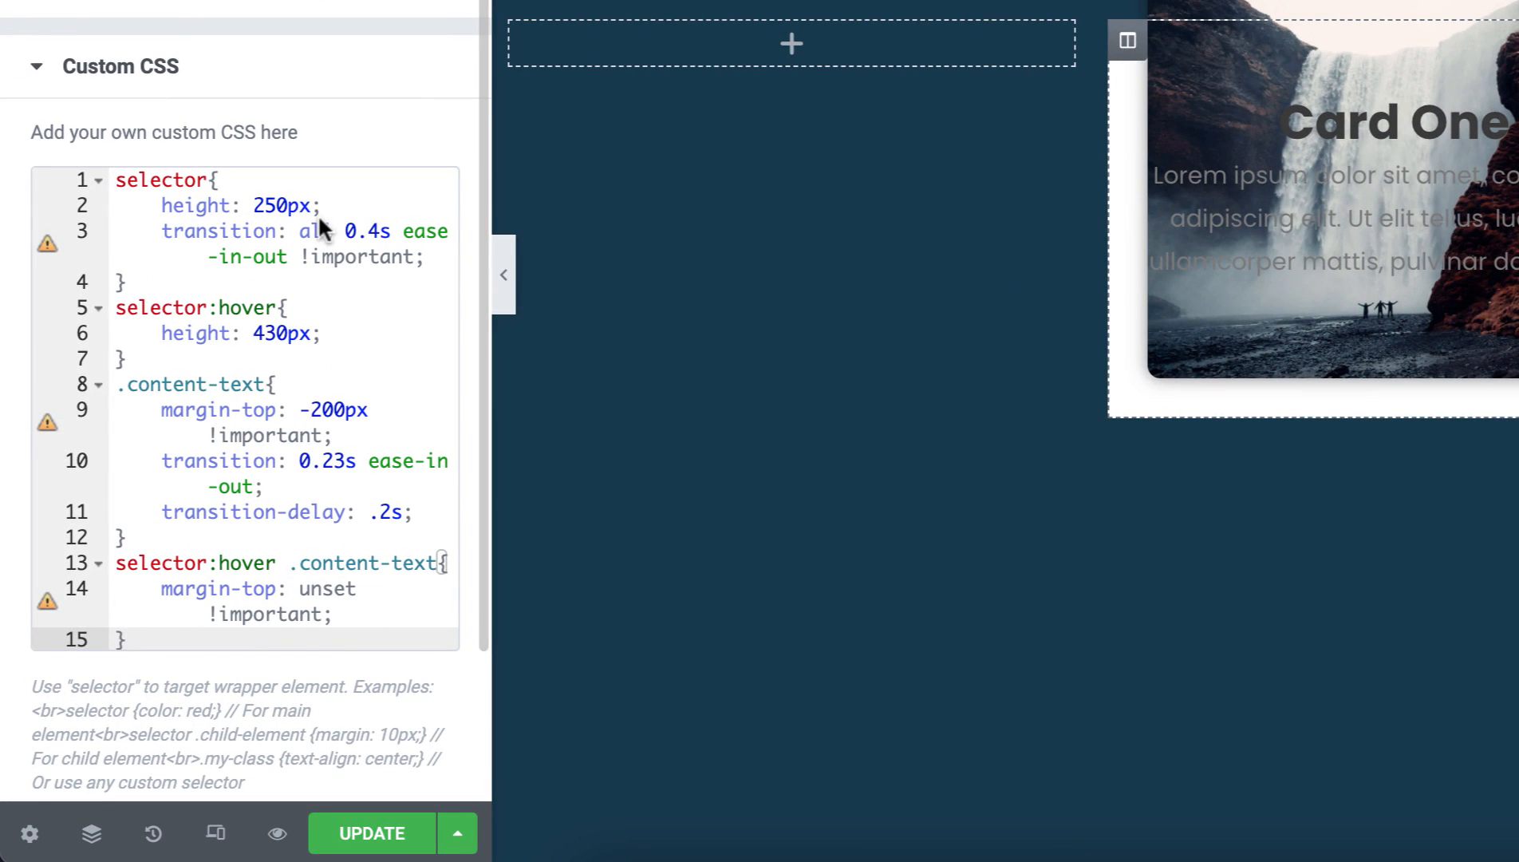
{"action": "mouse_move", "coordinate": [204, 219]}
{"action": "type", "text": "3"}
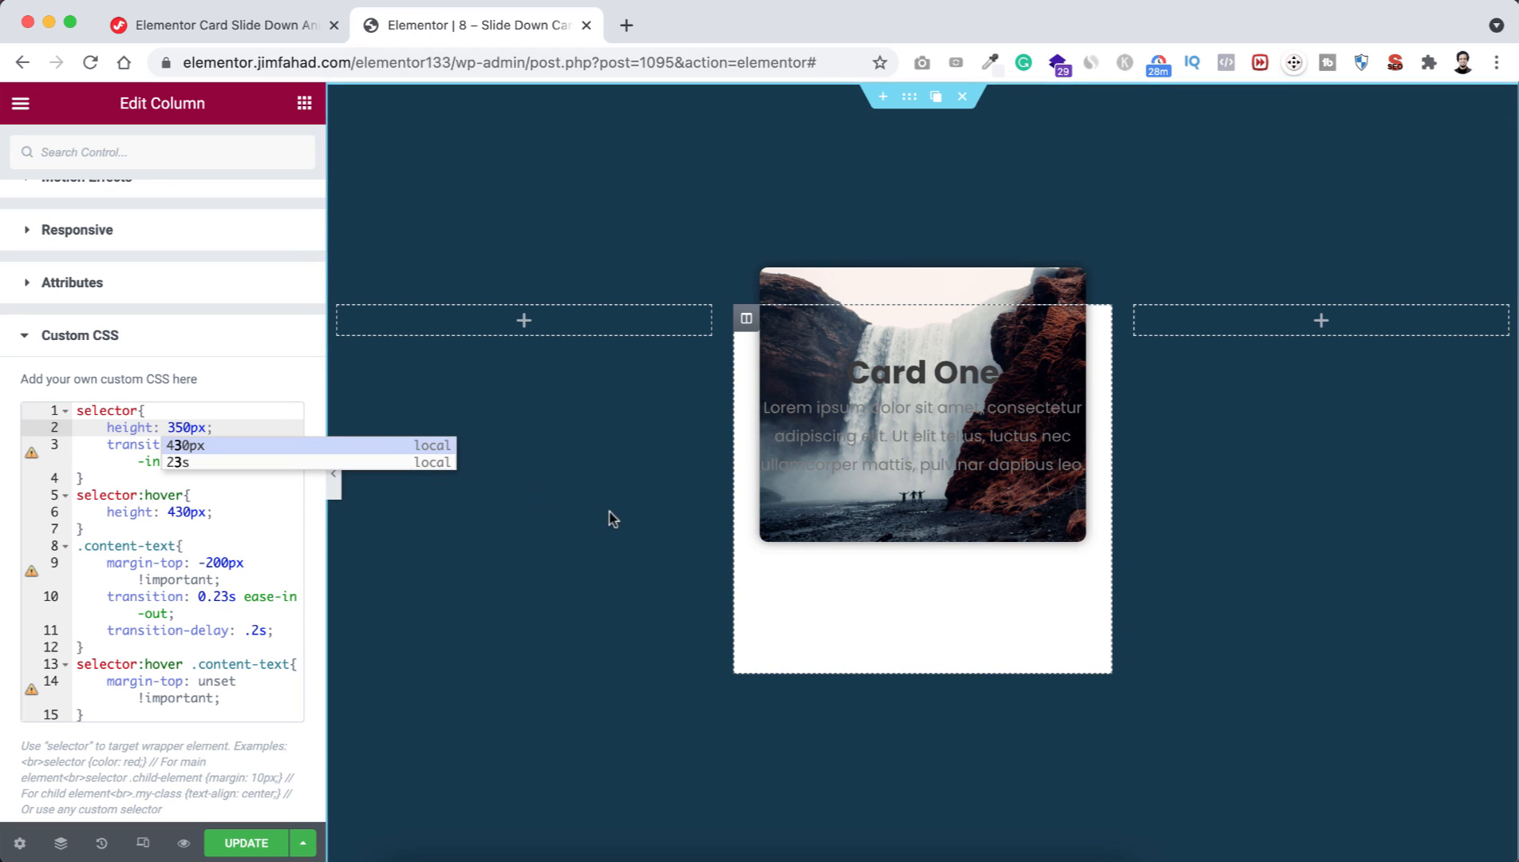
{"action": "mouse_move", "coordinate": [620, 520]}
{"action": "type", "text": "2"}
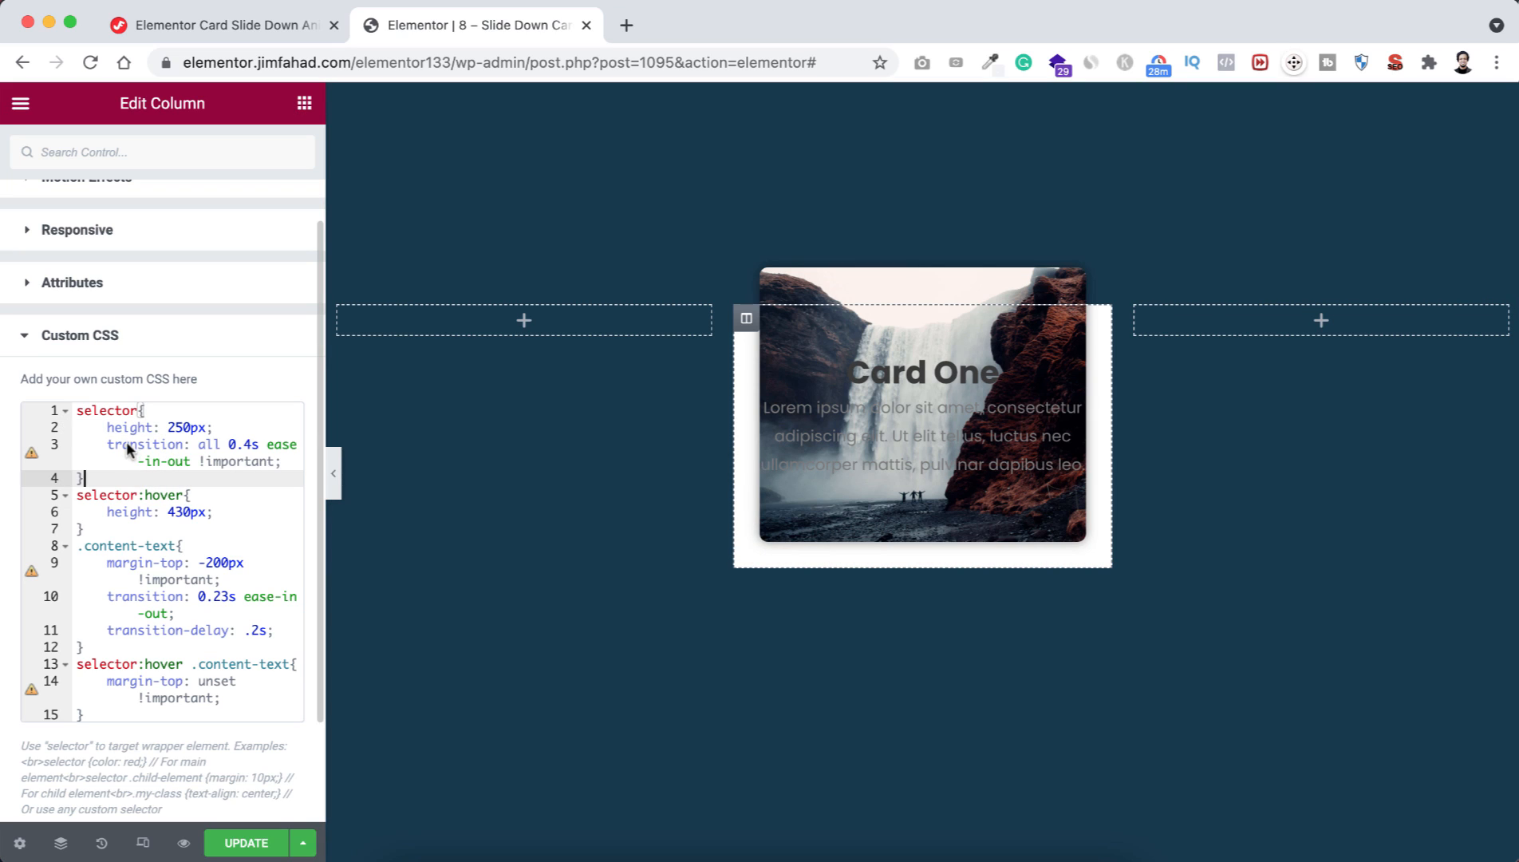
{"action": "mouse_move", "coordinate": [162, 502]}
{"action": "type", "text": "5"}
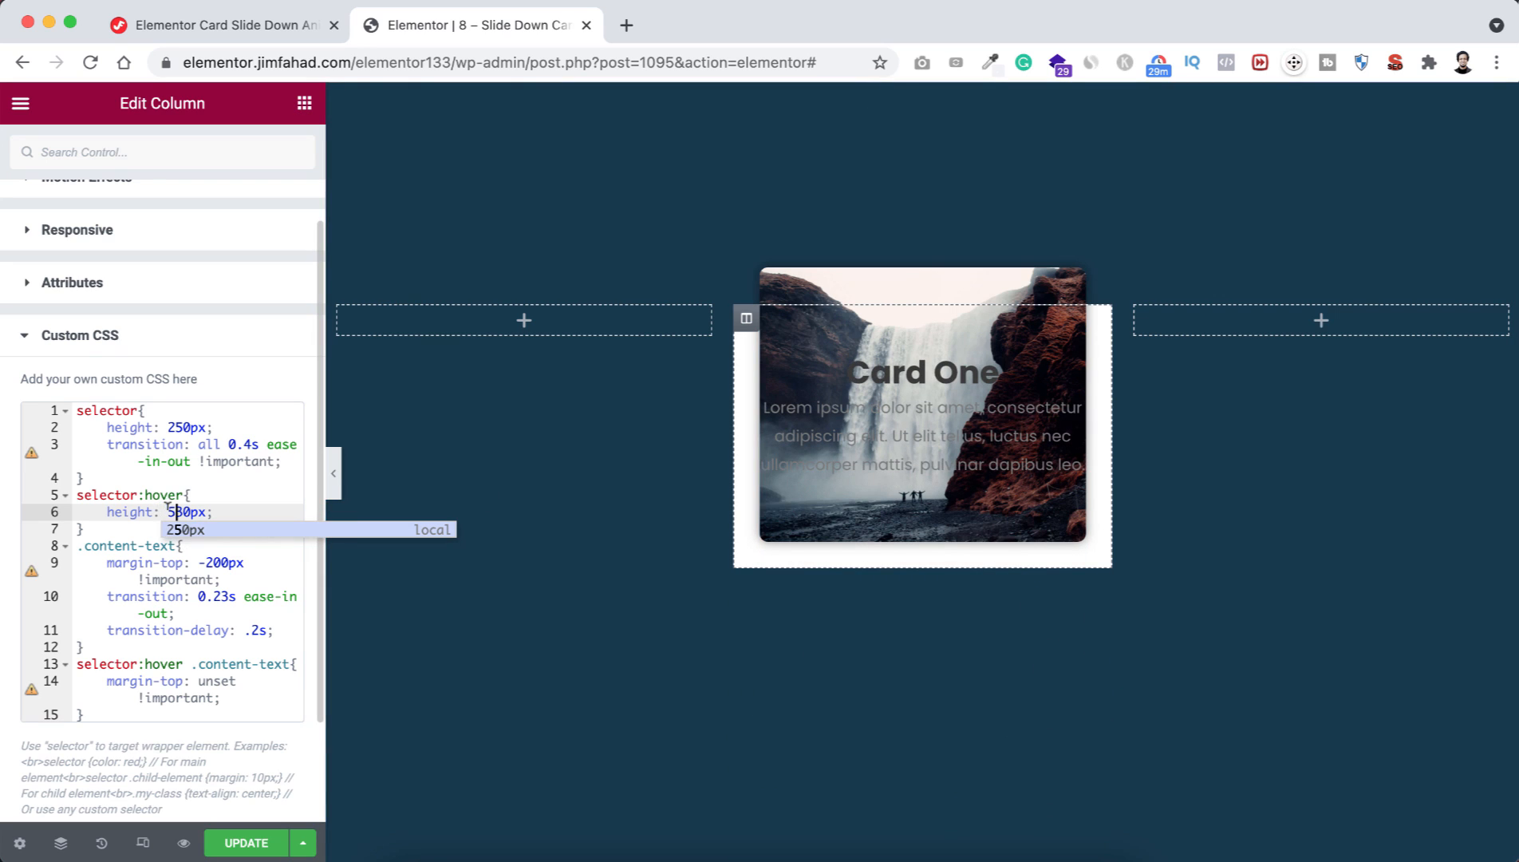
{"action": "type", "text": "43"}
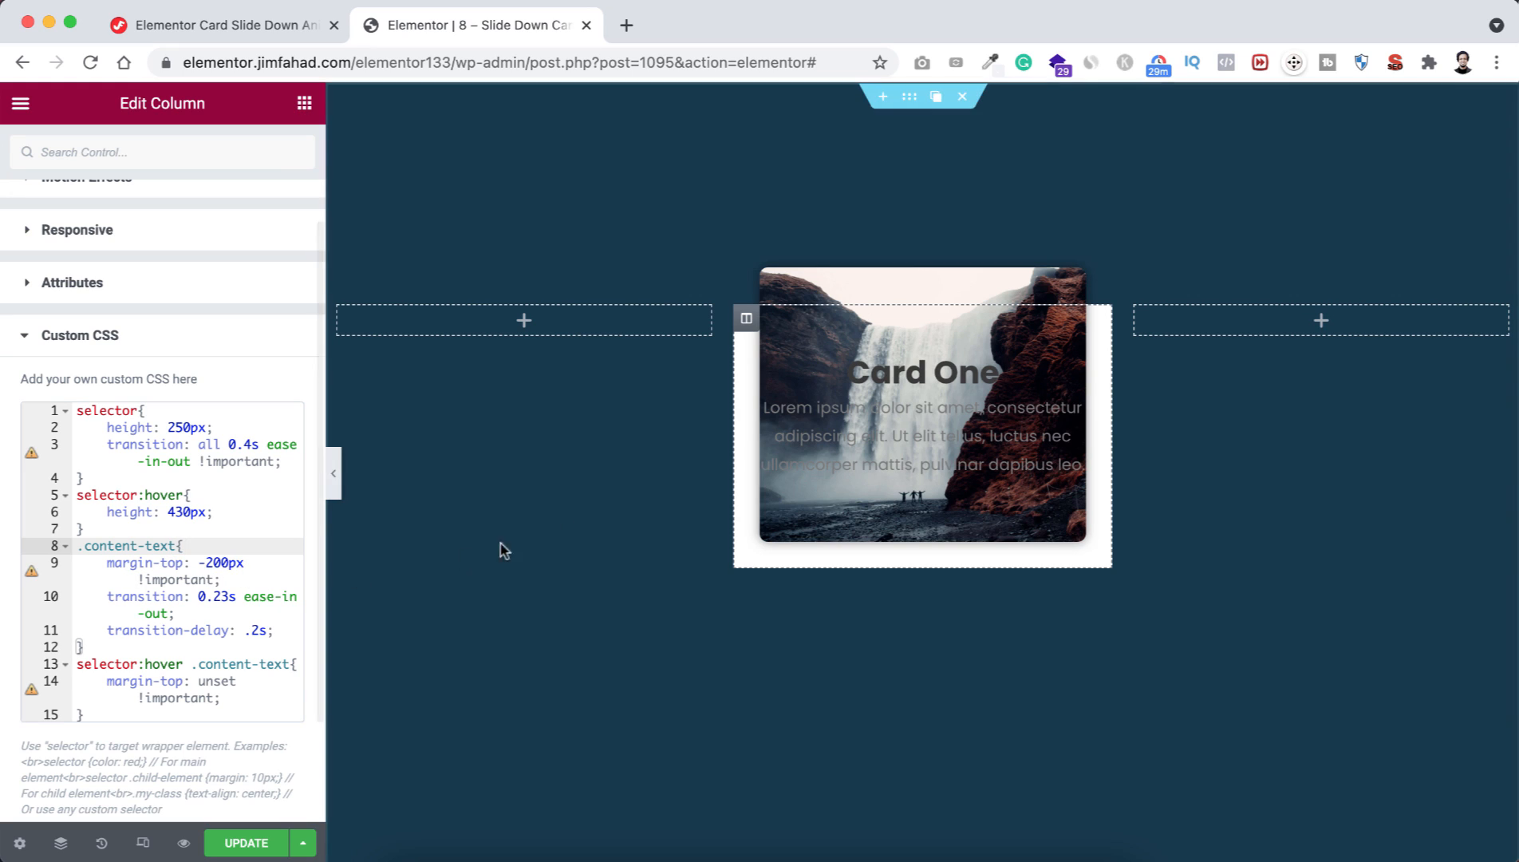
{"action": "mouse_move", "coordinate": [700, 451]}
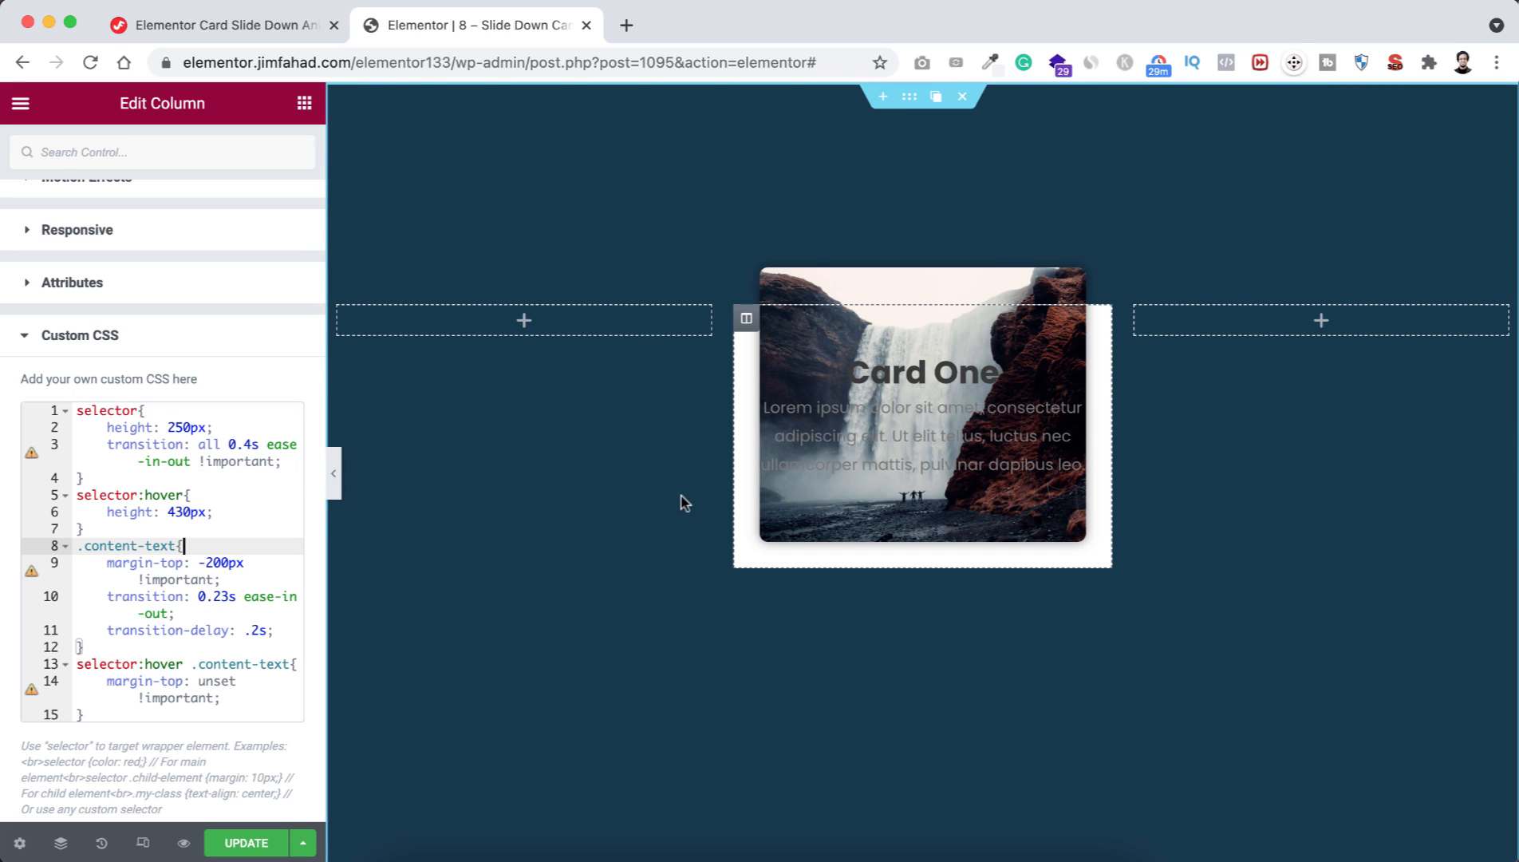
{"action": "mouse_move", "coordinate": [644, 498]}
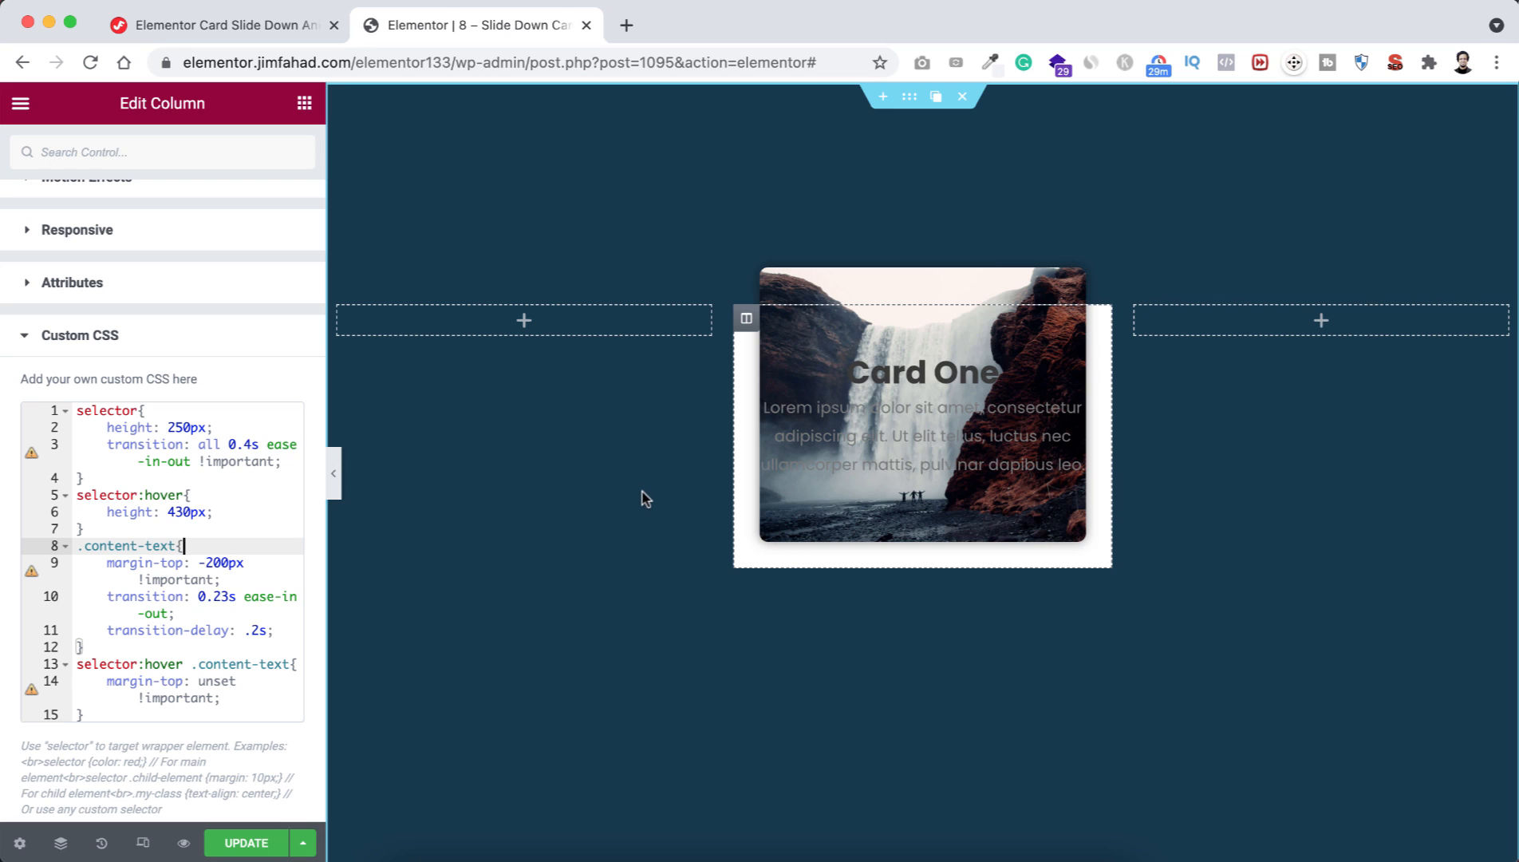
{"action": "mouse_move", "coordinate": [809, 475]}
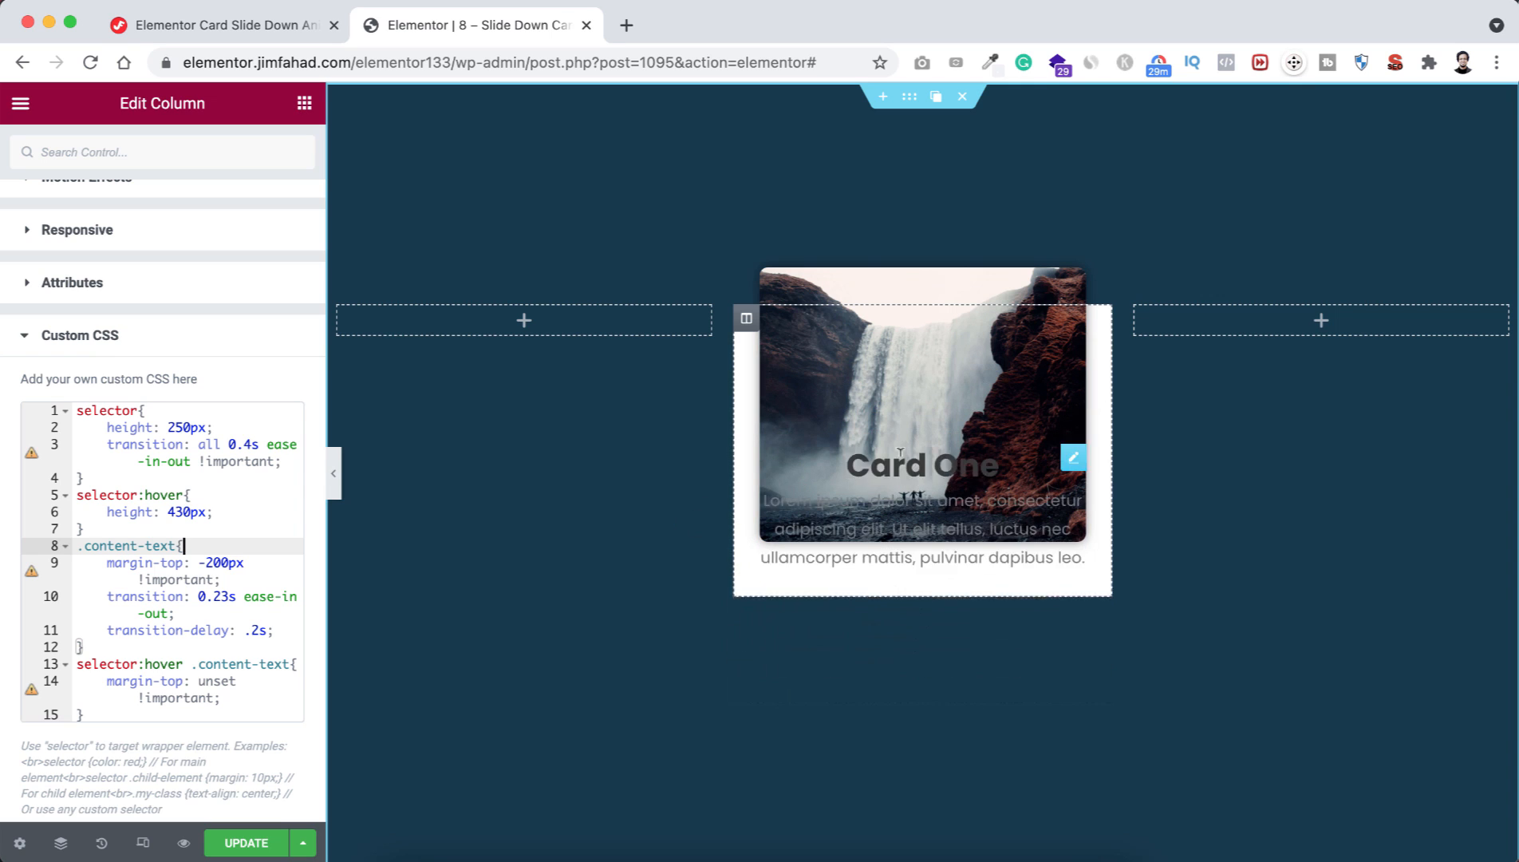
{"action": "mouse_move", "coordinate": [676, 547]}
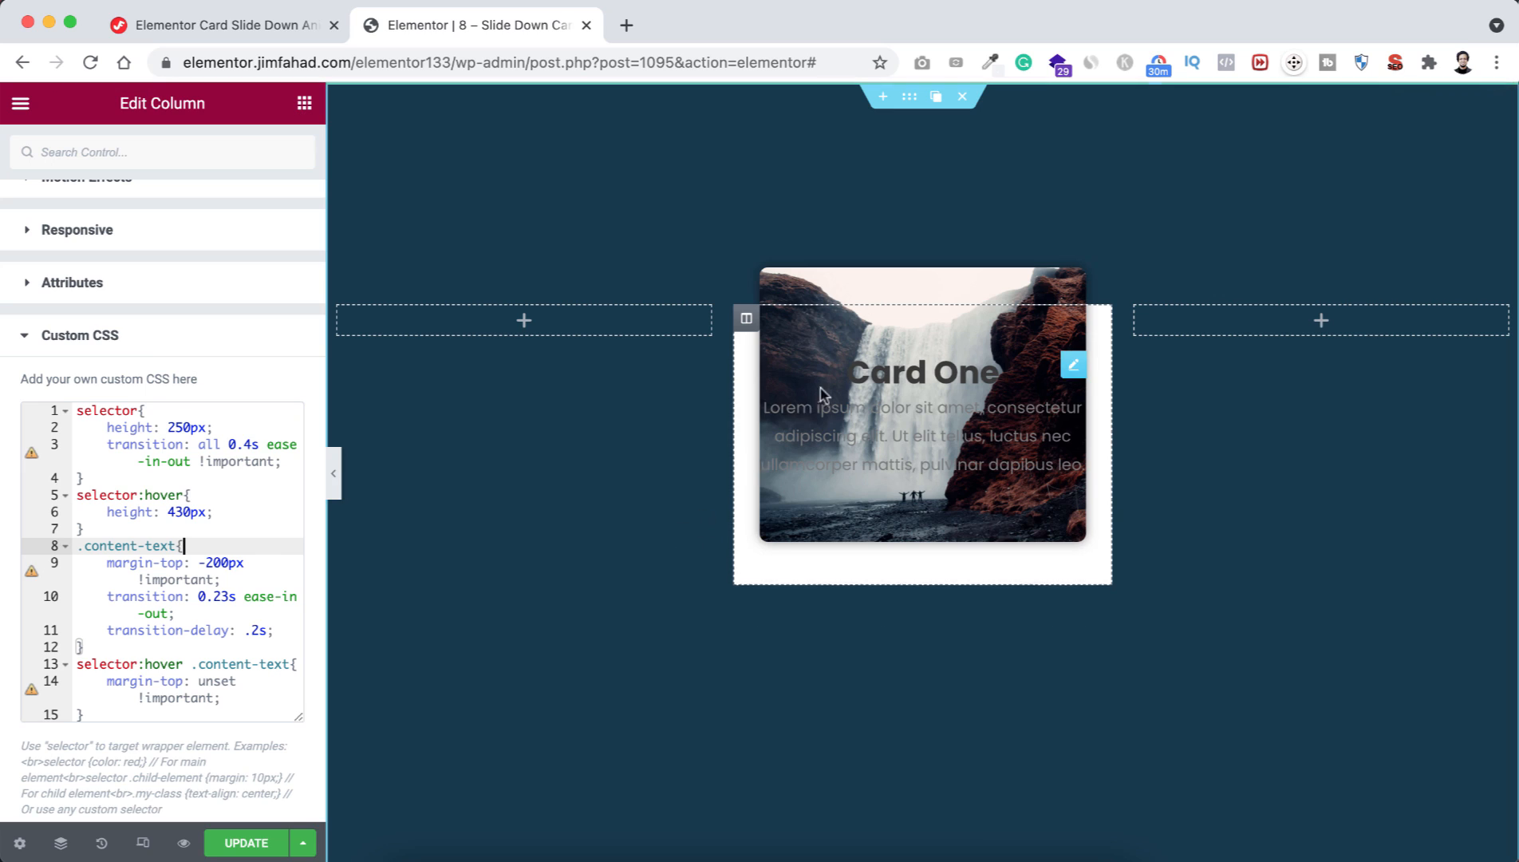
{"action": "mouse_move", "coordinate": [881, 394]}
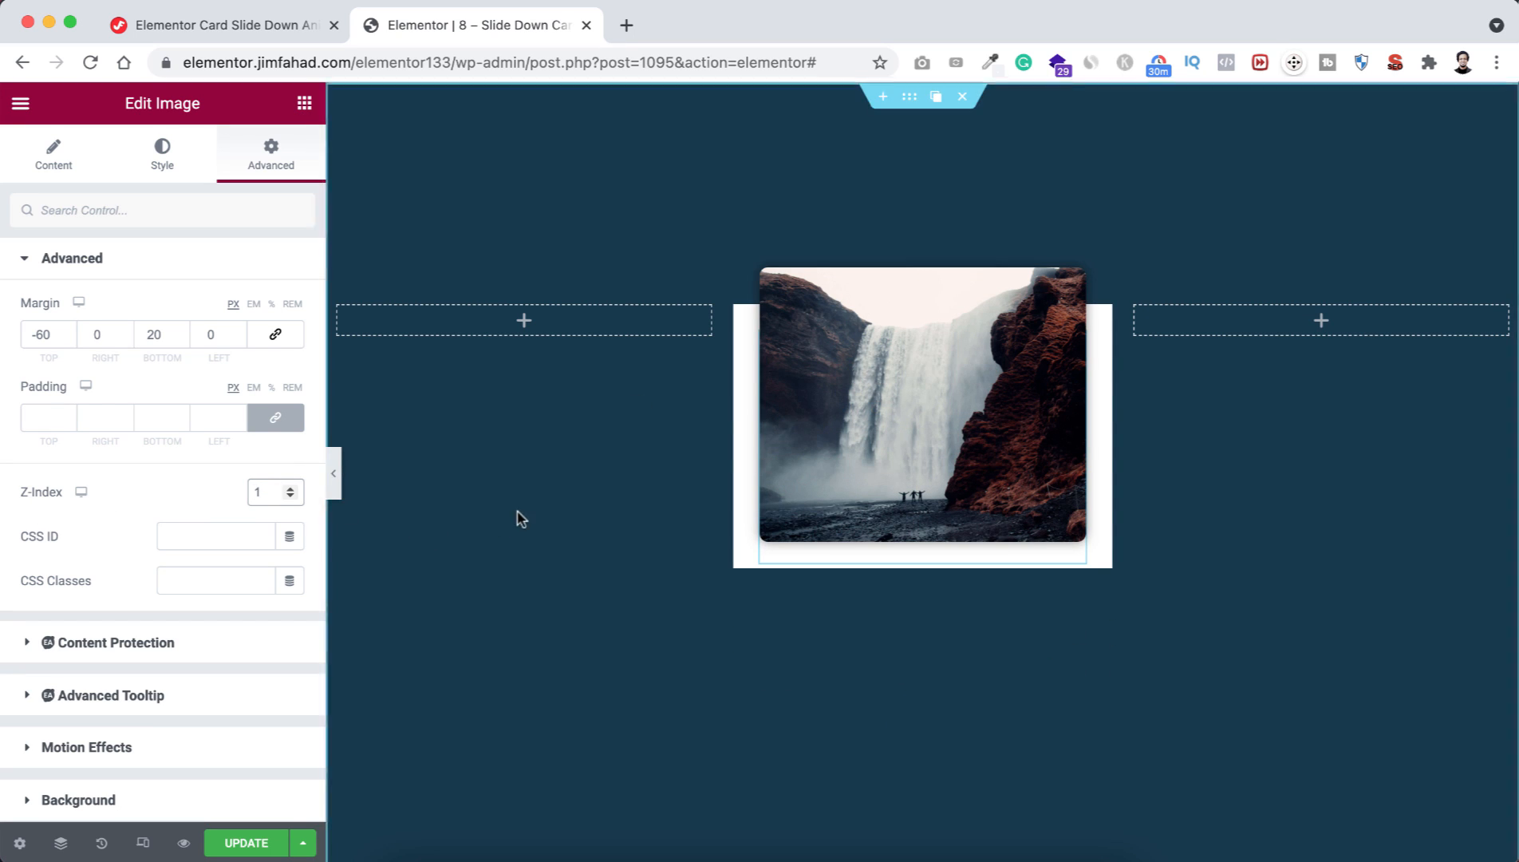
- Set the Image widget's Z-Index to 1 so Card One's text slides beneath it on hover
{"action": "left_click", "coordinate": [267, 493]}
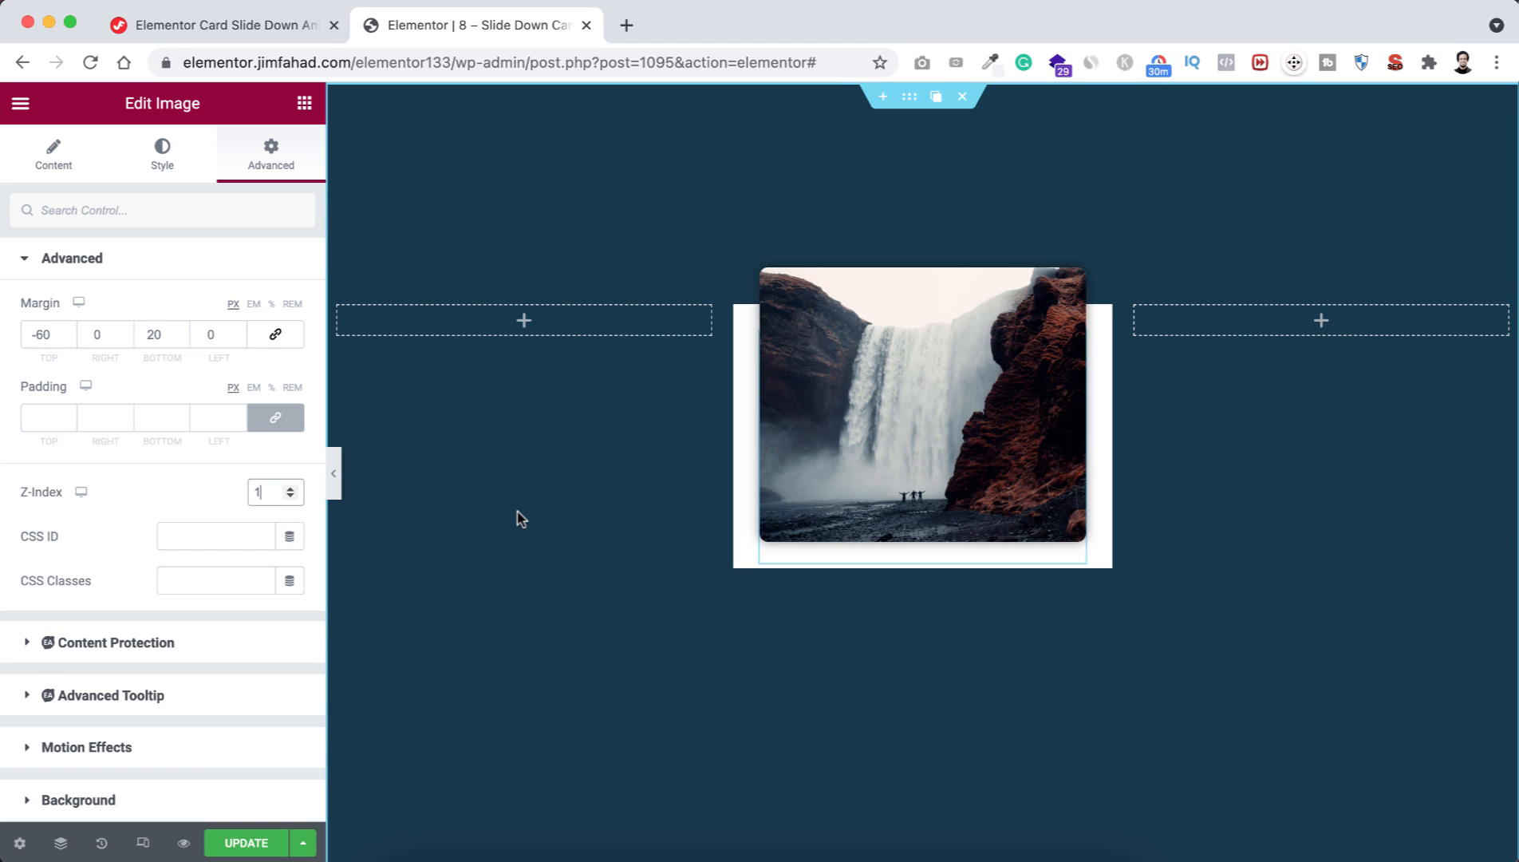
{"action": "mouse_move", "coordinate": [557, 523]}
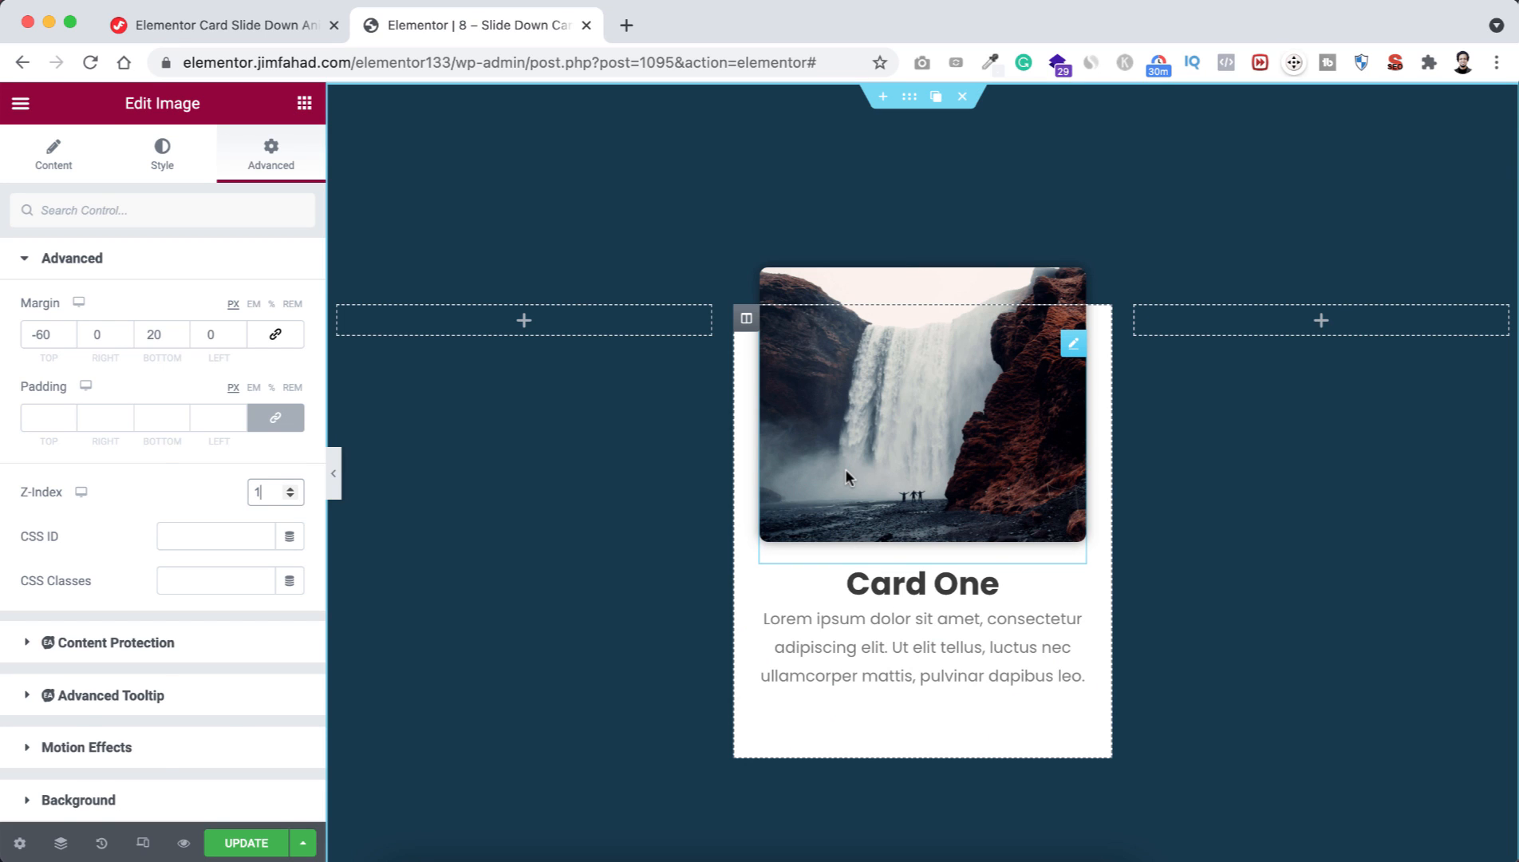
{"action": "left_click", "coordinate": [303, 102]}
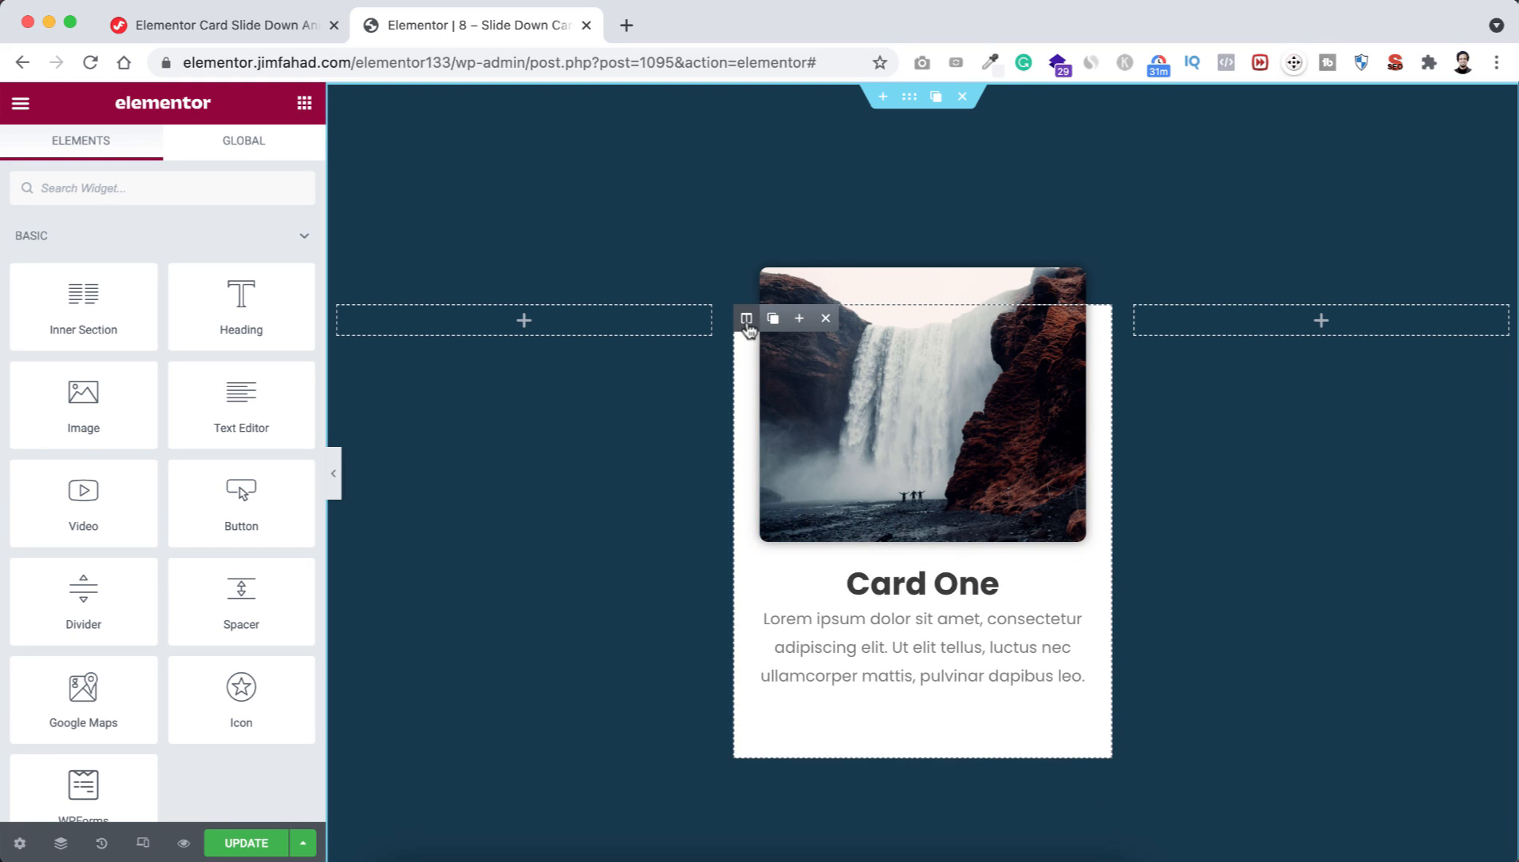
- Duplicate the finished card column so three identical waterfall cards sit side by side
{"action": "right_click", "coordinate": [747, 319]}
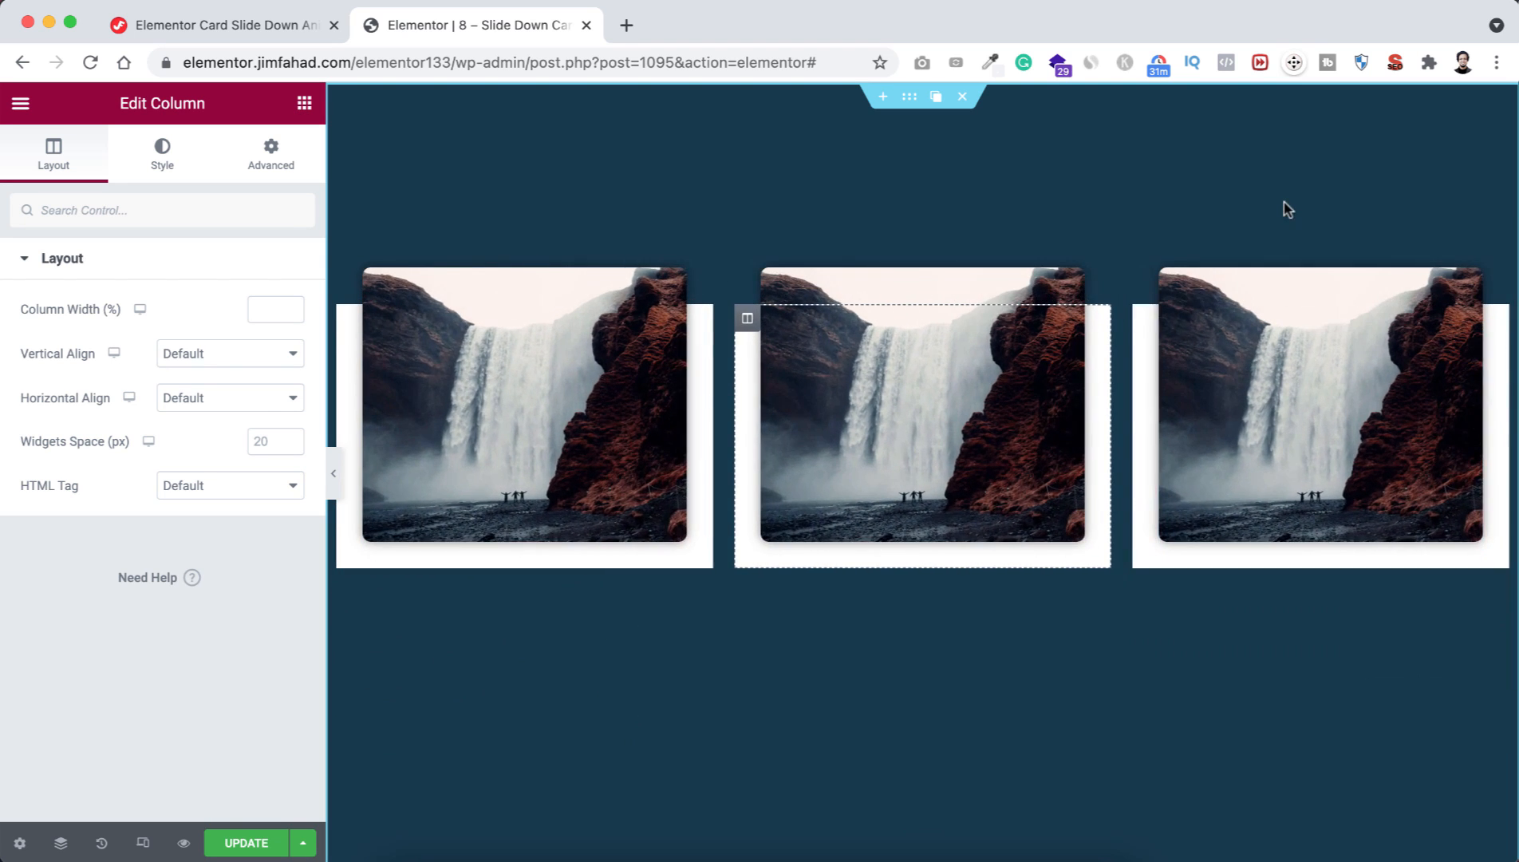
{"action": "mouse_move", "coordinate": [980, 440]}
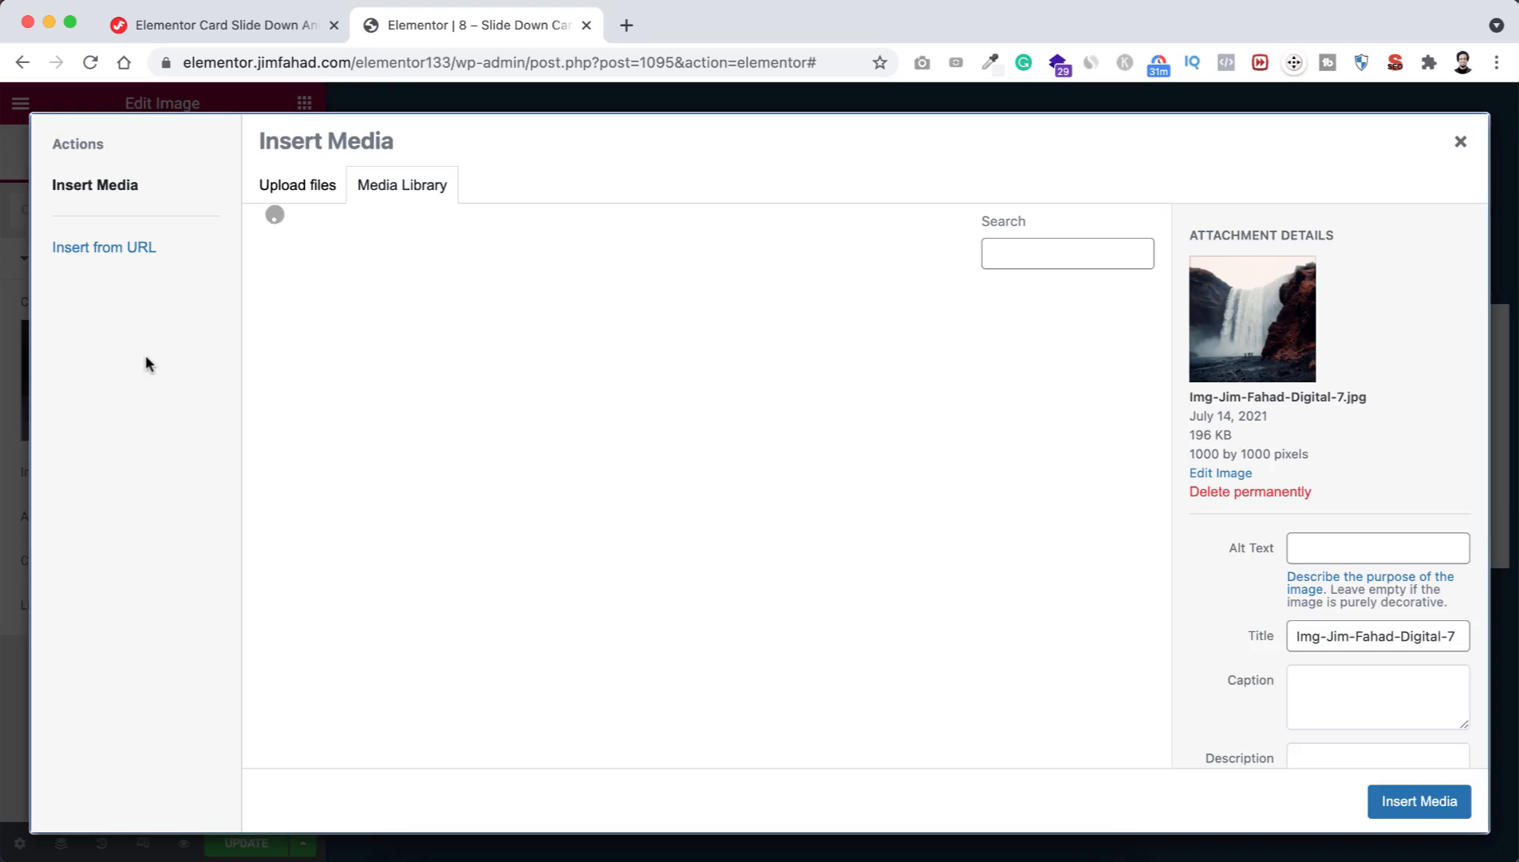
- Give the first card a pyramid photo and rename the second card's heading to Card Two
{"action": "left_click", "coordinate": [934, 510]}
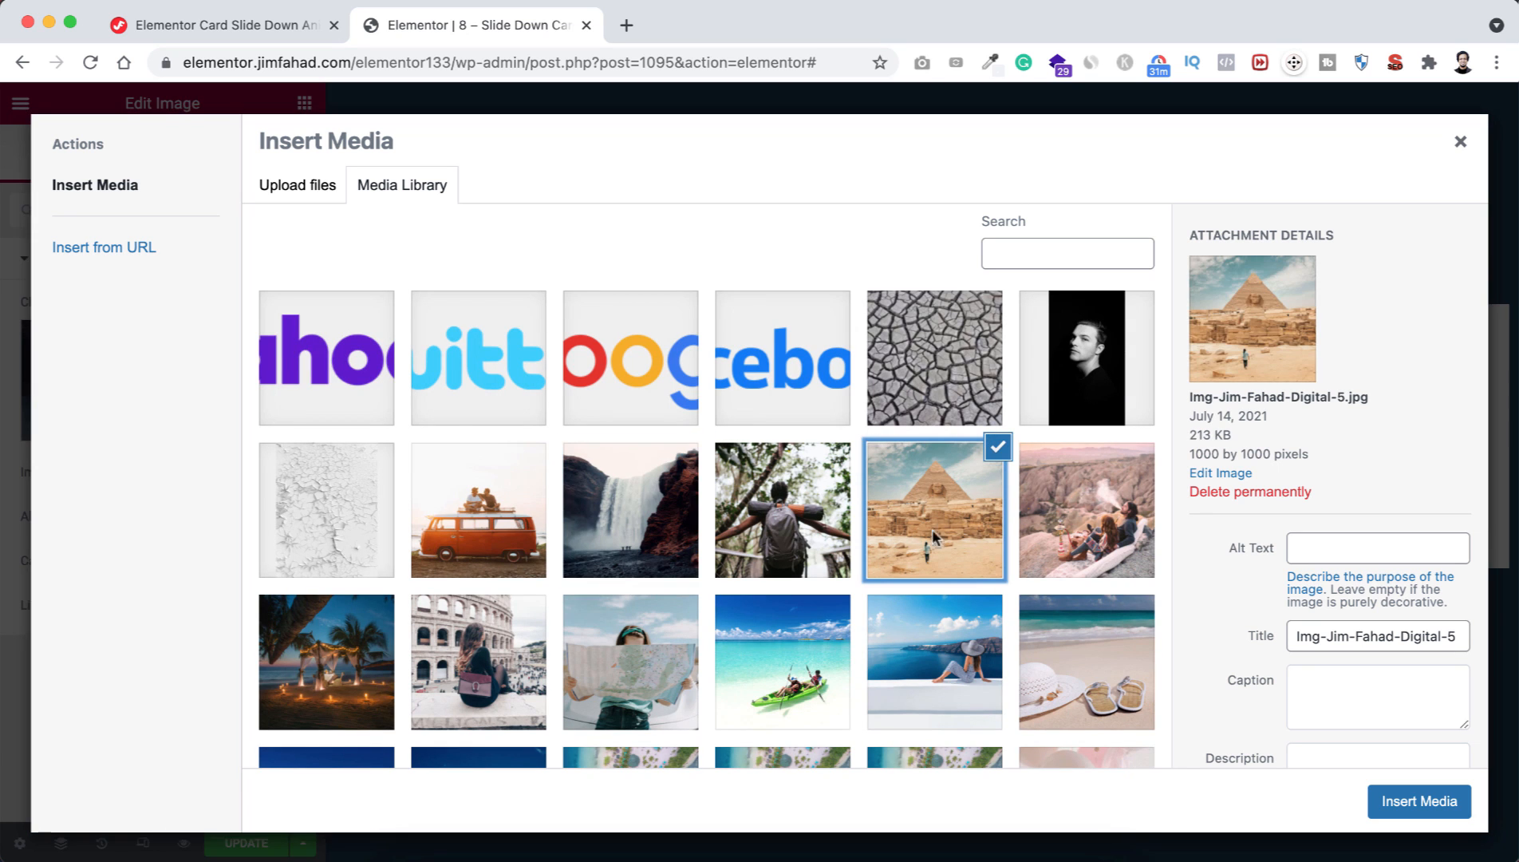
{"action": "left_click", "coordinate": [1417, 801]}
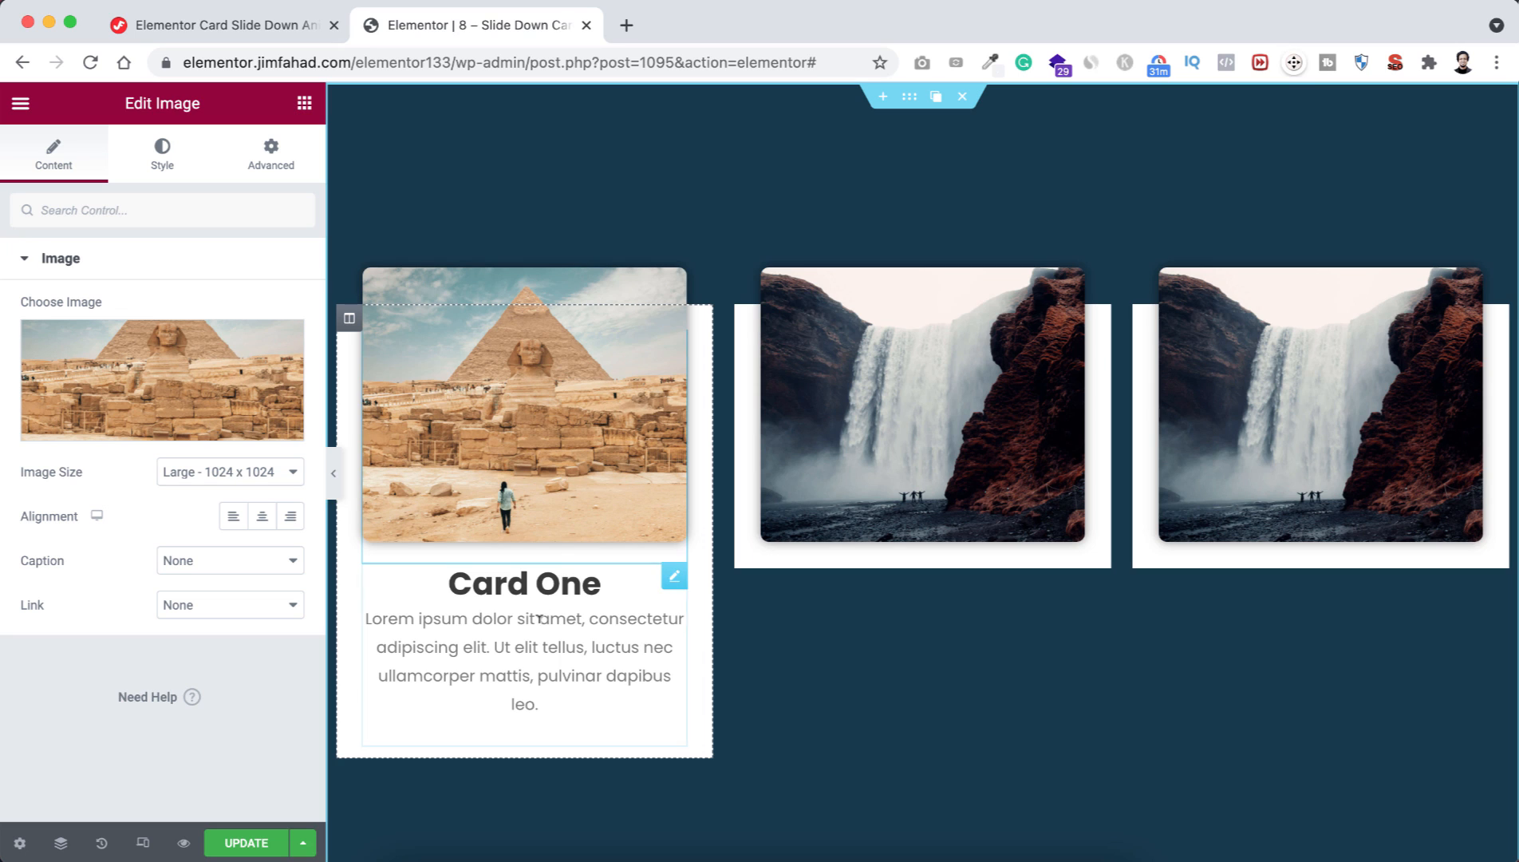
{"action": "left_click", "coordinate": [921, 407]}
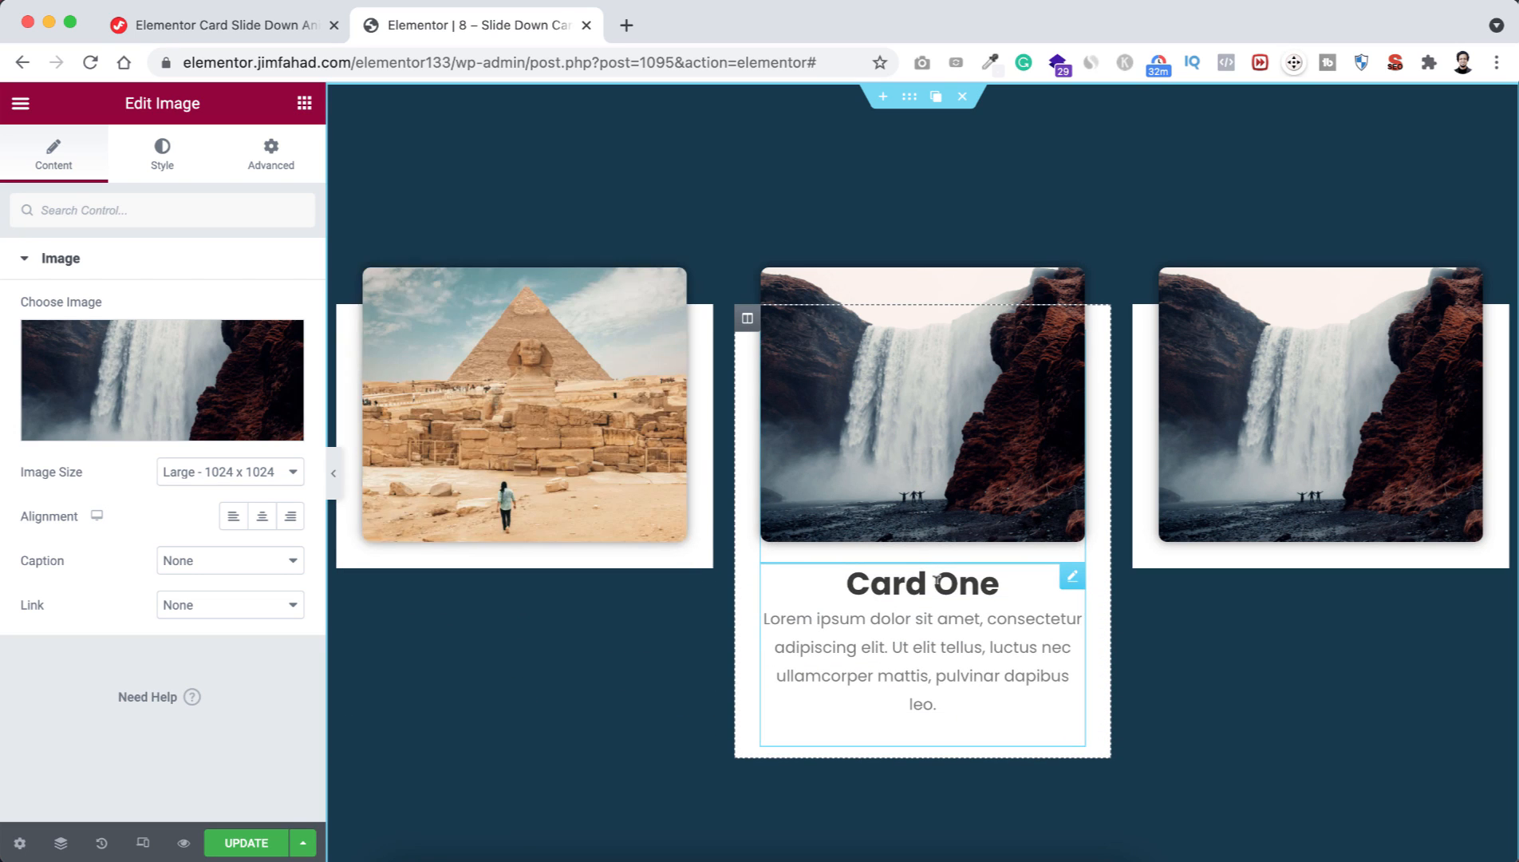
{"action": "left_click", "coordinate": [921, 659]}
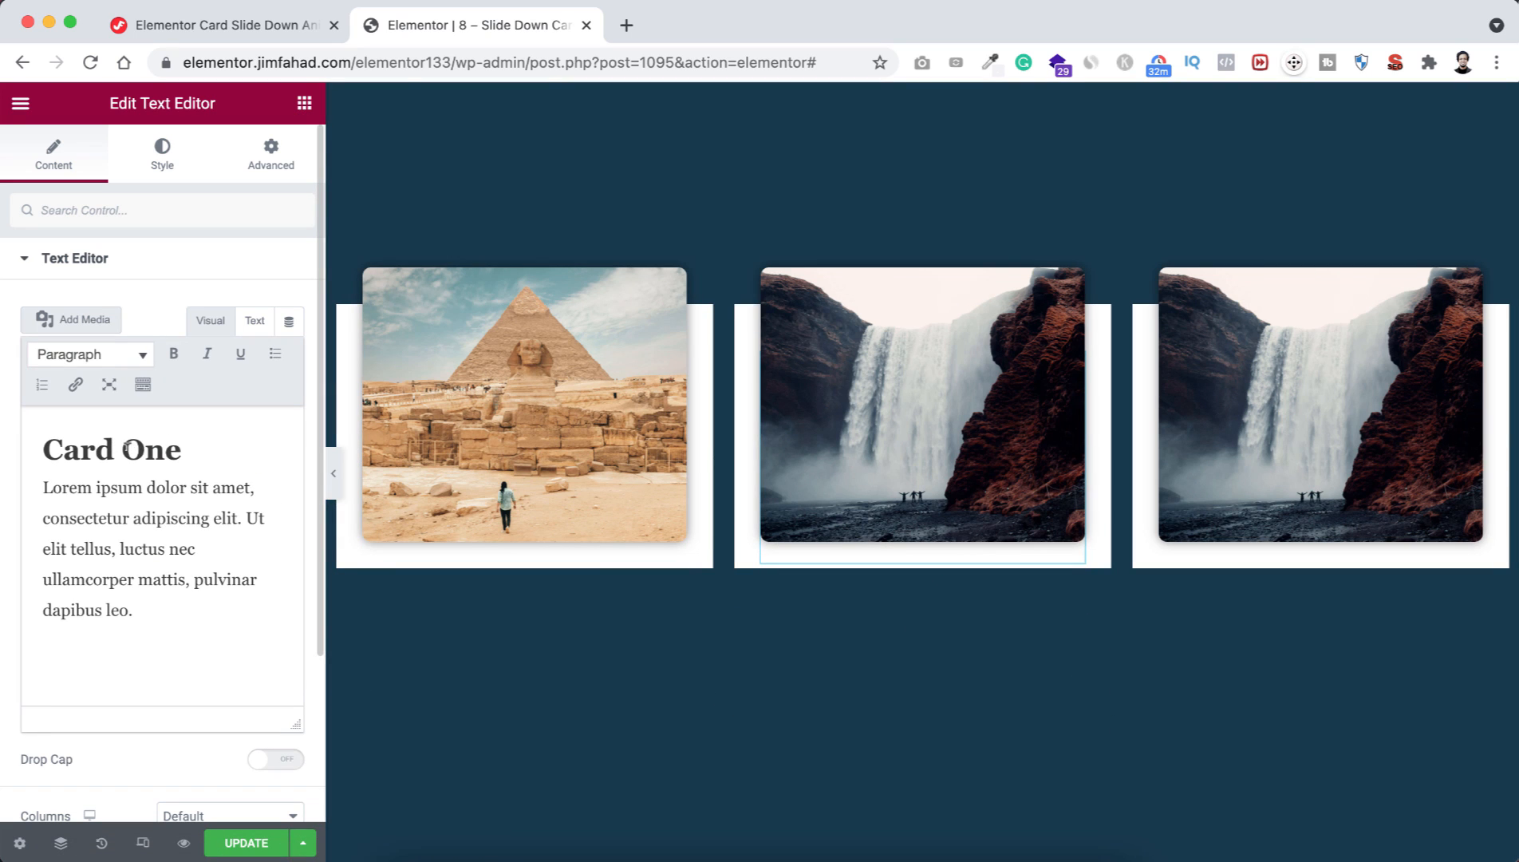
{"action": "type", "text": "Card Two"}
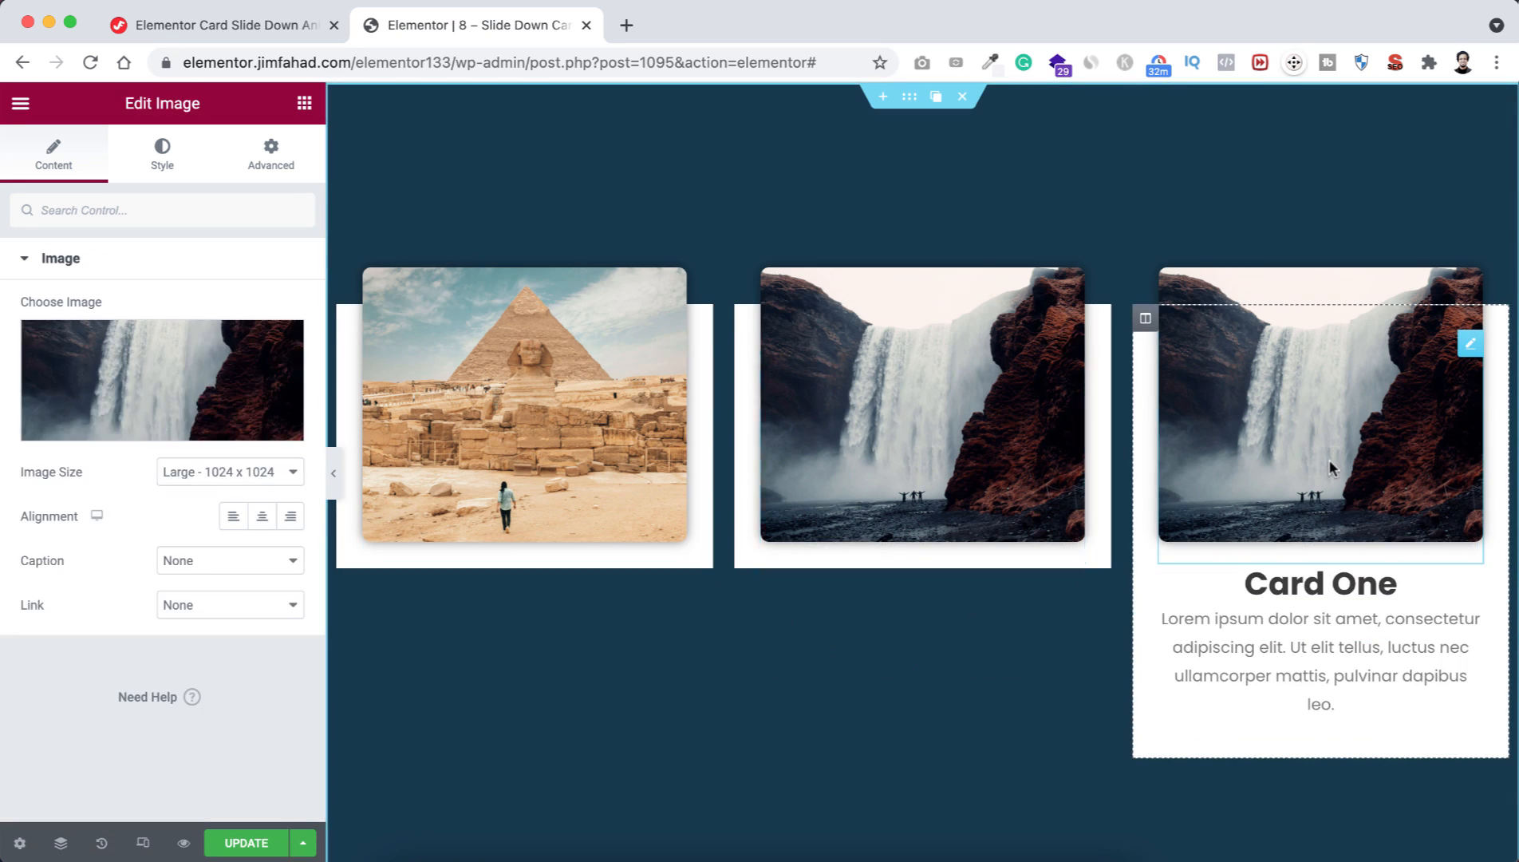
- Rename the third card to Card Three and give it the map-reading photo
{"action": "left_click", "coordinate": [1319, 643]}
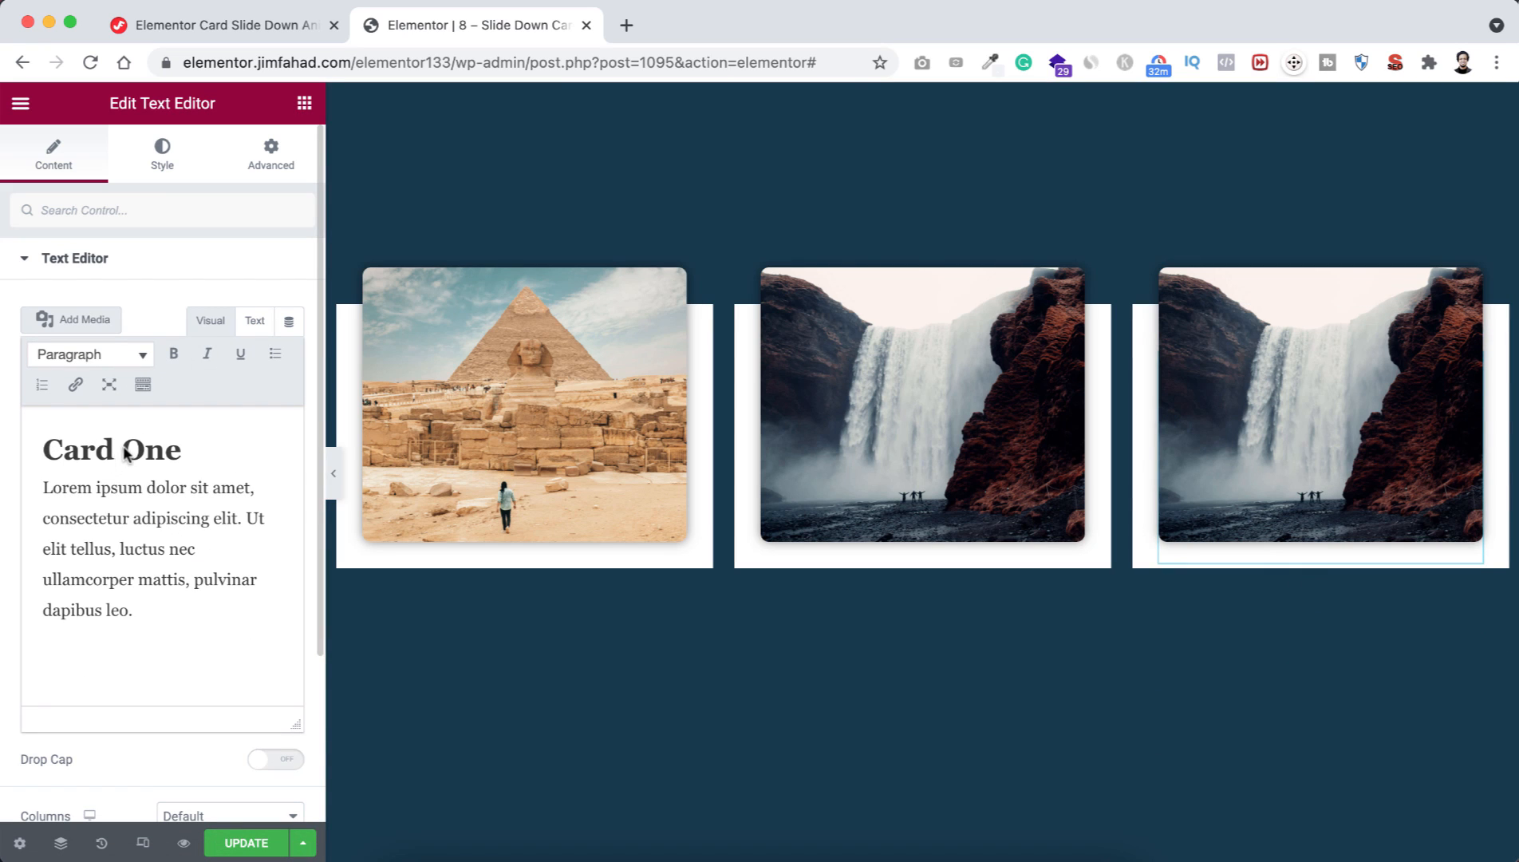
{"action": "left_click", "coordinate": [1318, 407]}
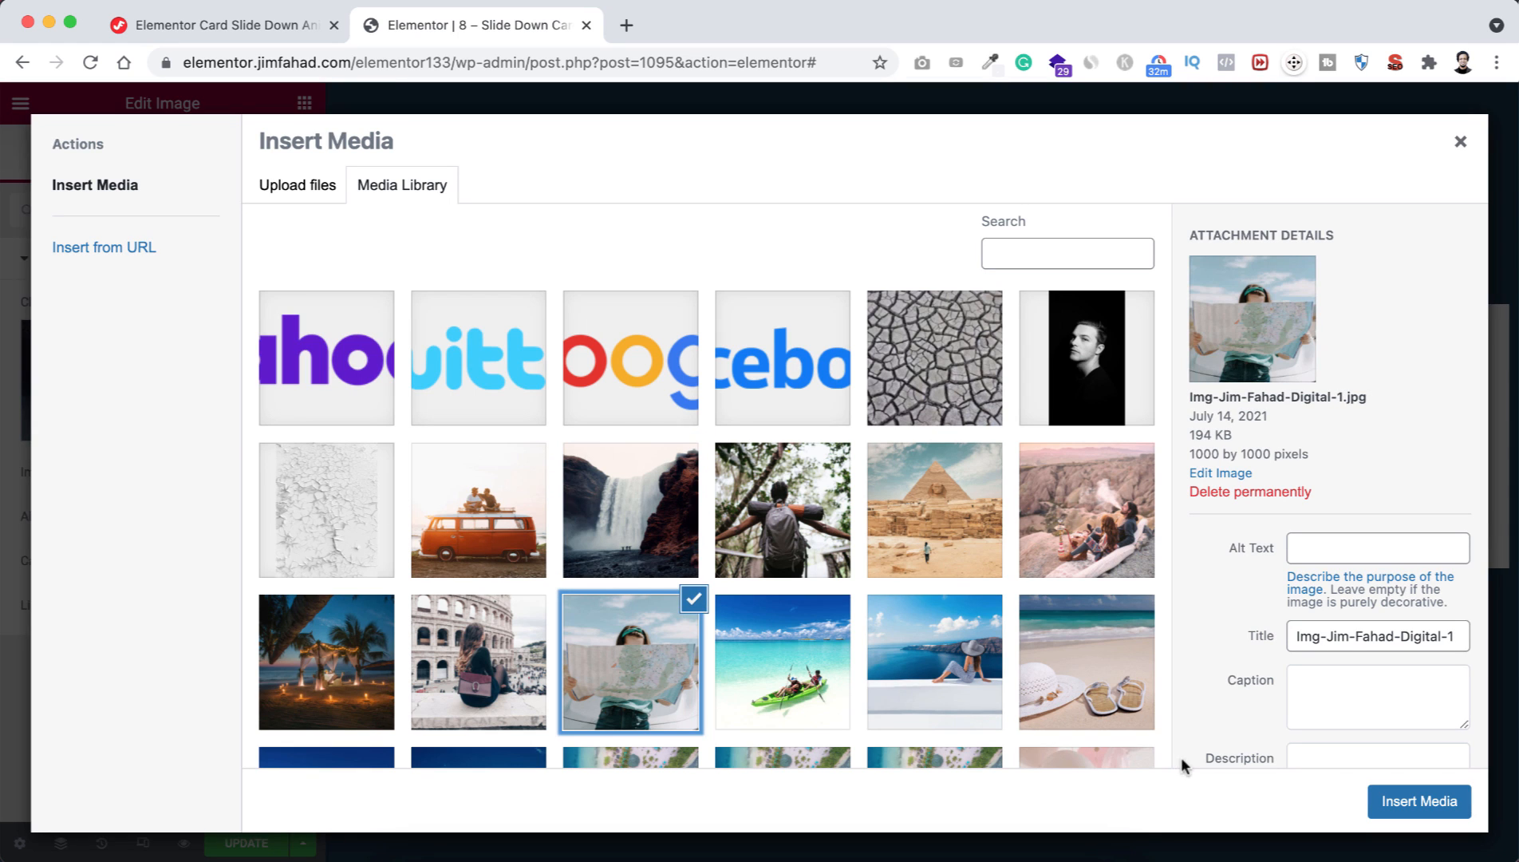
{"action": "left_click", "coordinate": [1417, 801]}
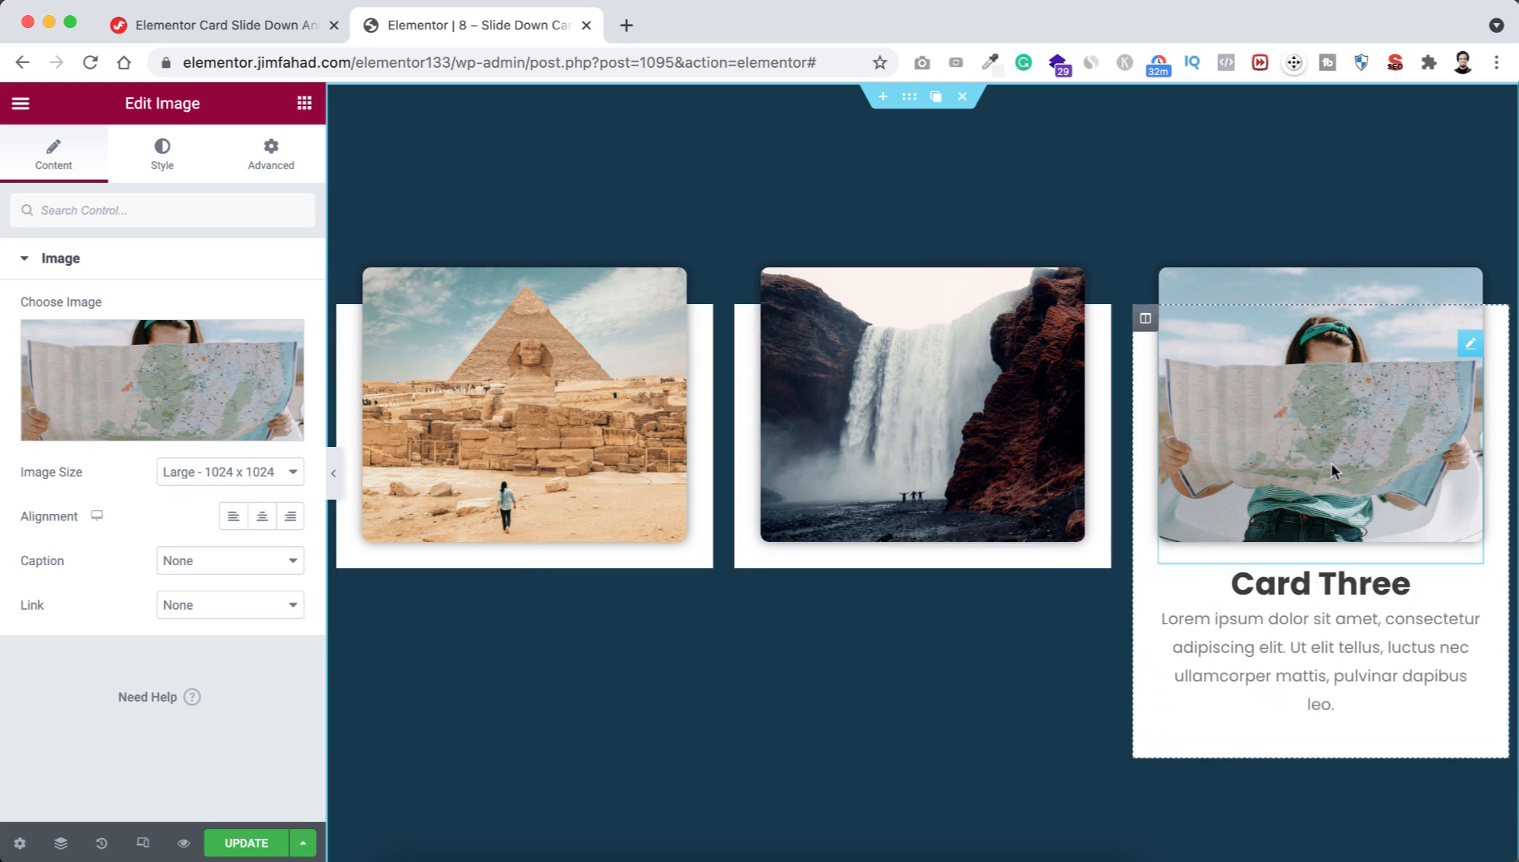
{"action": "left_click", "coordinate": [523, 412]}
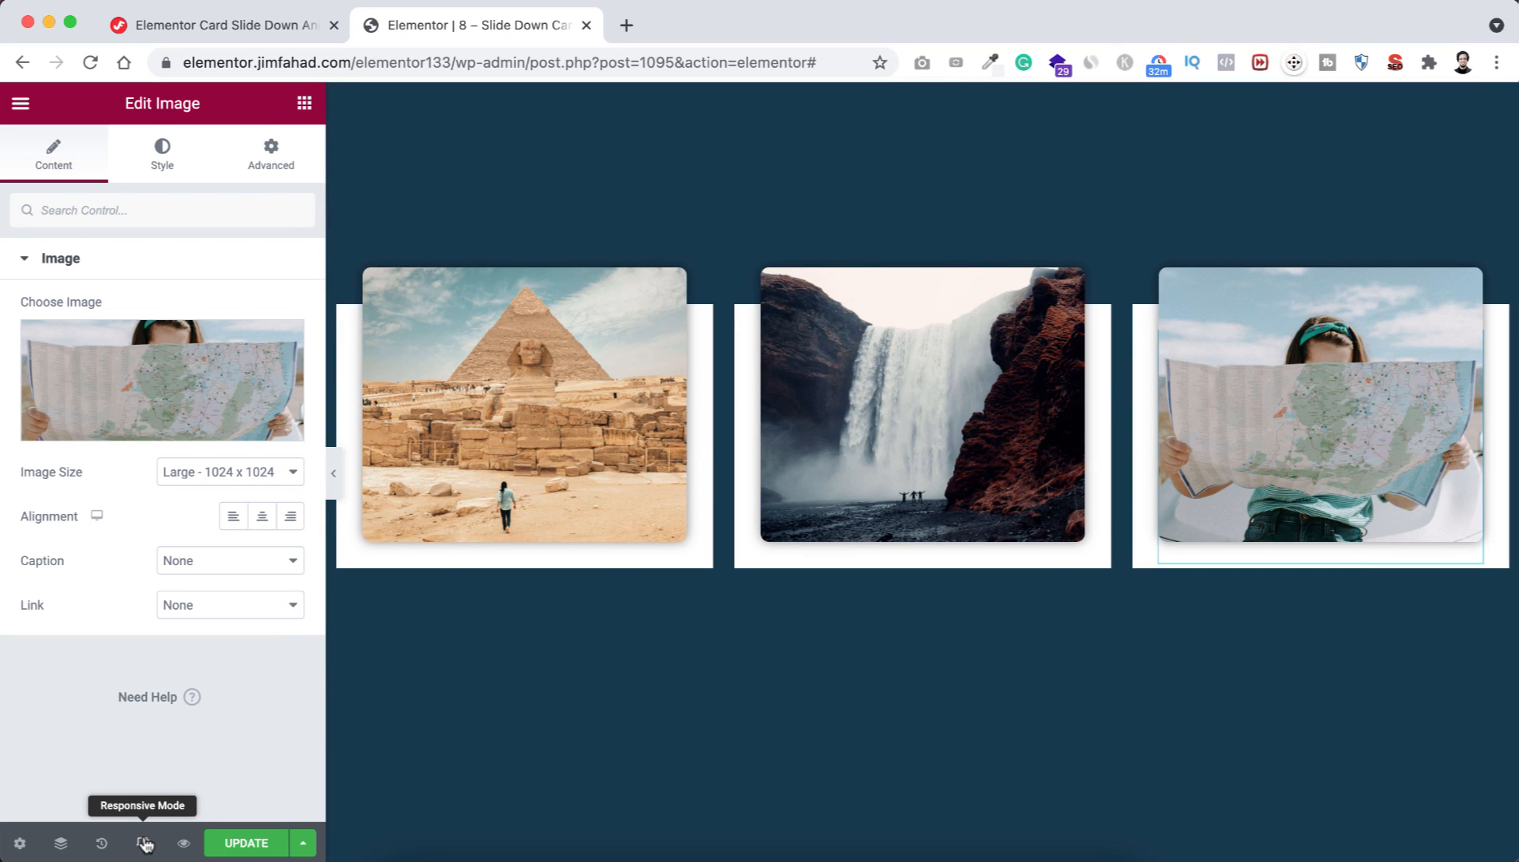
- Preview at mobile width and scroll through the three vertically stacked cards
{"action": "left_click", "coordinate": [142, 842]}
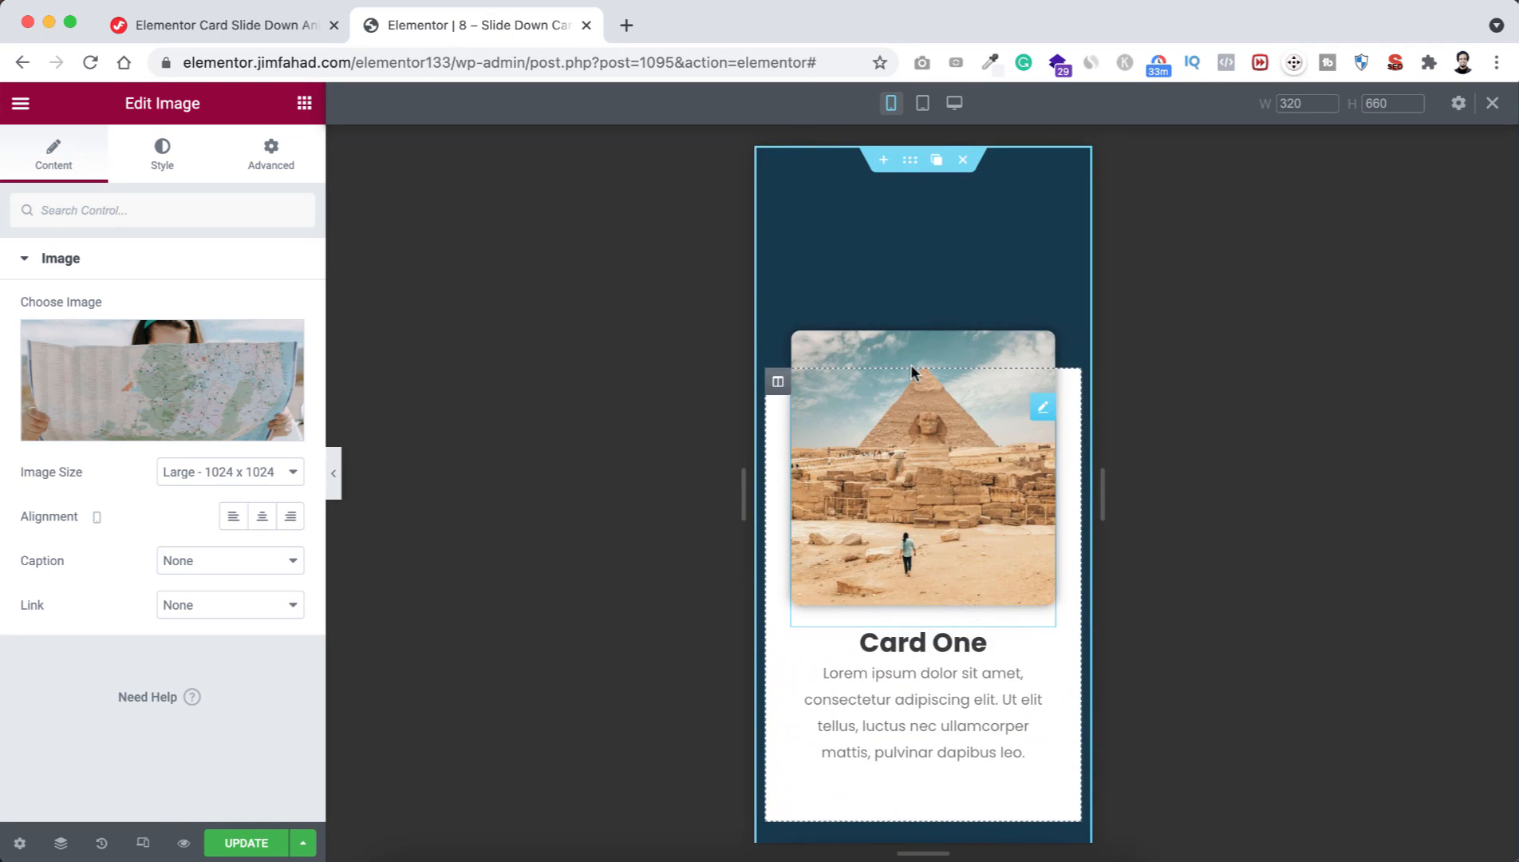
{"action": "mouse_move", "coordinate": [935, 466]}
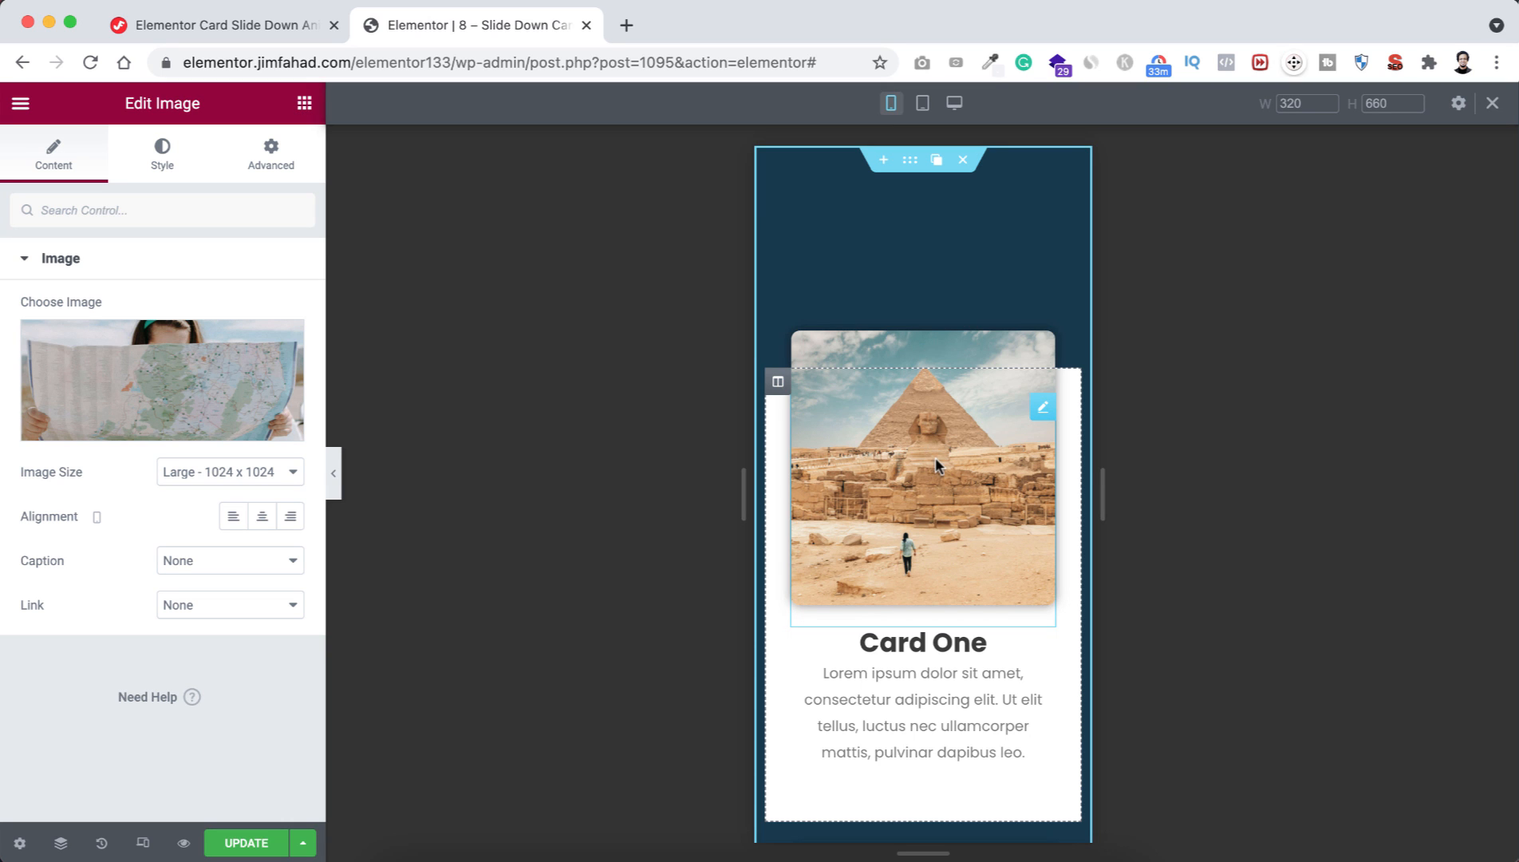
{"action": "scroll", "scroll_direction": "down", "scroll_amount": 3}
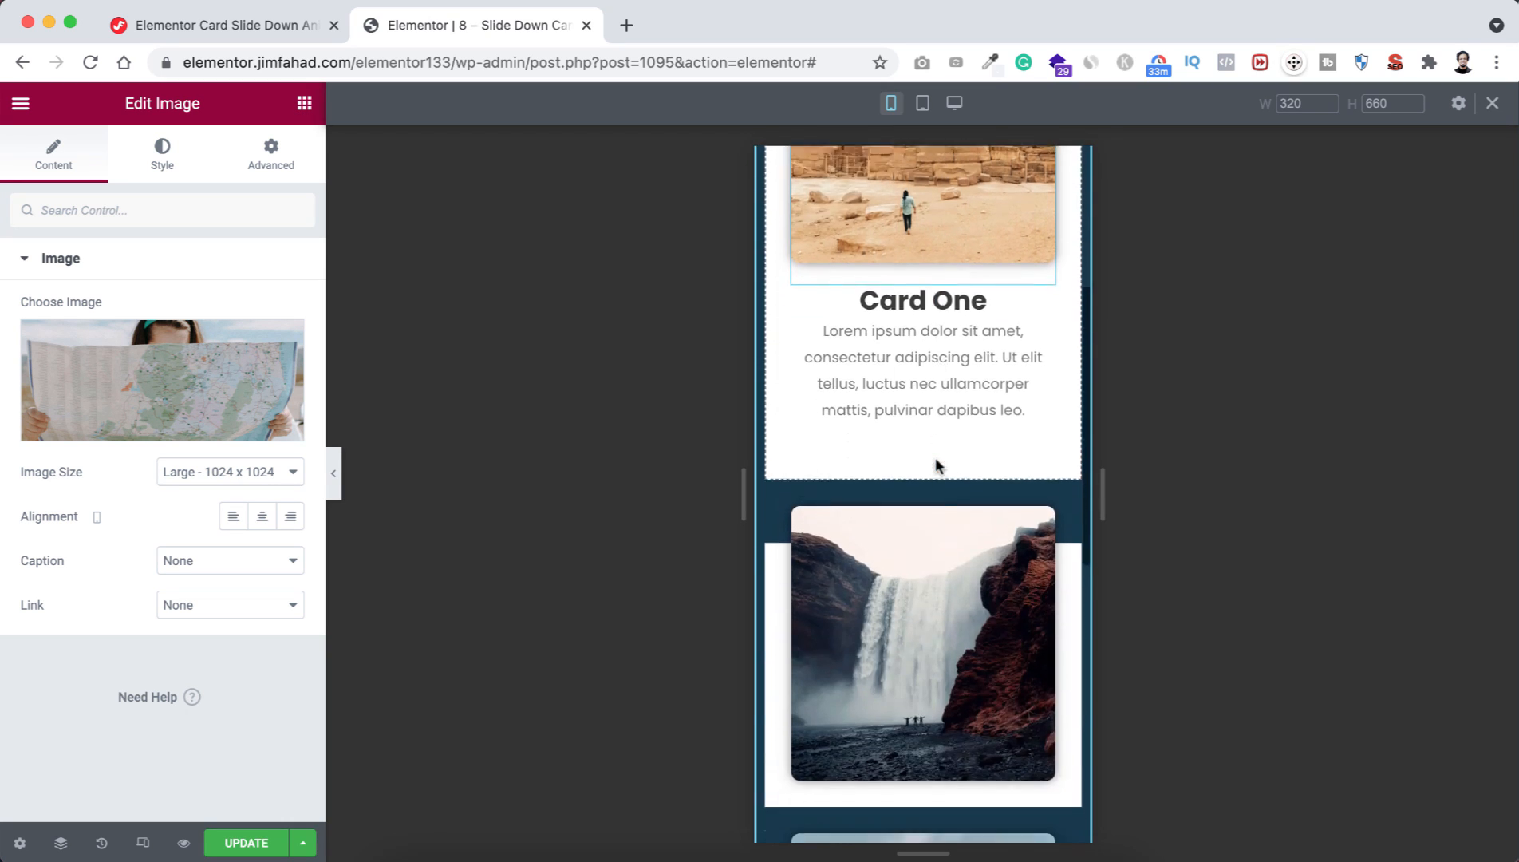
{"action": "scroll", "scroll_direction": "down", "scroll_amount": 3}
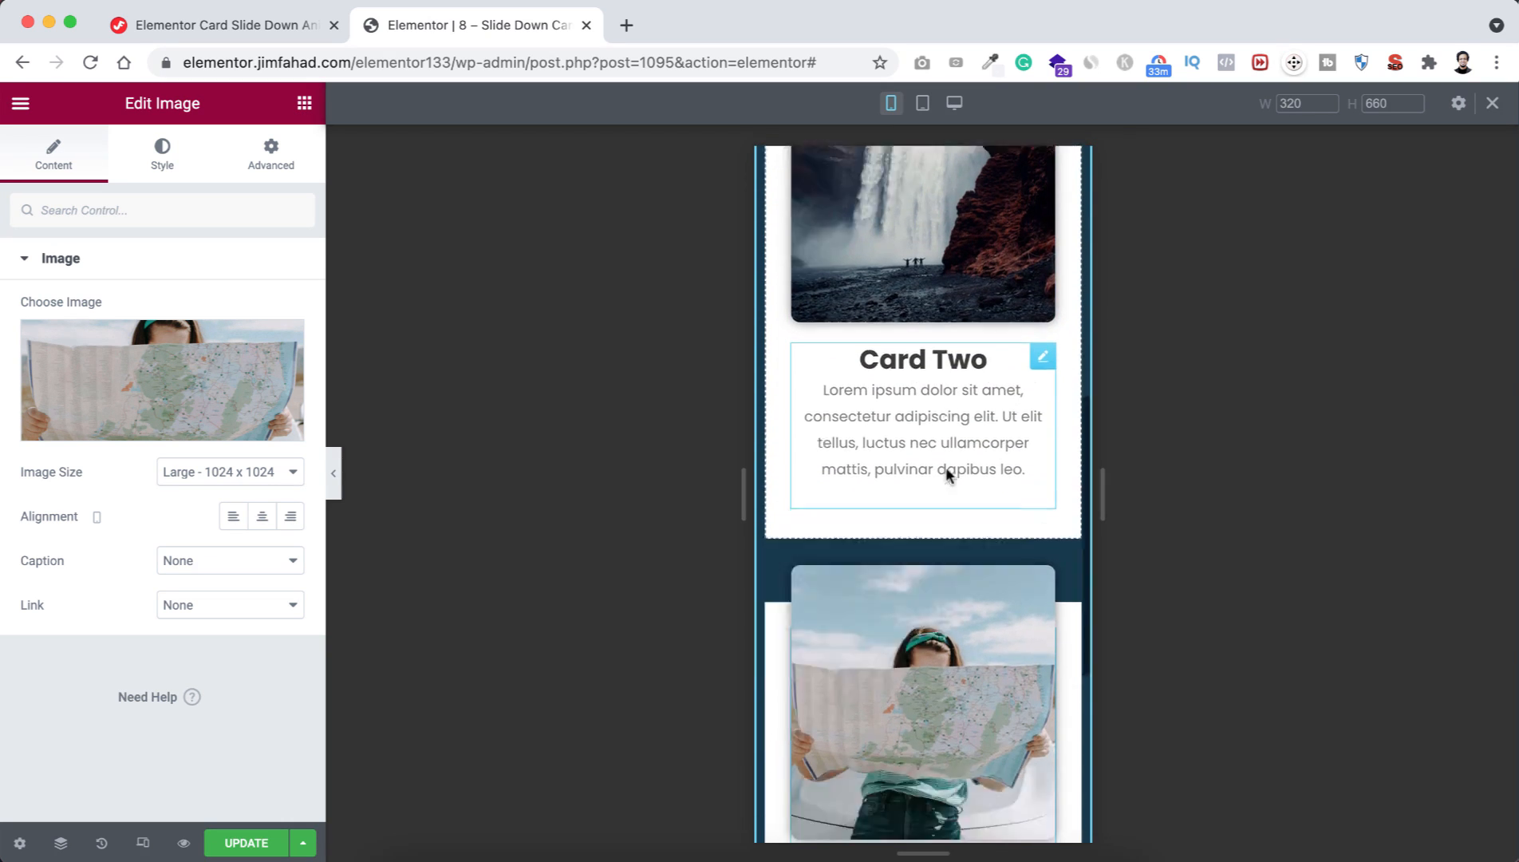
{"action": "scroll", "scroll_direction": "down", "scroll_amount": 3}
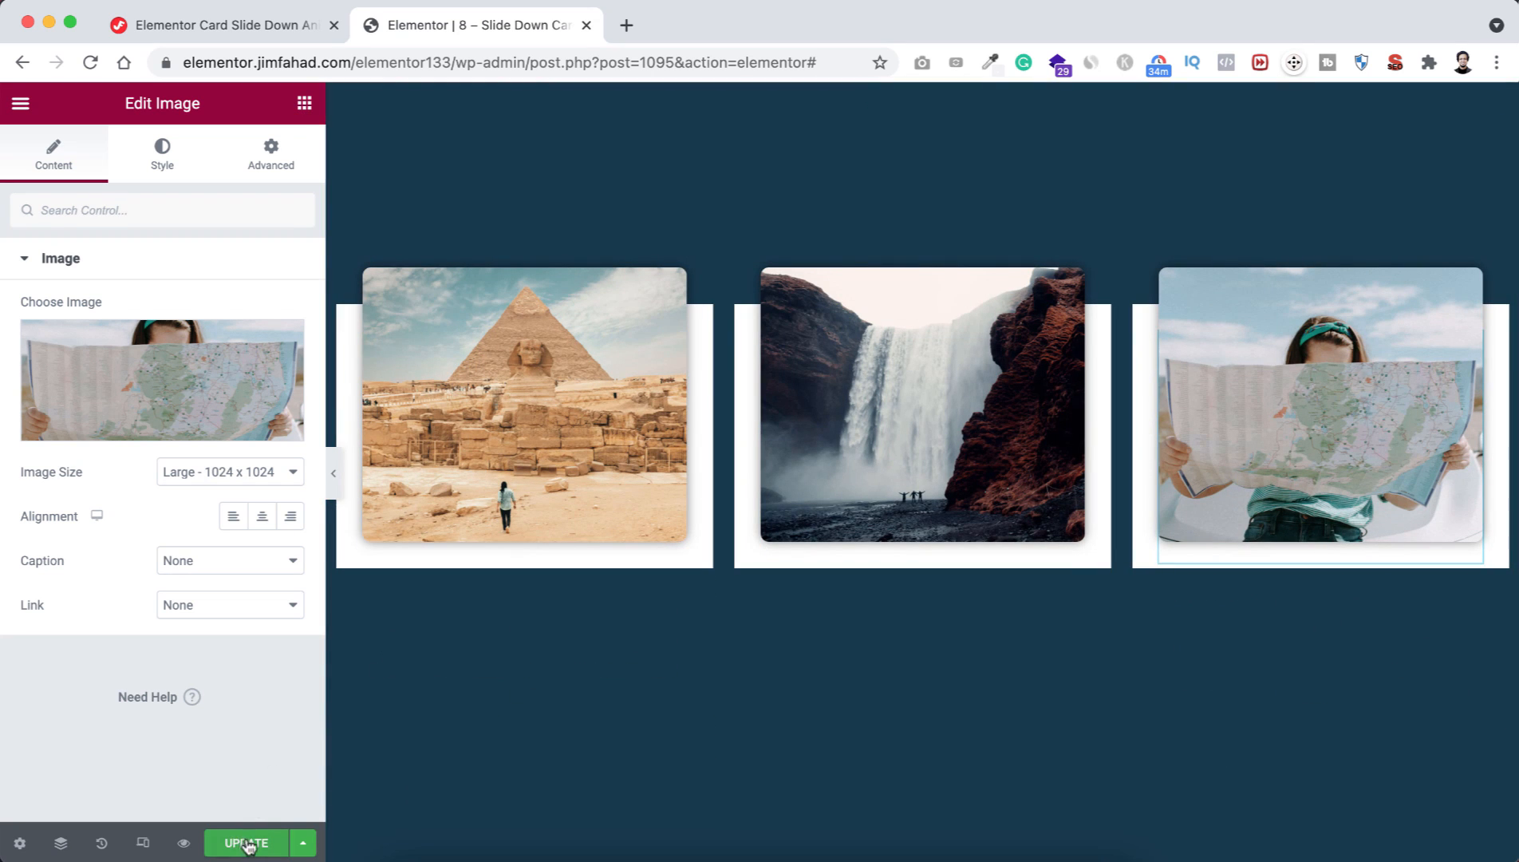
- Update the card page, then show the Jim Fahad Digital homepage in the browser
{"action": "left_click", "coordinate": [246, 842]}
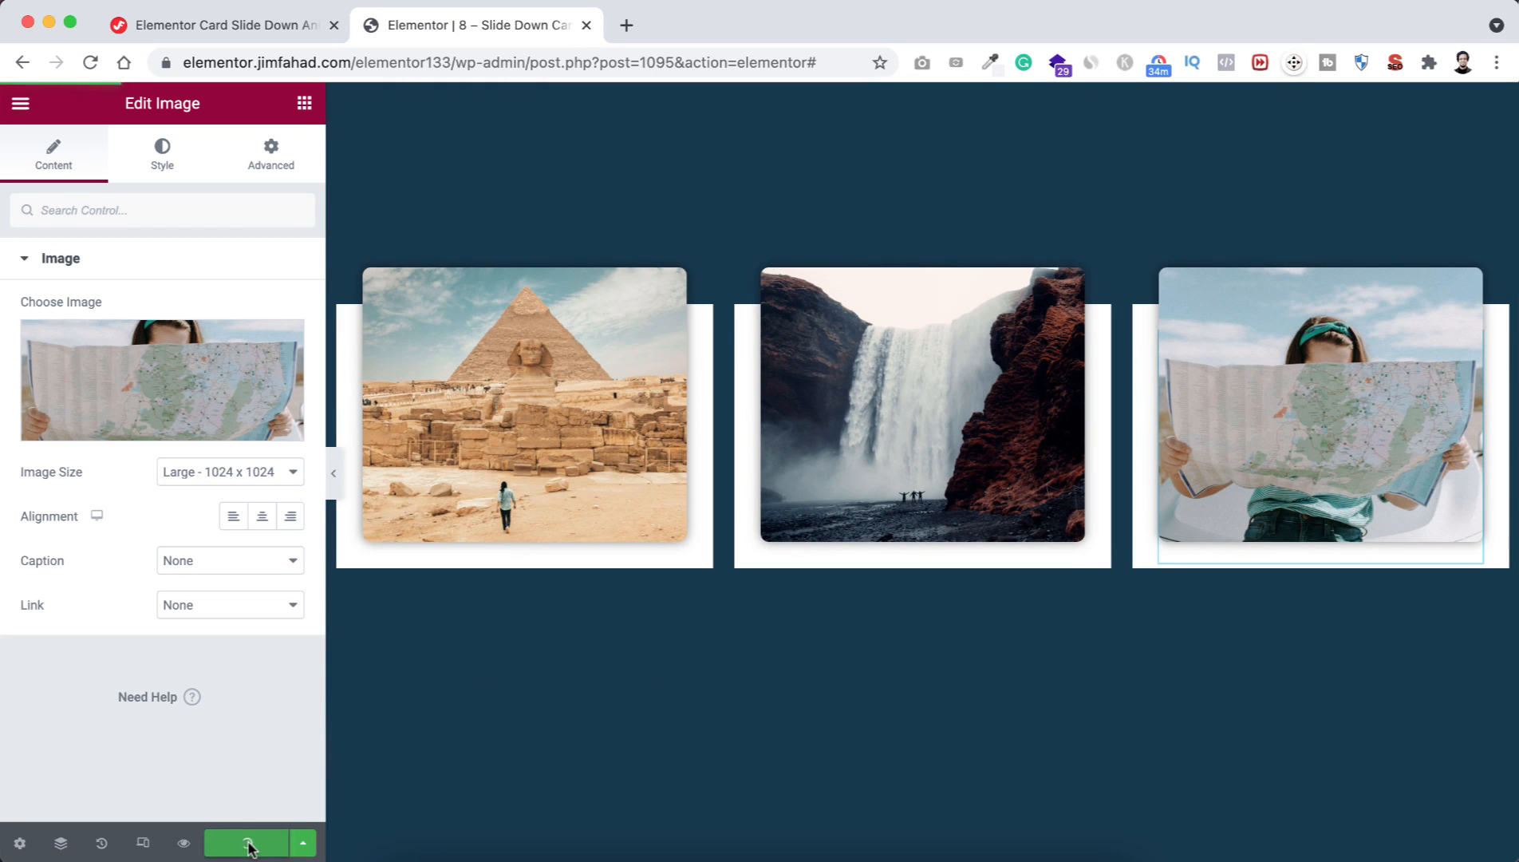
{"action": "left_click", "coordinate": [245, 843]}
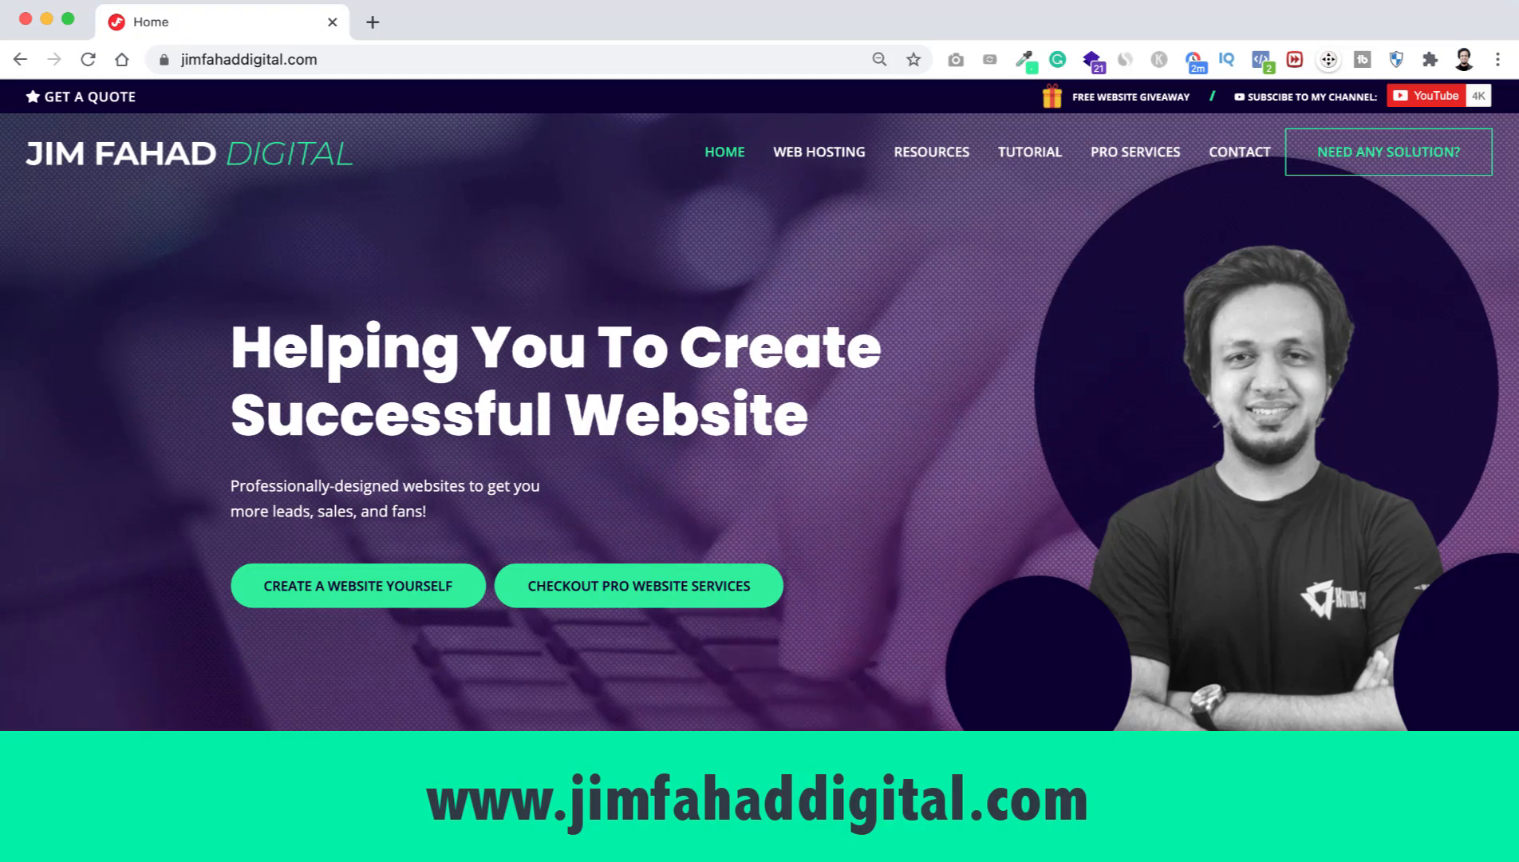
{"action": "left_click", "coordinate": [1023, 60]}
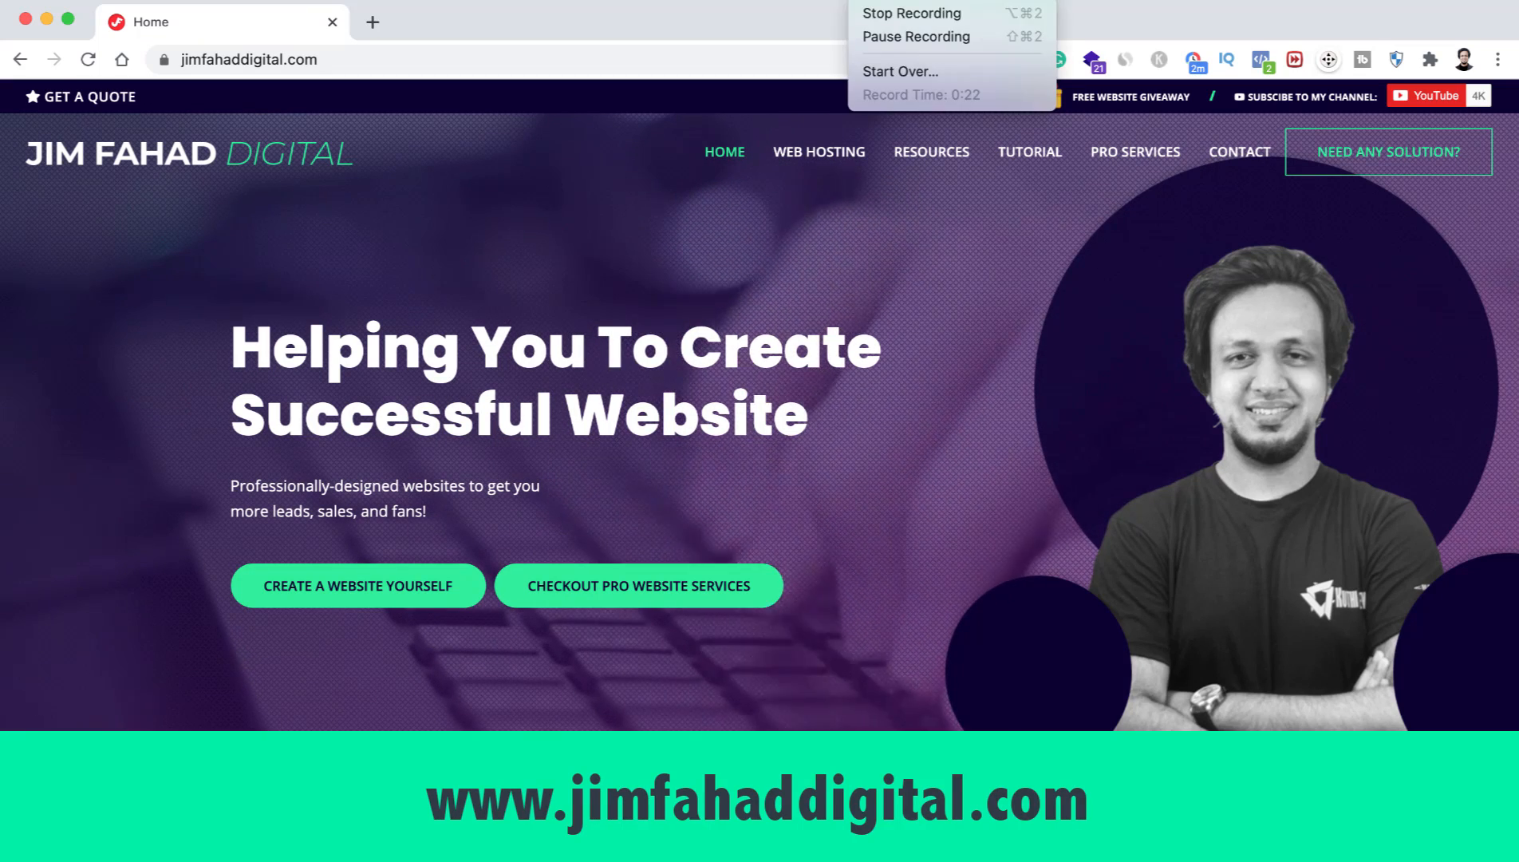